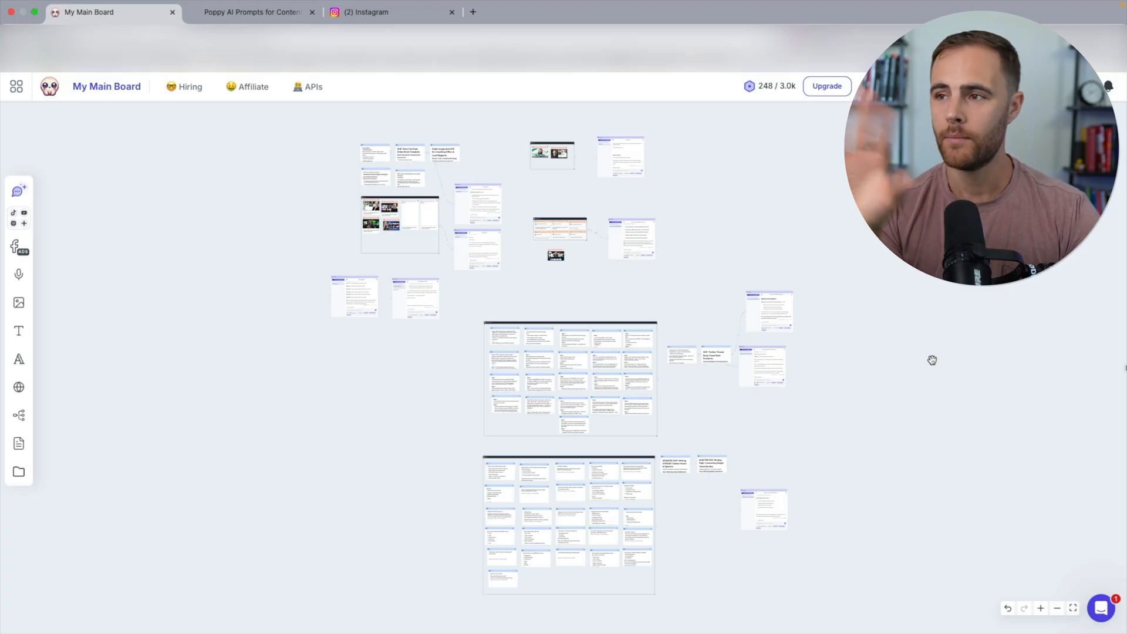
mouse_move(298, 424)
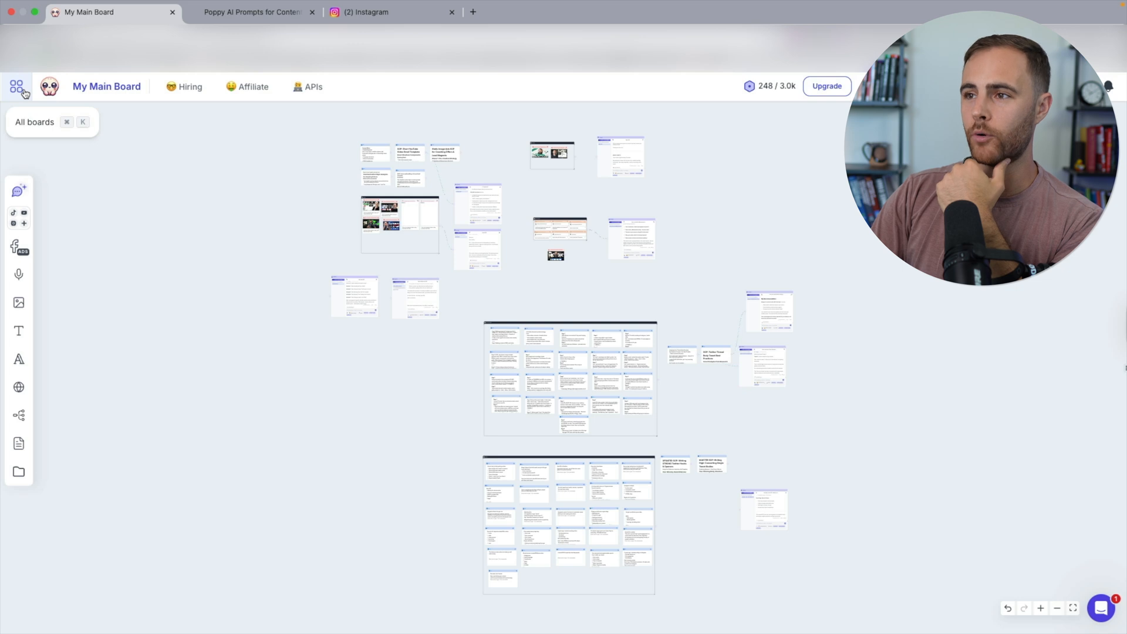
Step: Browse the template library from the sidebar, then return to the All Boards list showing three saved boards
click(16, 86)
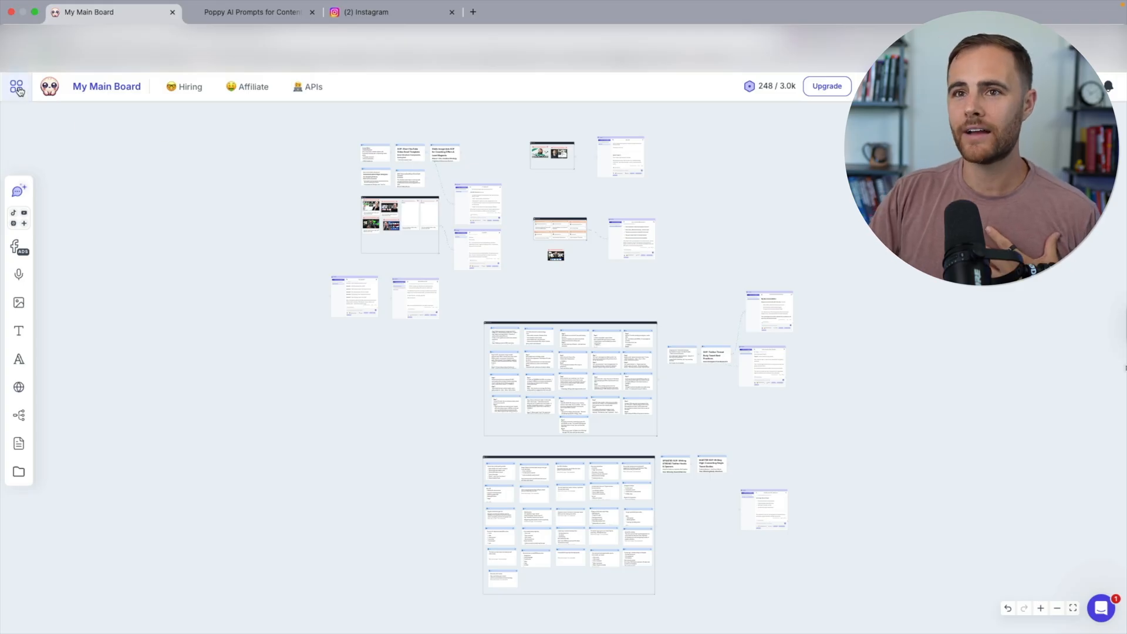
click(17, 85)
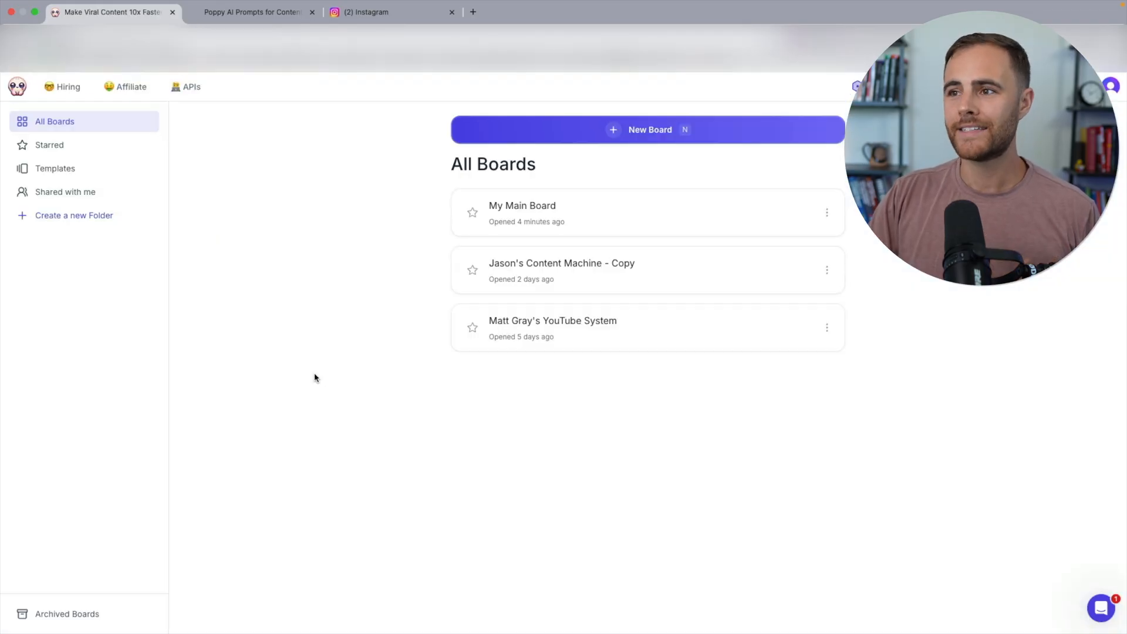
mouse_move(495, 219)
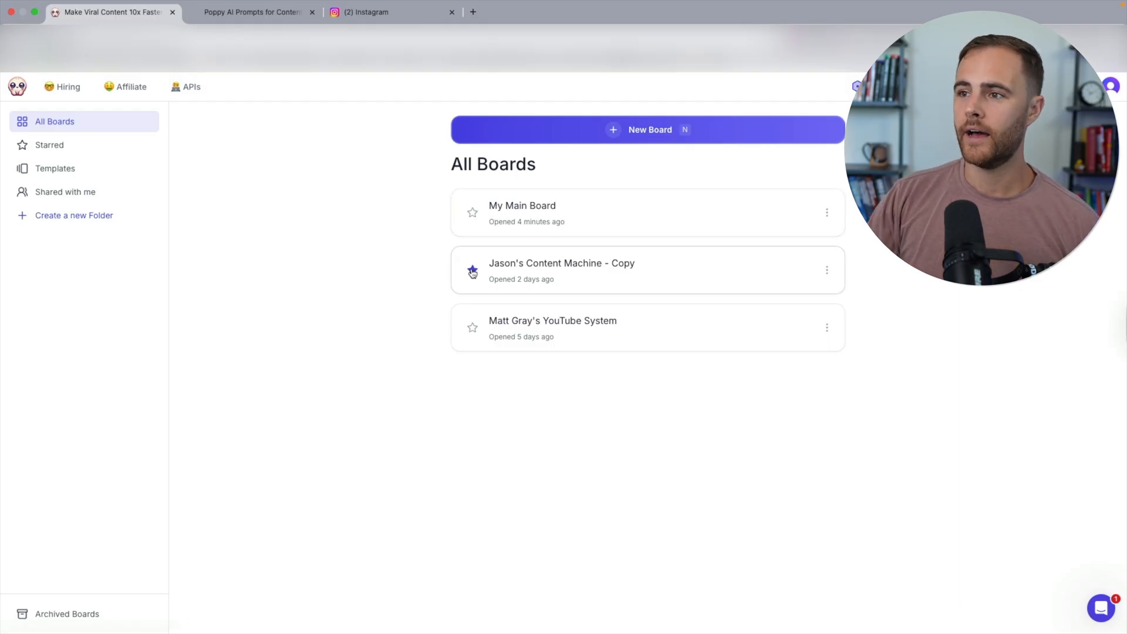
click(55, 168)
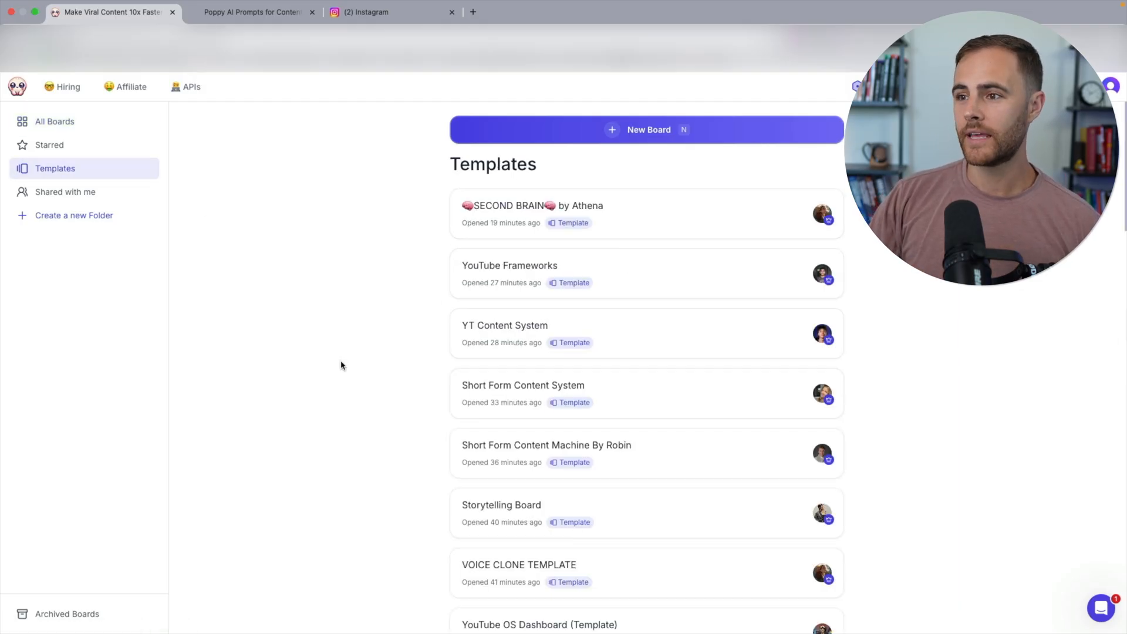
scroll(down, 3)
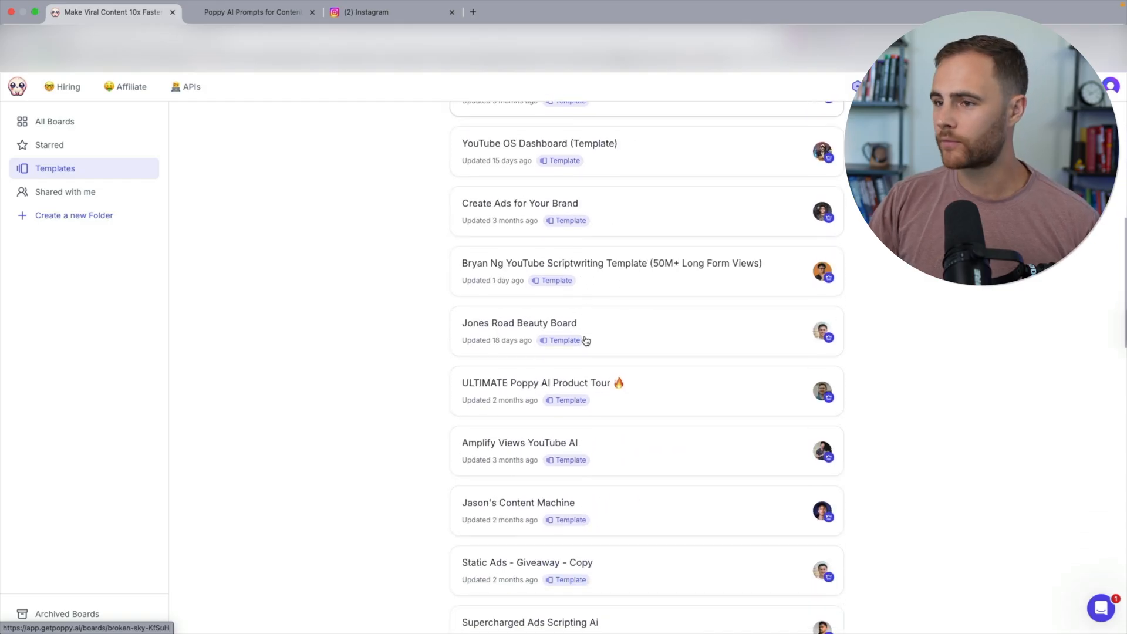
scroll(down, 3)
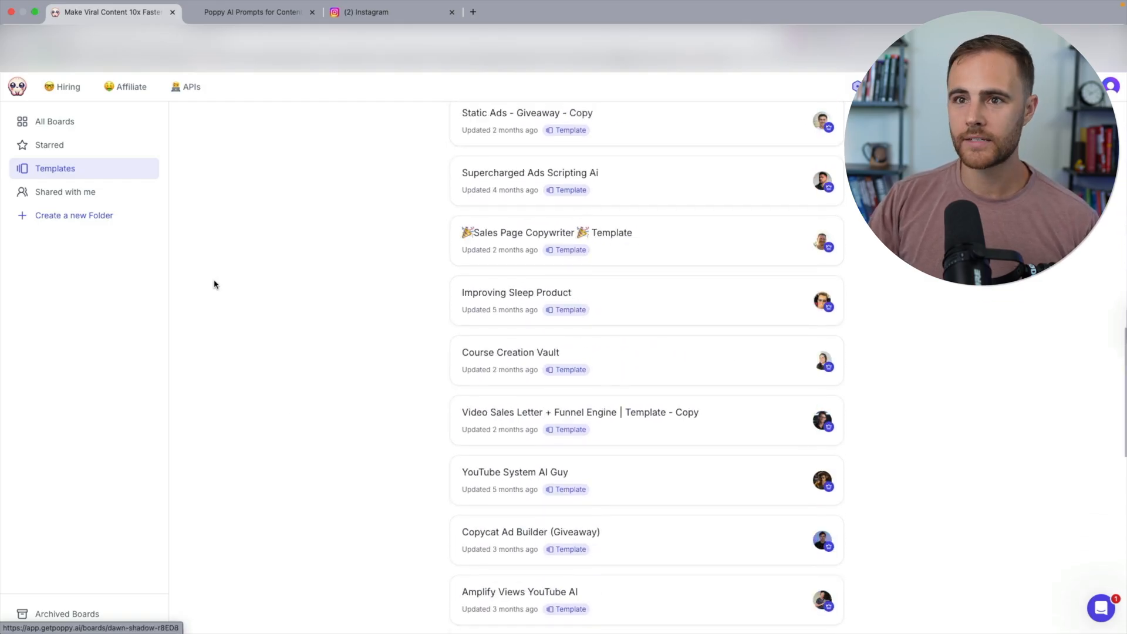
click(54, 121)
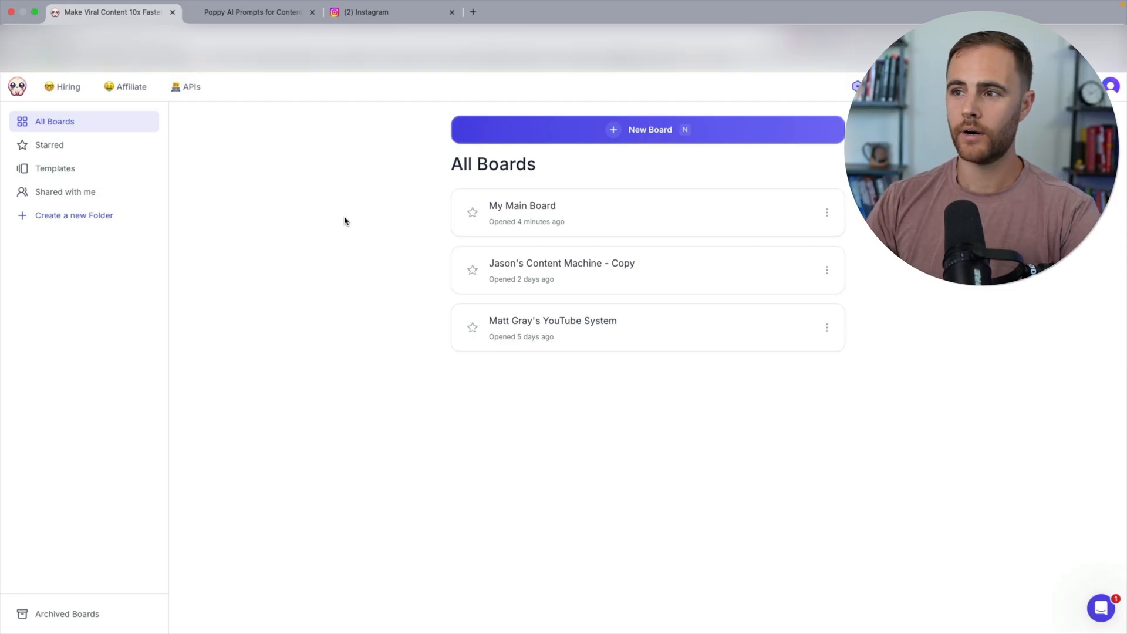
Step: Open the 'ChatGPT and AI will not grow your business' reel from the Instagram profile grid
click(521, 206)
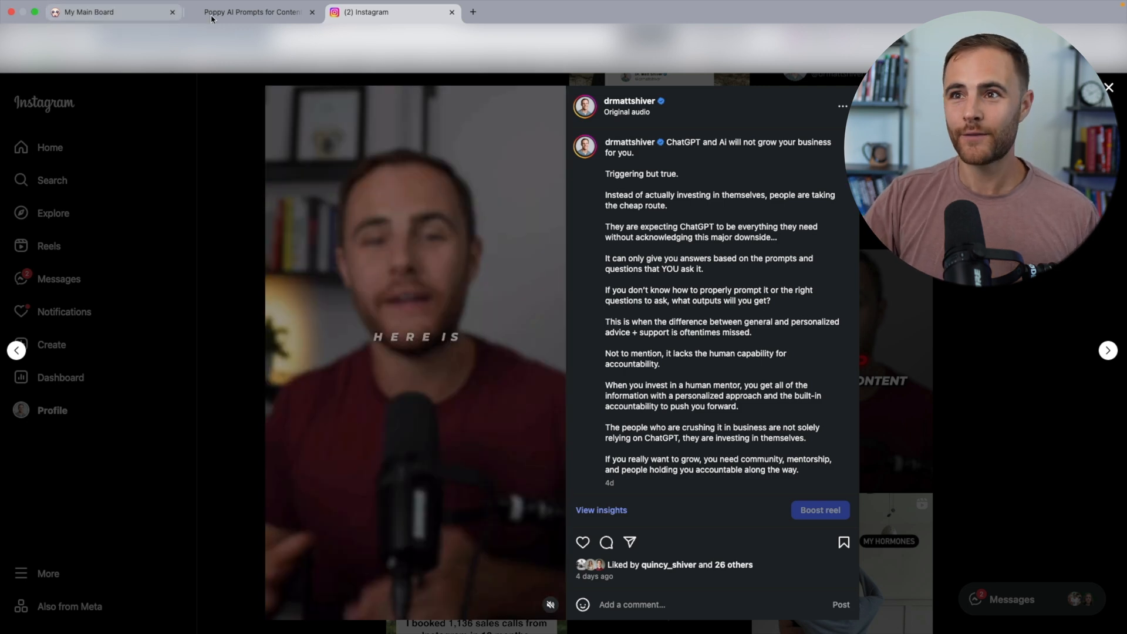
Step: Return to My Main Board and wire a new AI Chat node to the pasted reel card
click(108, 11)
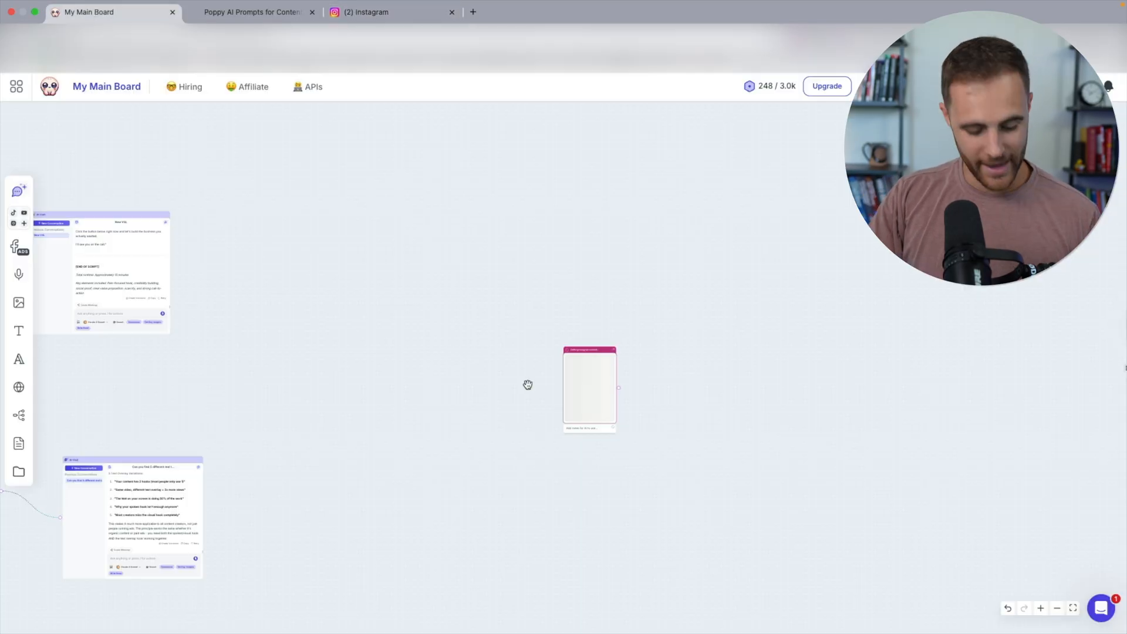
mouse_move(720, 427)
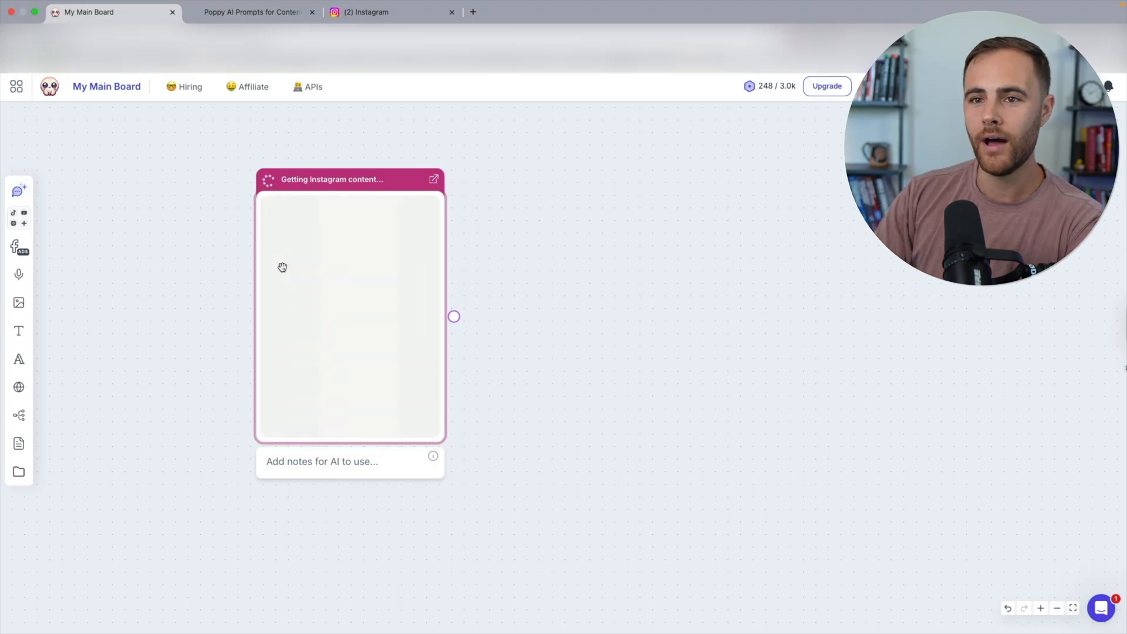
click(17, 190)
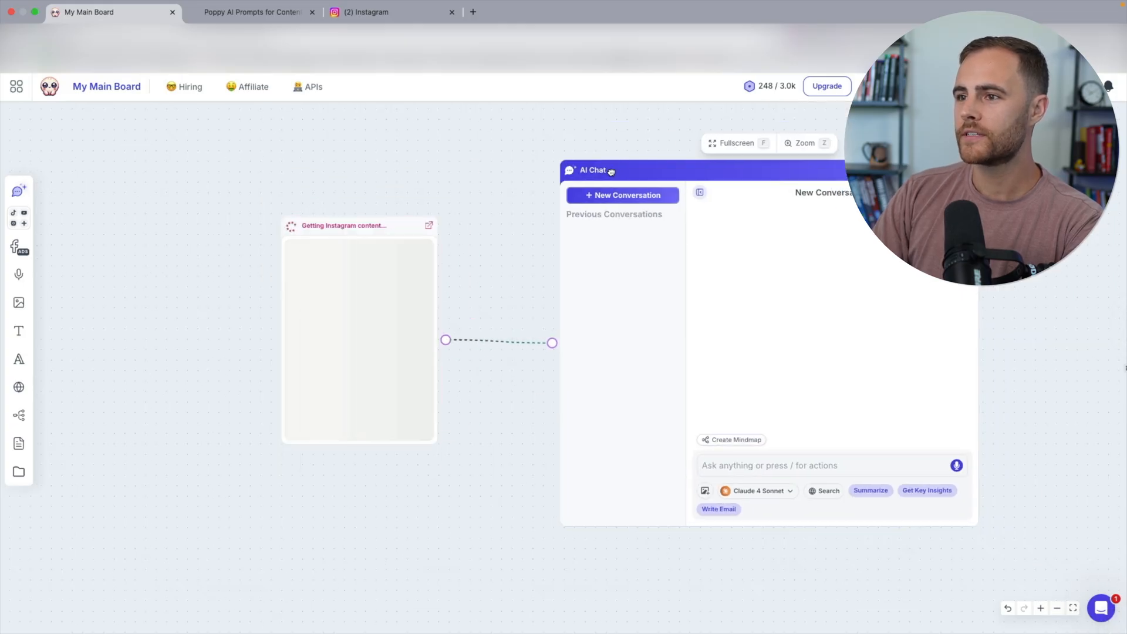
Step: Ask the AI chat to pull the video's transcript and key insights on why it performed well
text(d)
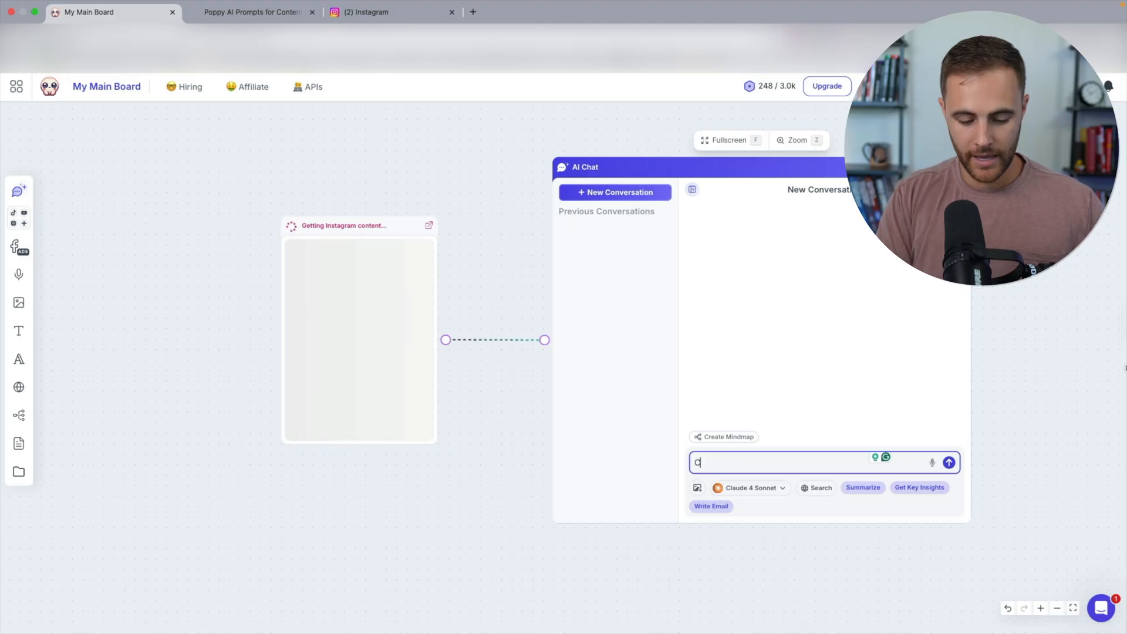
text(Can you please pull the full transcript from th)
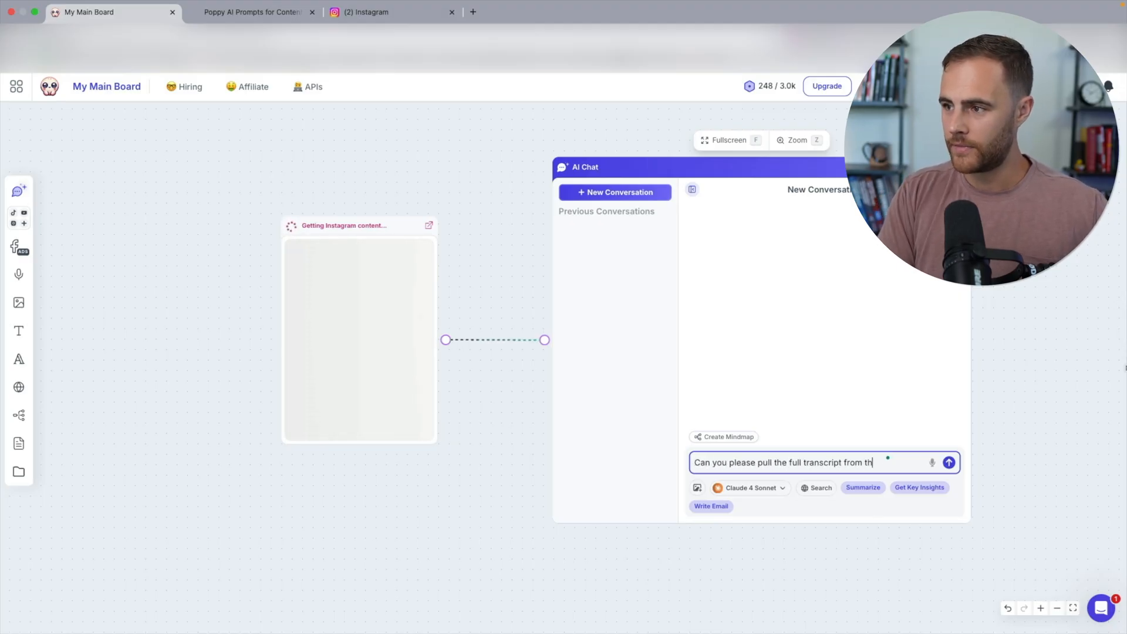
text(is video and give me)
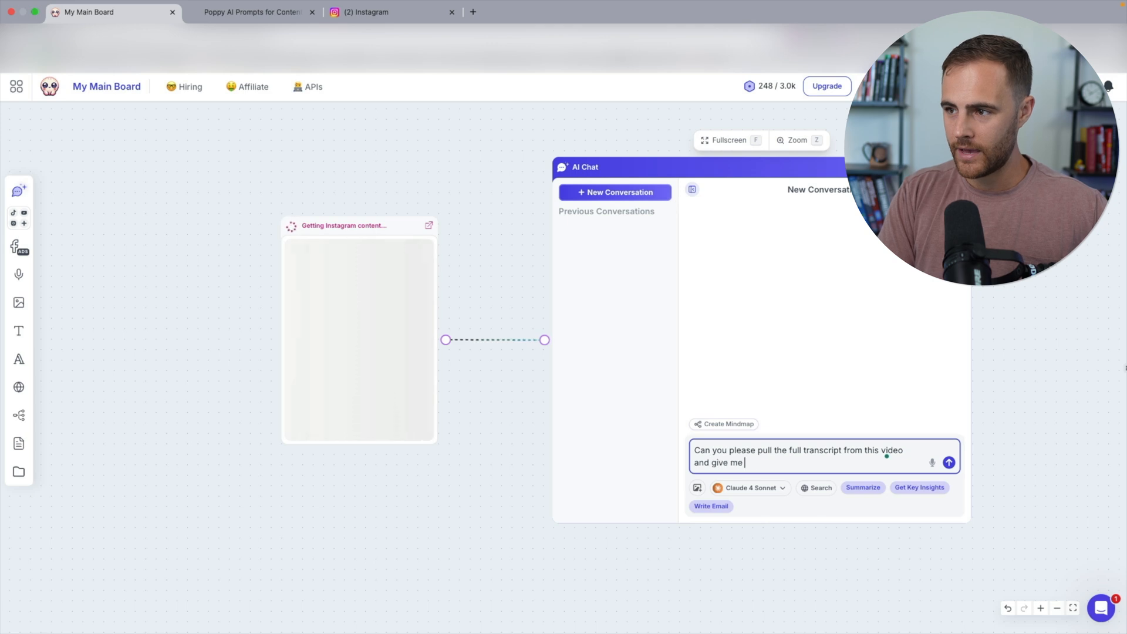
text(any key insight)
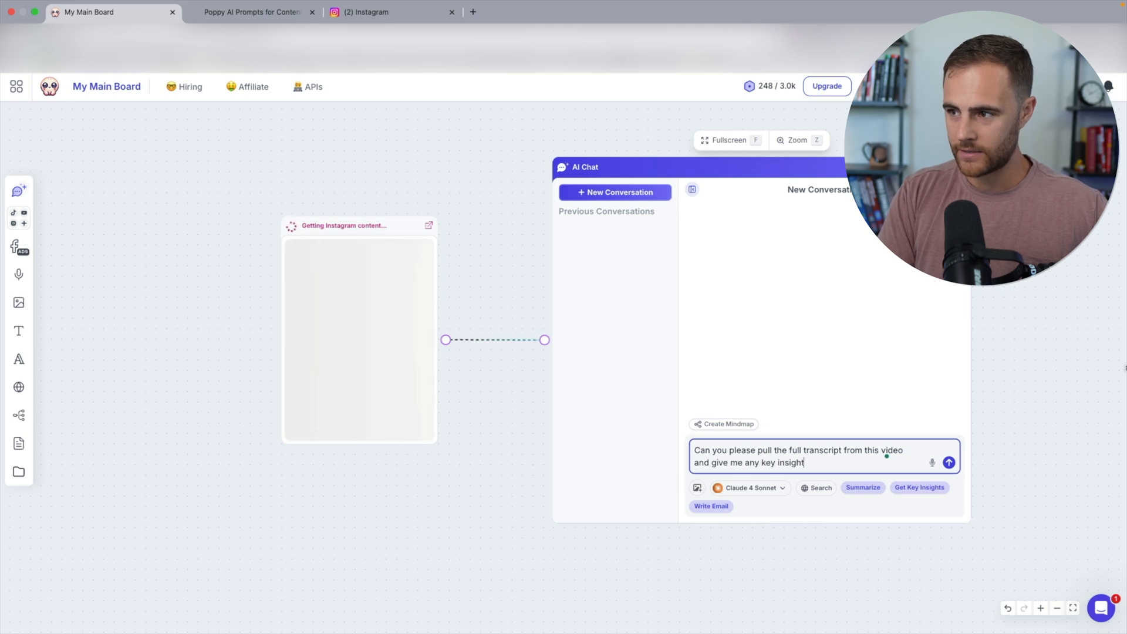
text(s on why this video)
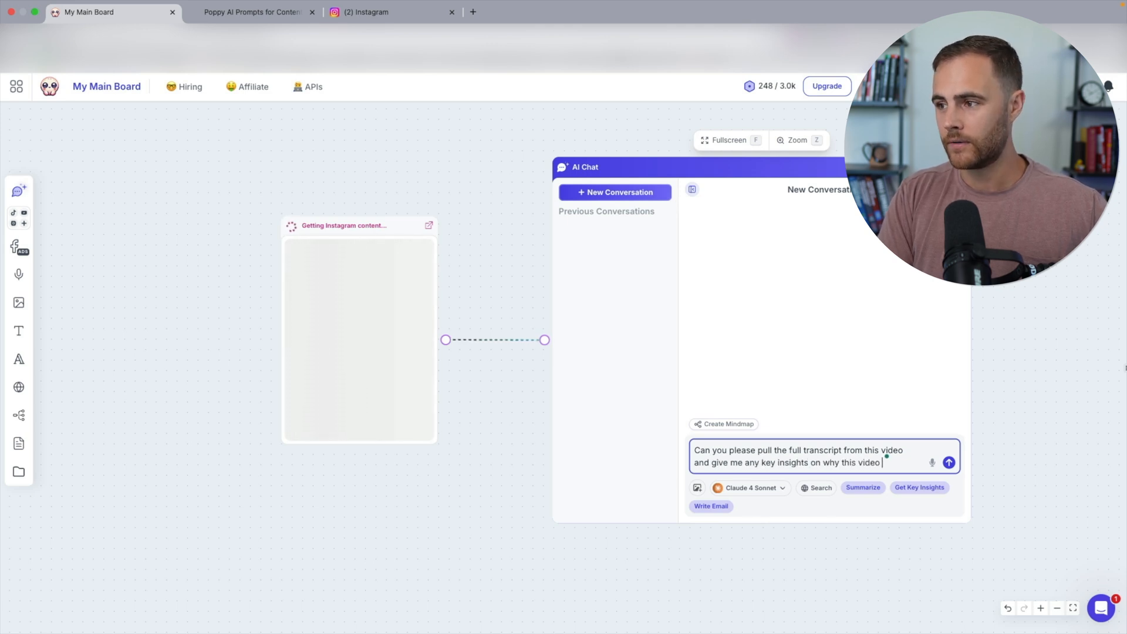
click(948, 463)
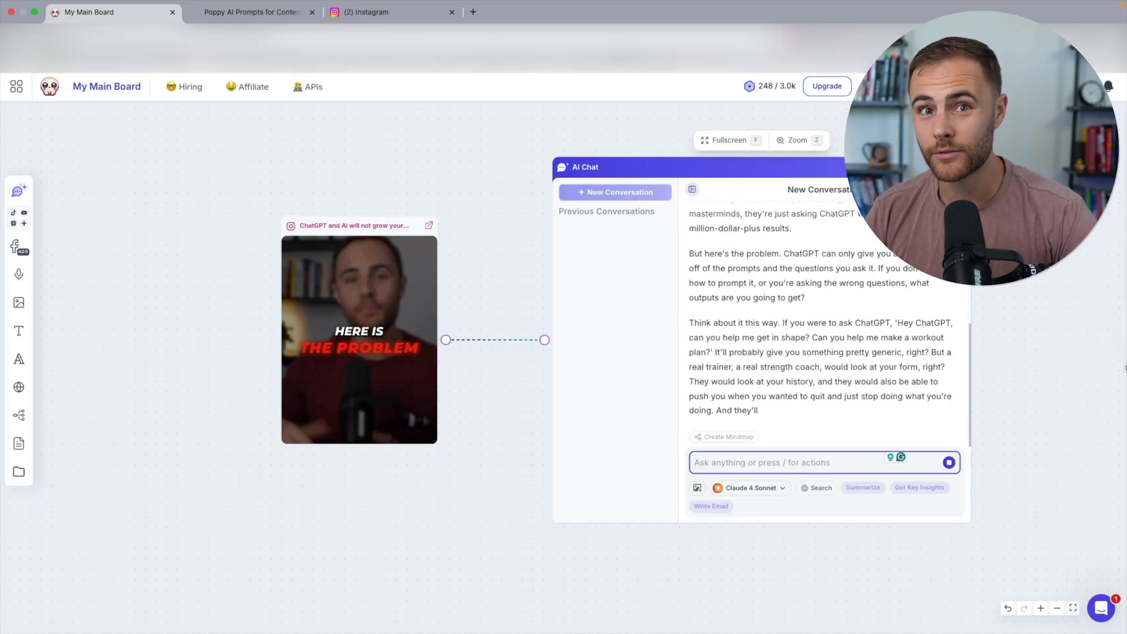
Step: Review the returned transcript and key-insights response in the chat
scroll(down, 3)
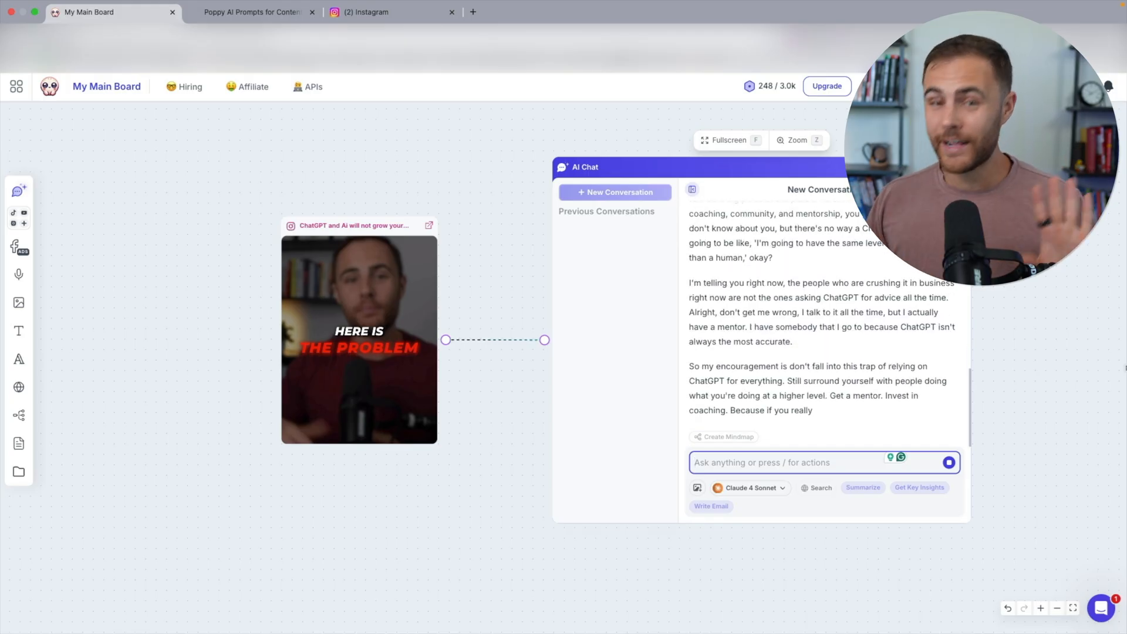
click(919, 488)
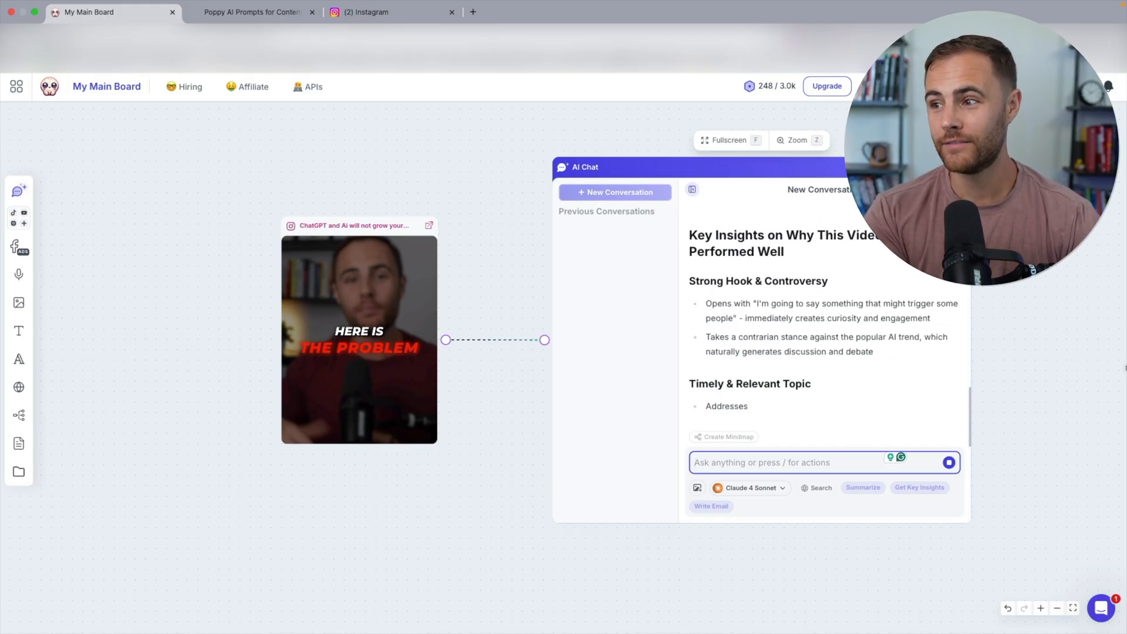
scroll(down, 3)
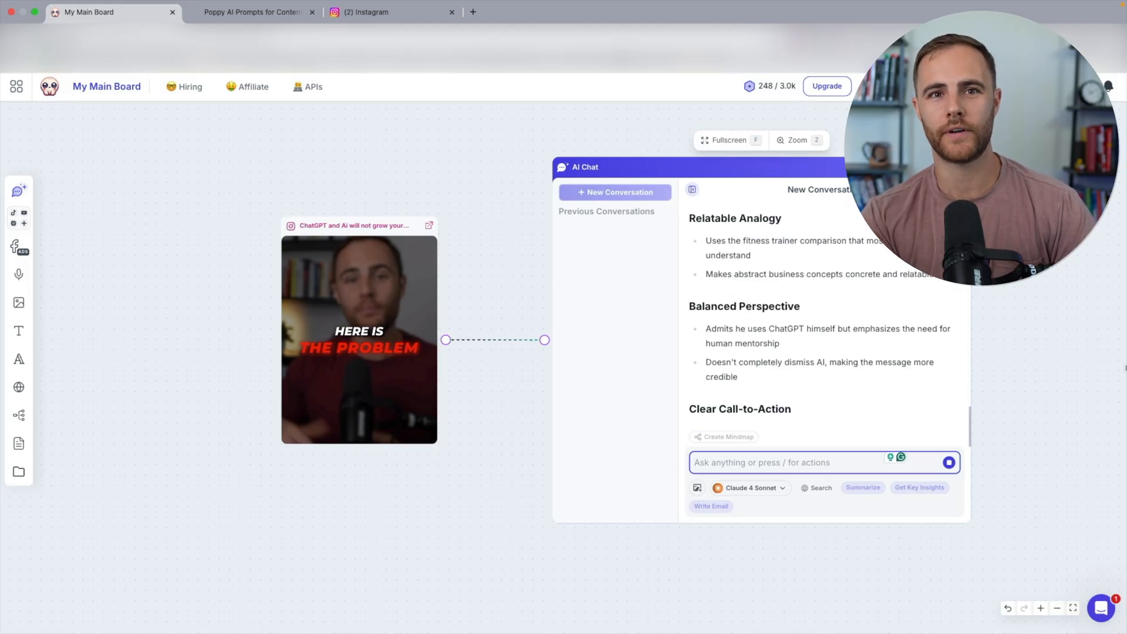
scroll(down, 3)
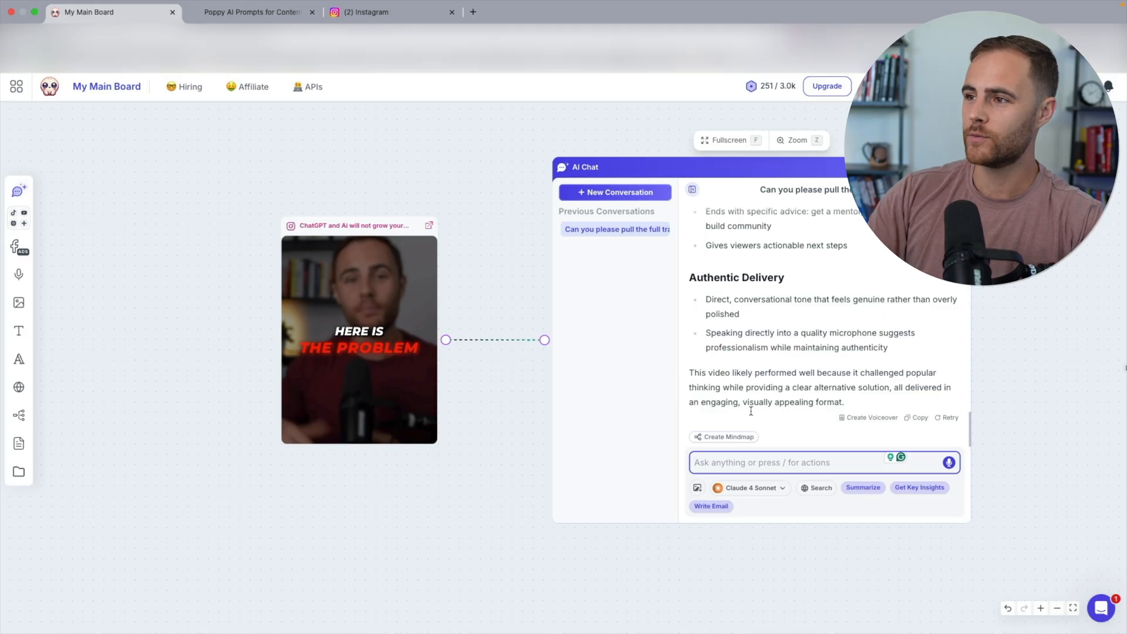
scroll(up, 3)
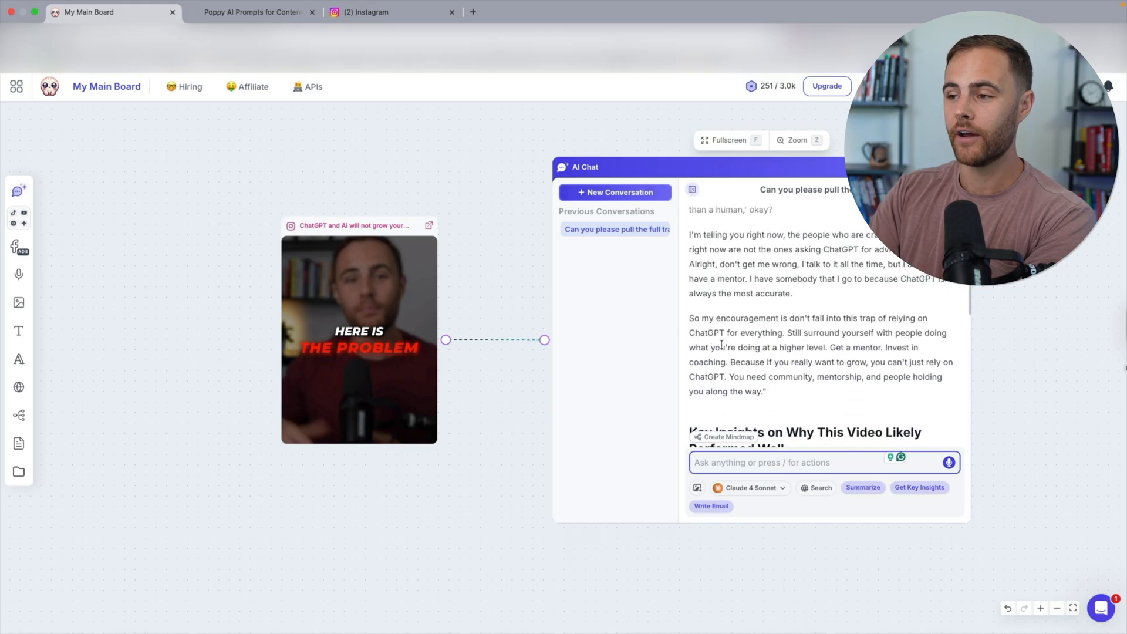
scroll(down, 3)
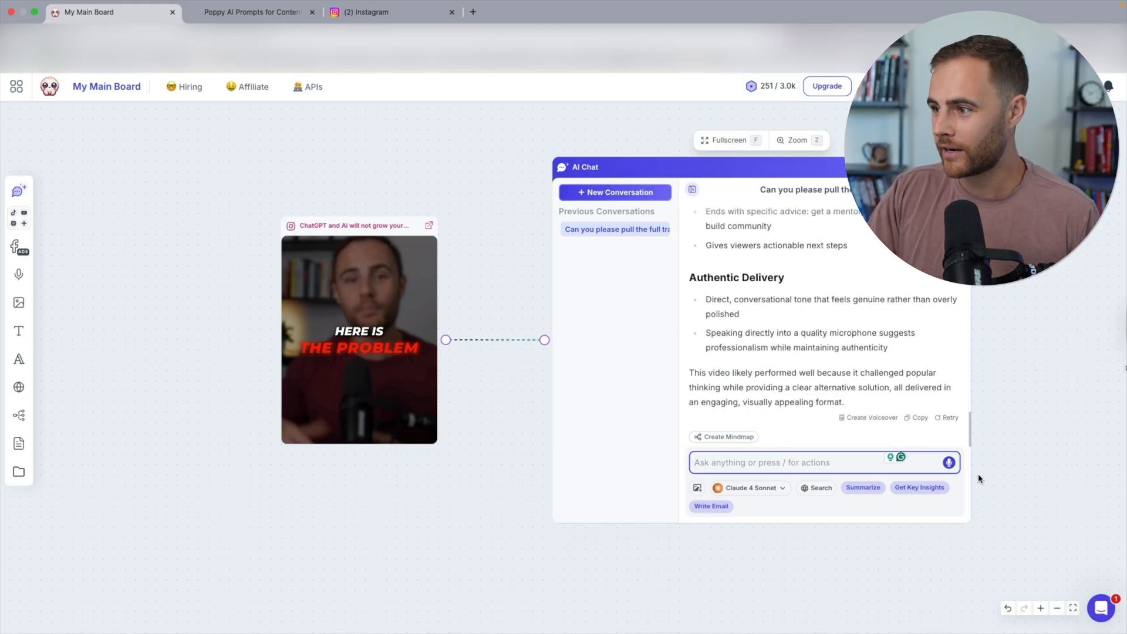
Step: Dictate and send a menopause weight-loss repurposing request, then review the script and Visual Elements list
click(948, 463)
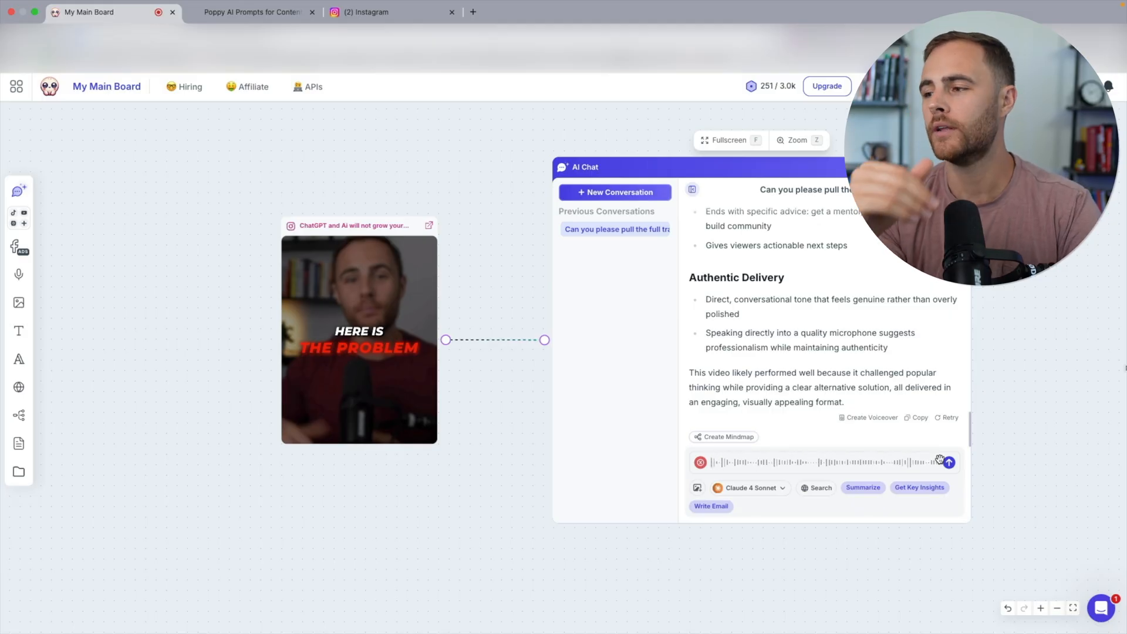
click(949, 462)
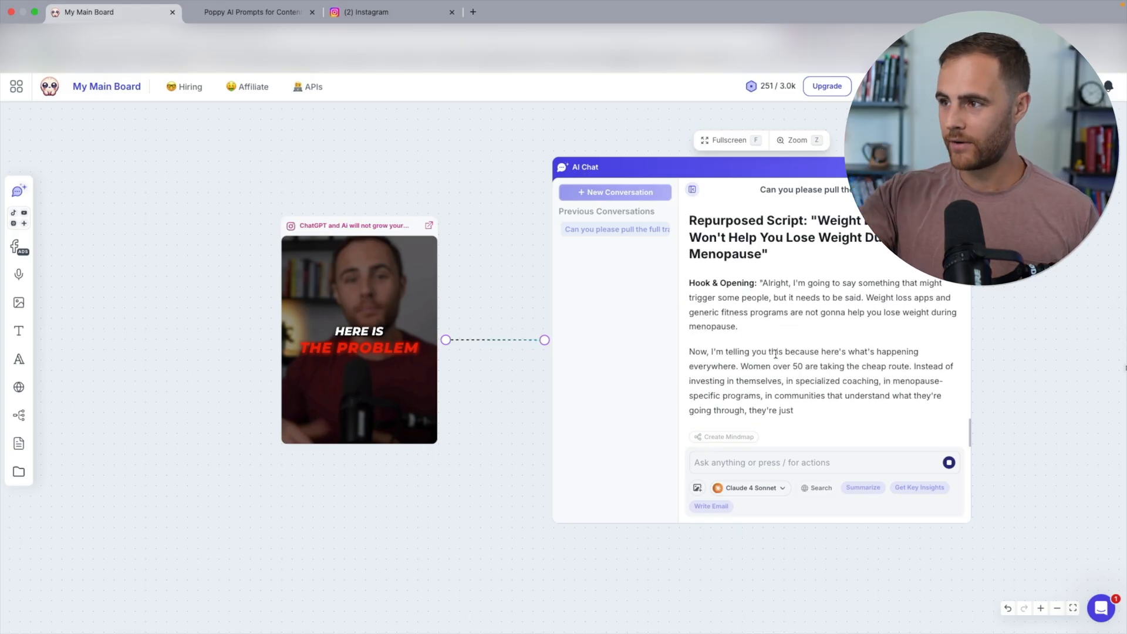
scroll(down, 3)
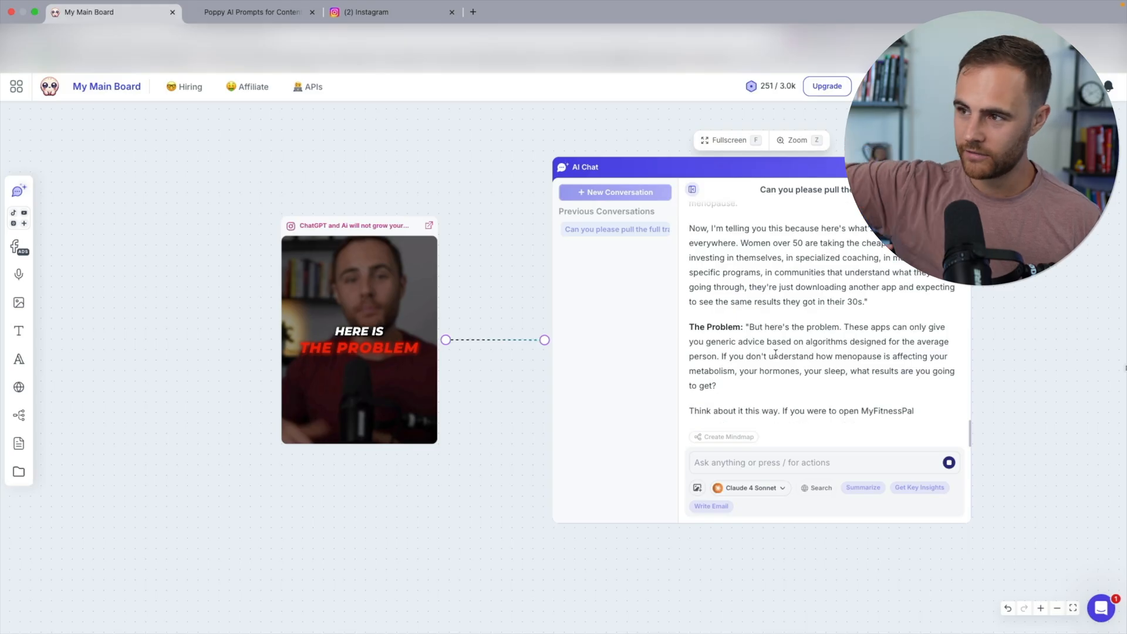
scroll(down, 3)
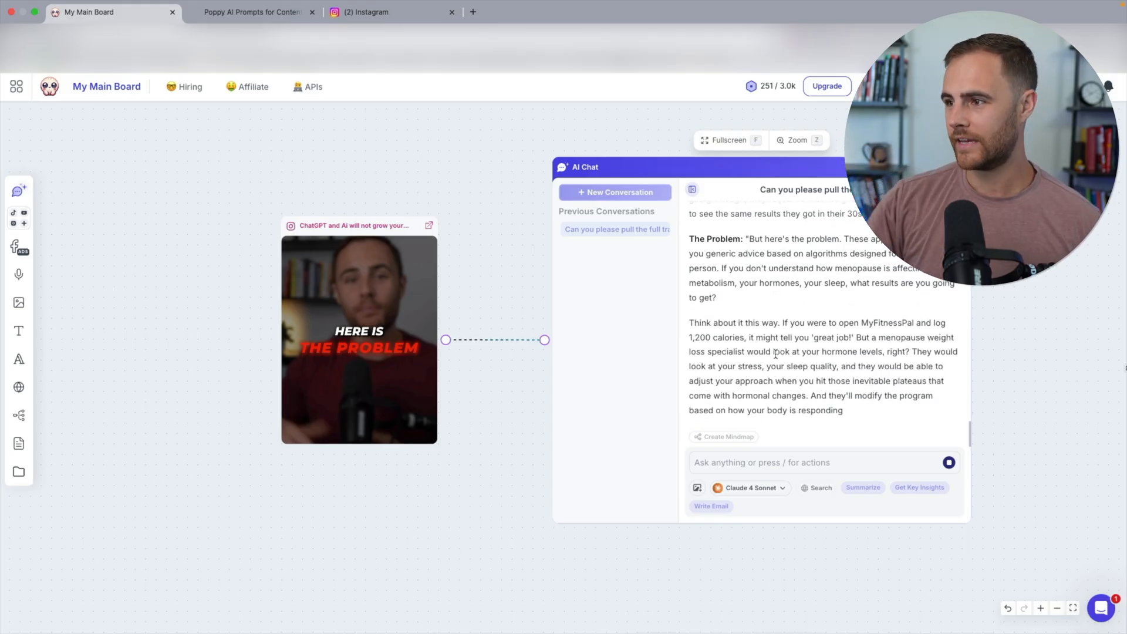
scroll(down, 3)
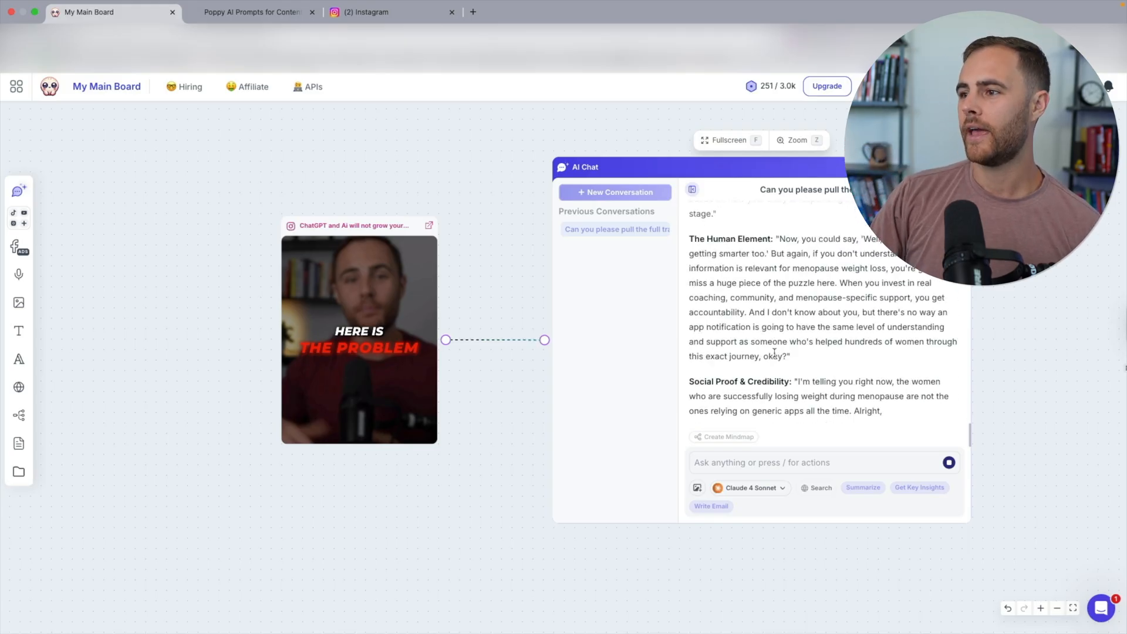
scroll(down, 3)
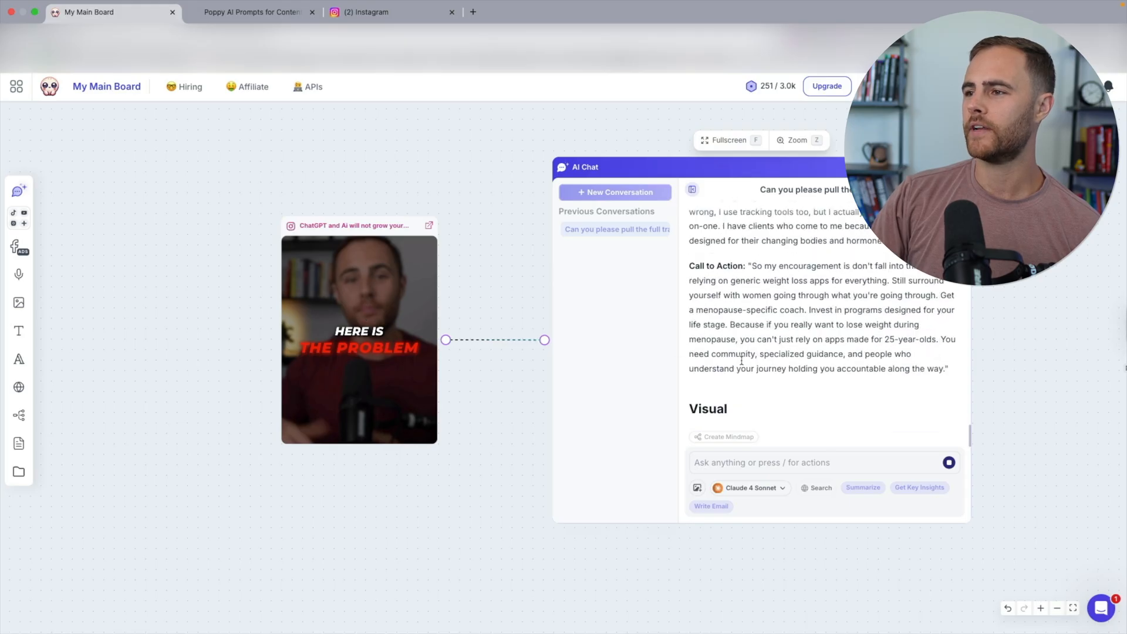
scroll(down, 3)
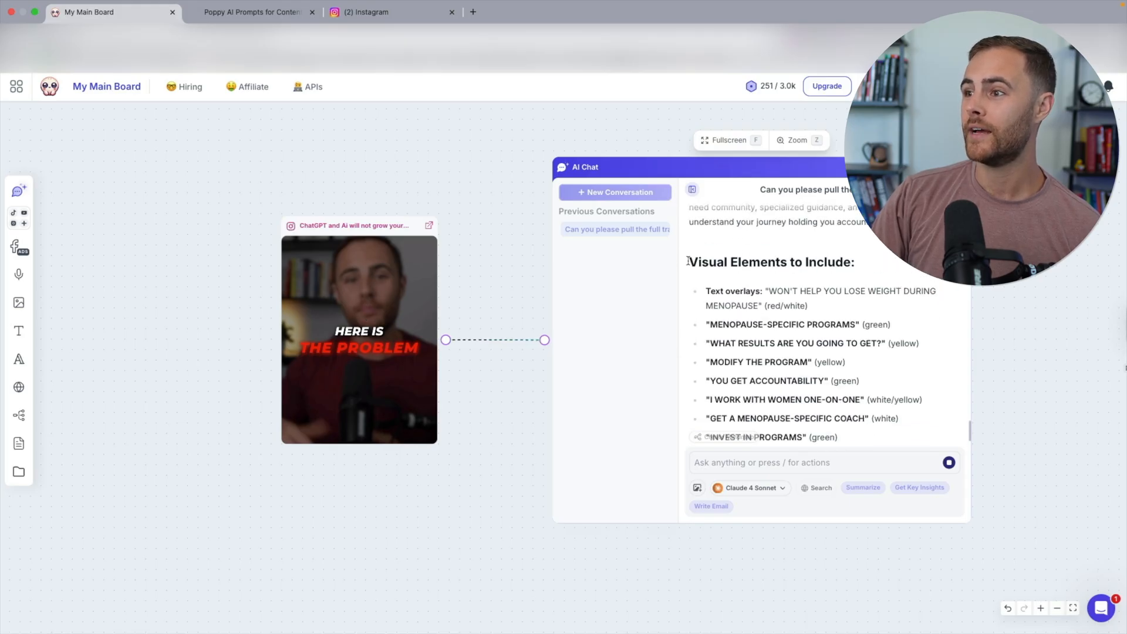
scroll(down, 3)
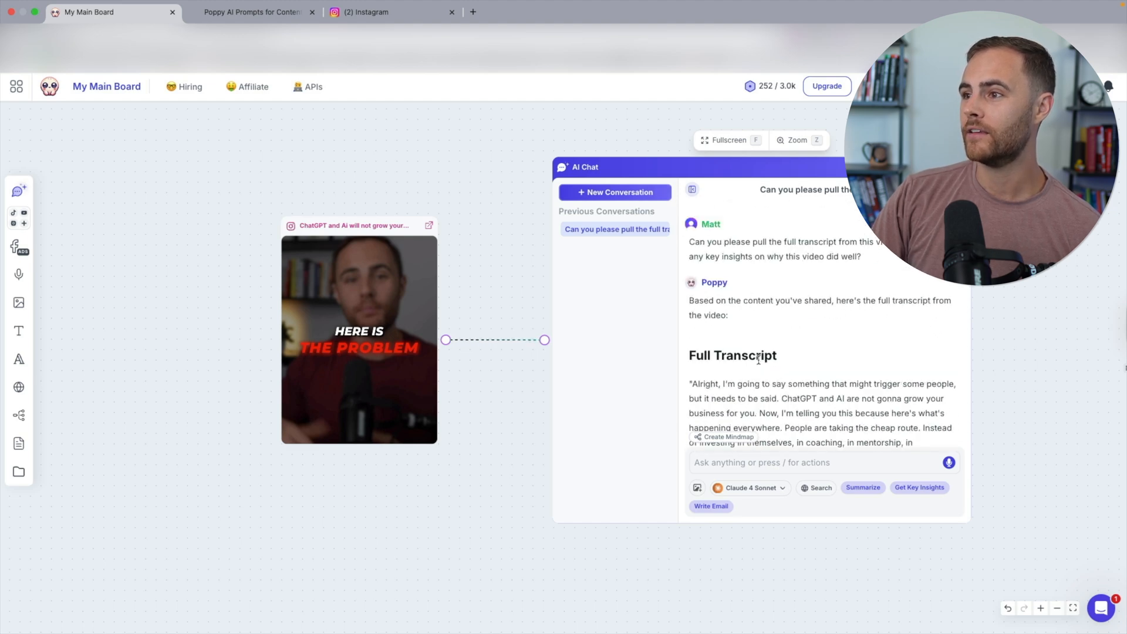
scroll(down, 3)
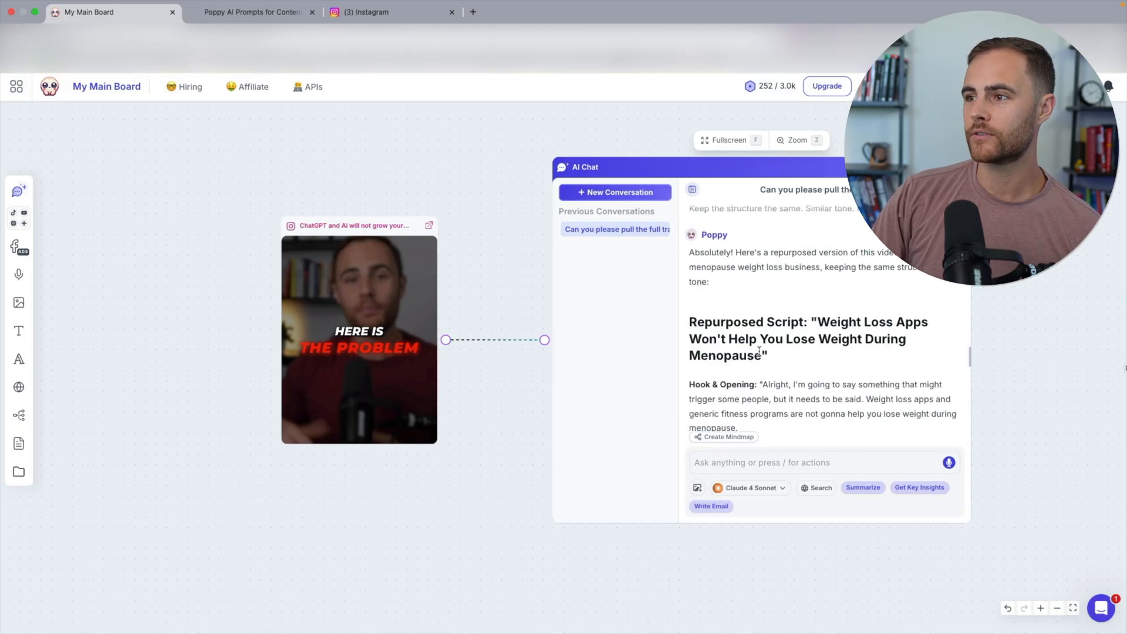
scroll(down, 3)
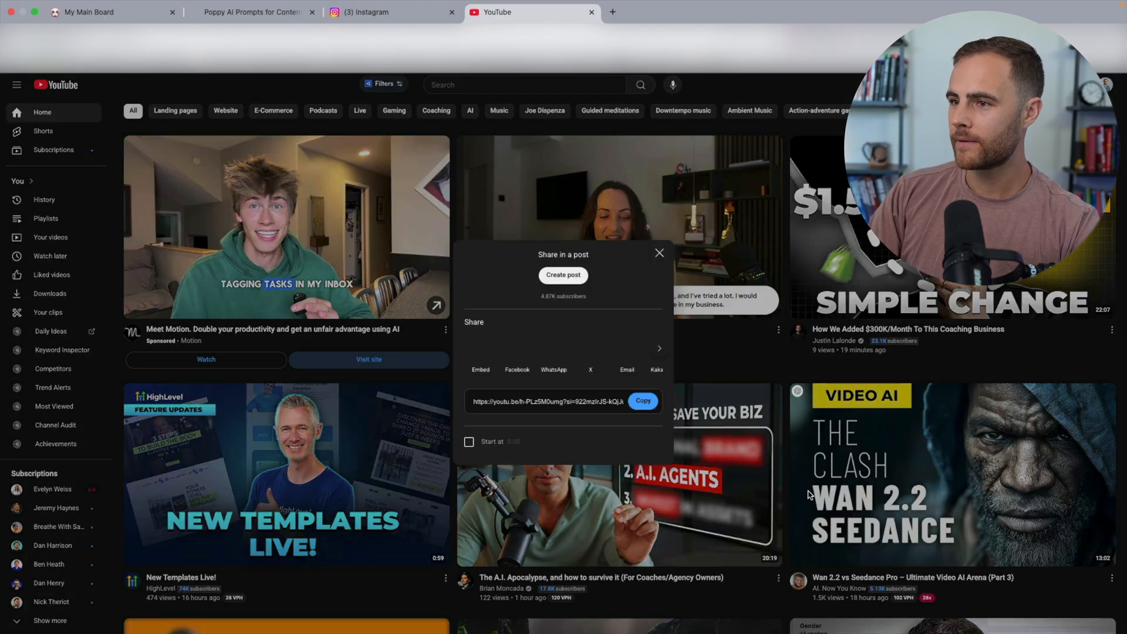
Step: Copy the share link for 'The A.I. Apocalypse' video and return to the My Main Board tab
click(642, 401)
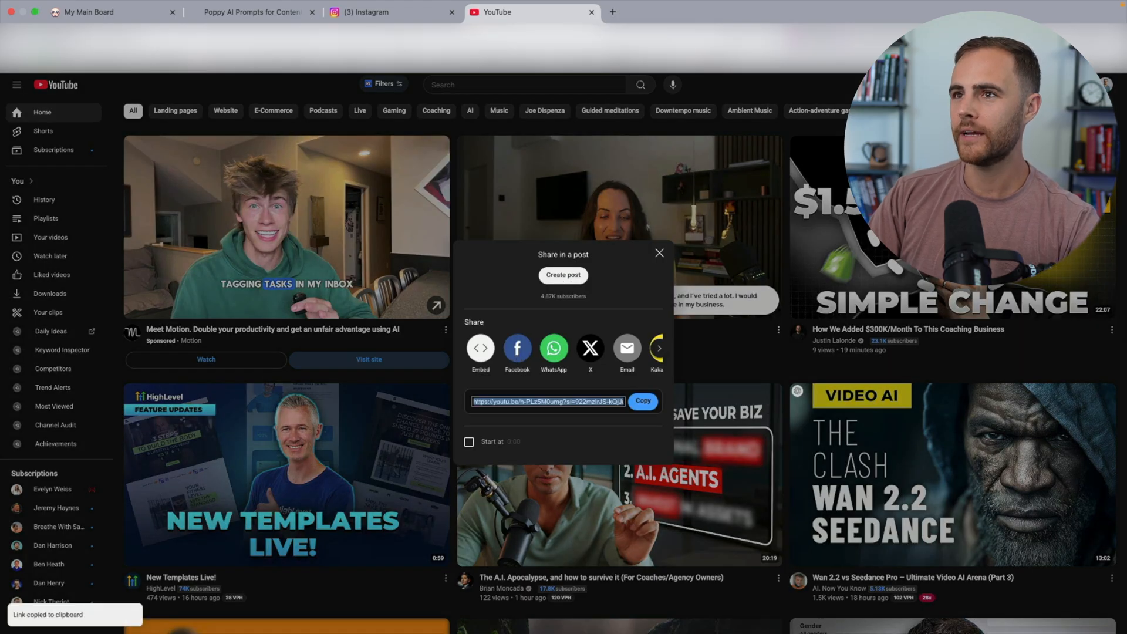
click(252, 12)
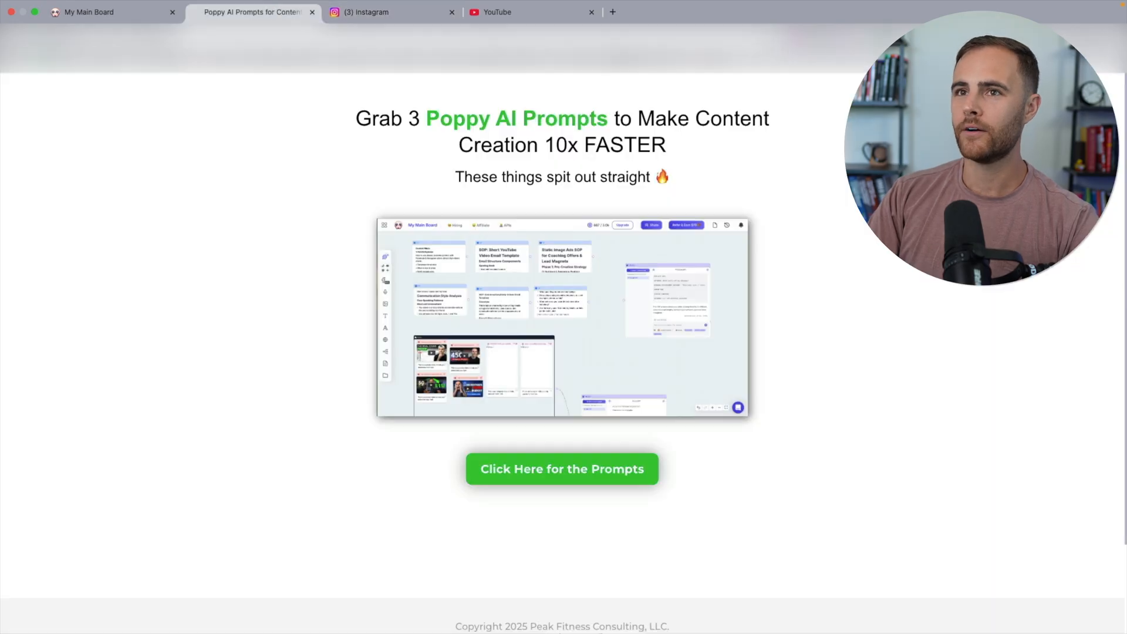
click(108, 11)
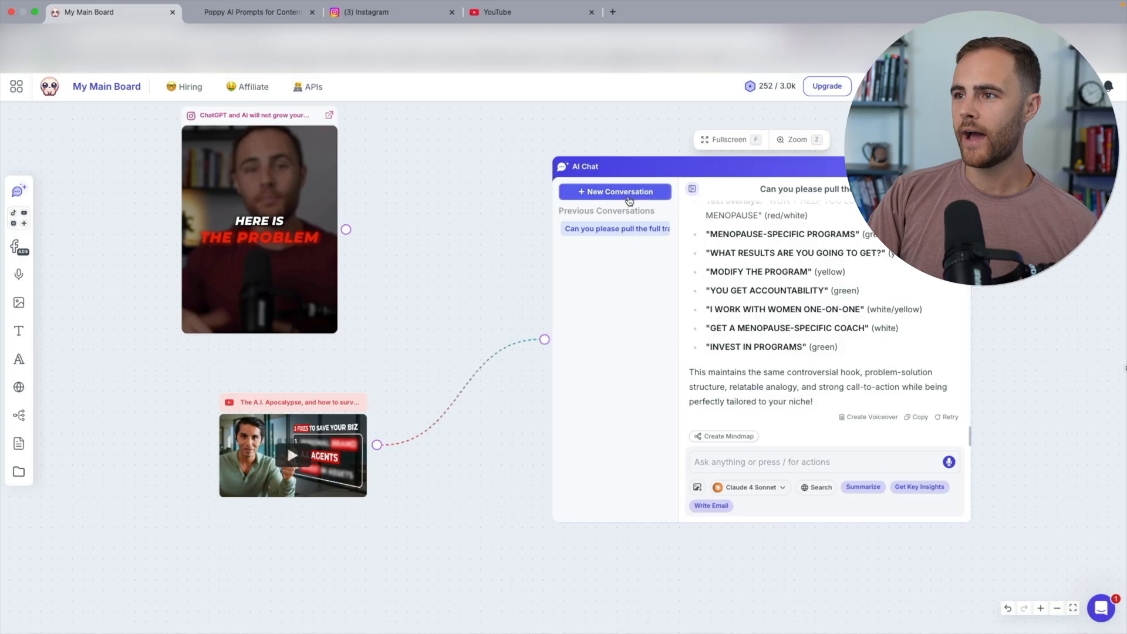
Step: Start a New Conversation in the AI chat linked to the YouTube video and pan the board
click(614, 192)
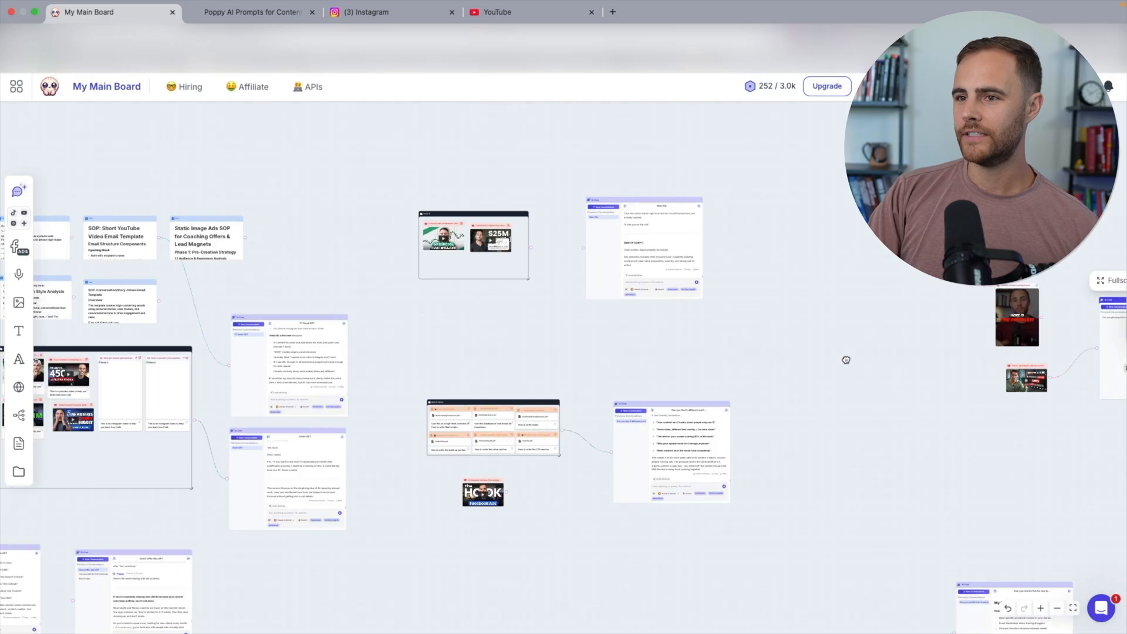
mouse_move(396, 365)
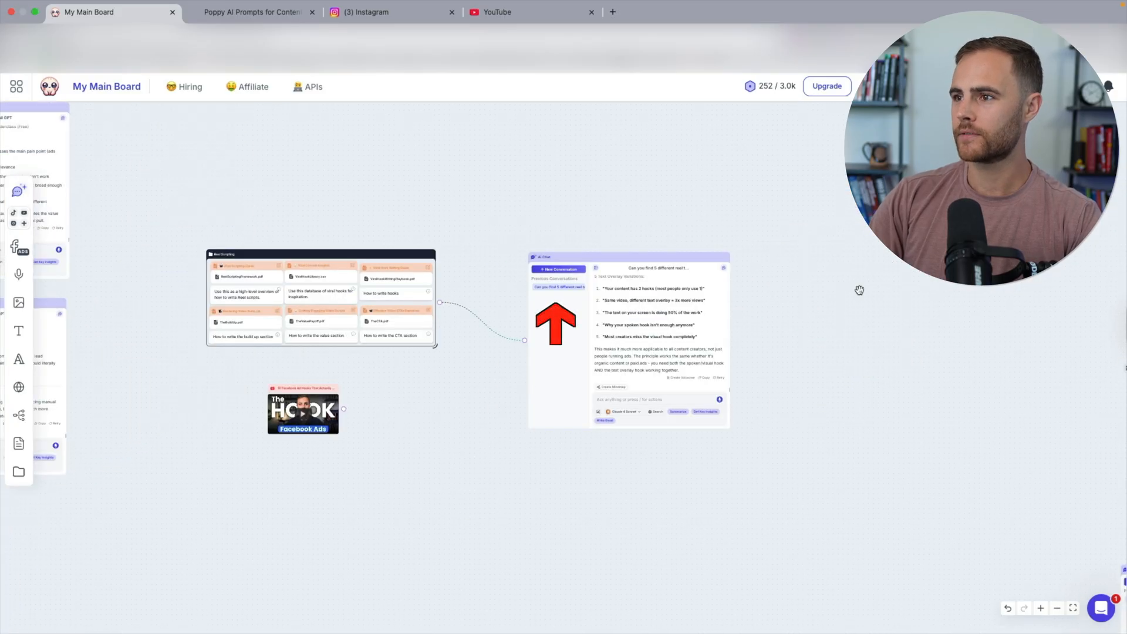
scroll(down, 3)
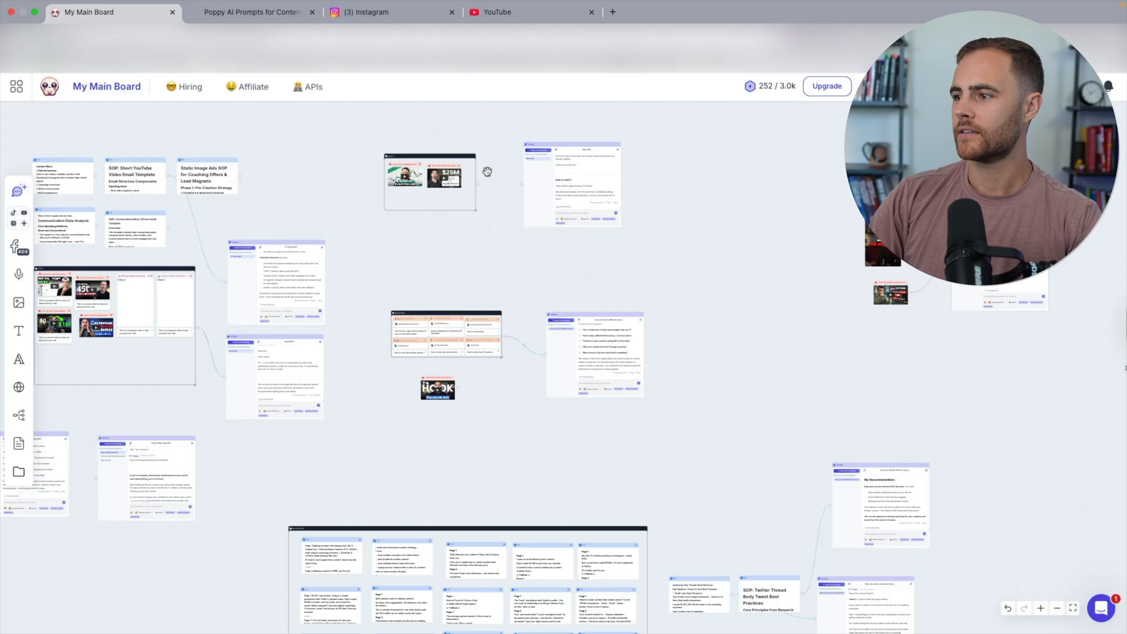
mouse_move(609, 430)
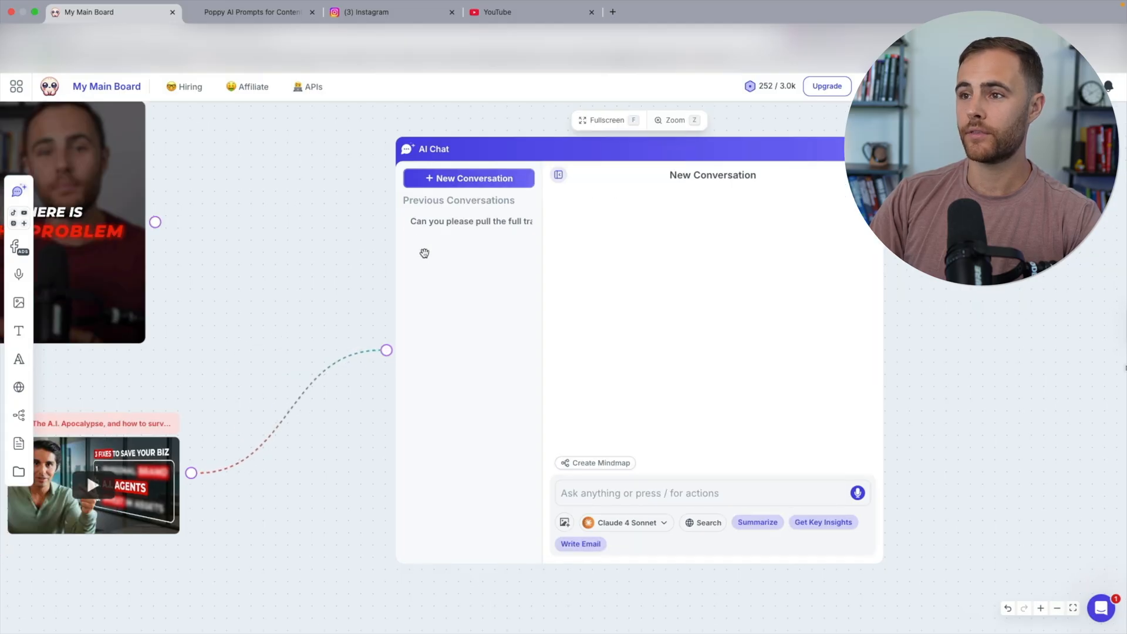
mouse_move(460, 241)
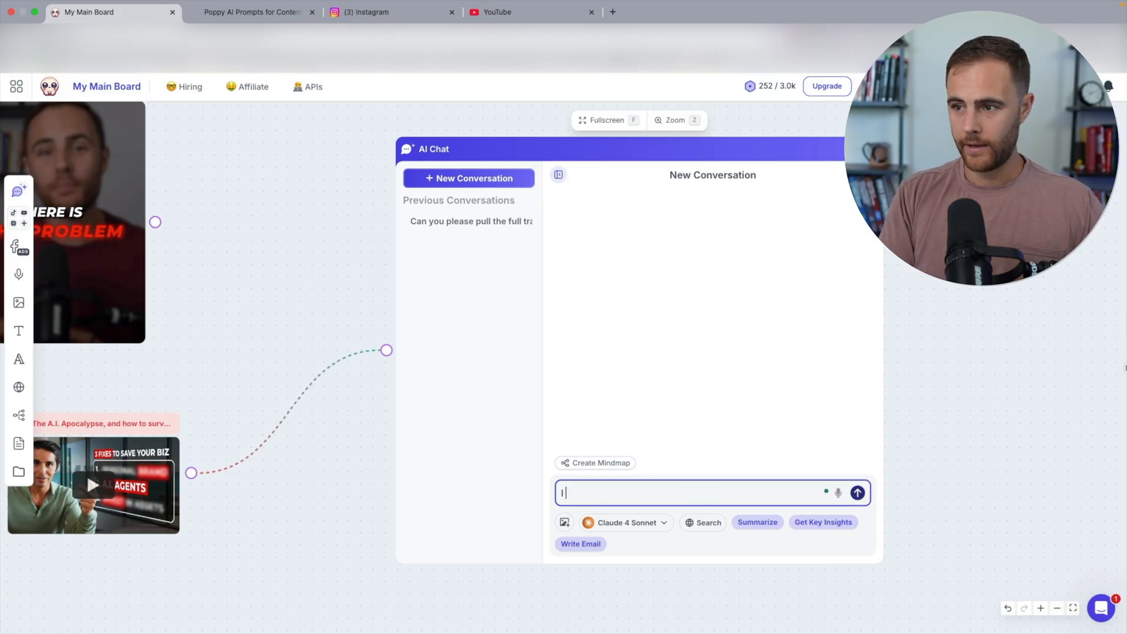
Step: Send 'I help women lose weight in menopause, can you help me repurpose this video thumbnail + title + content to land with my audience'
text(I help women lose weight)
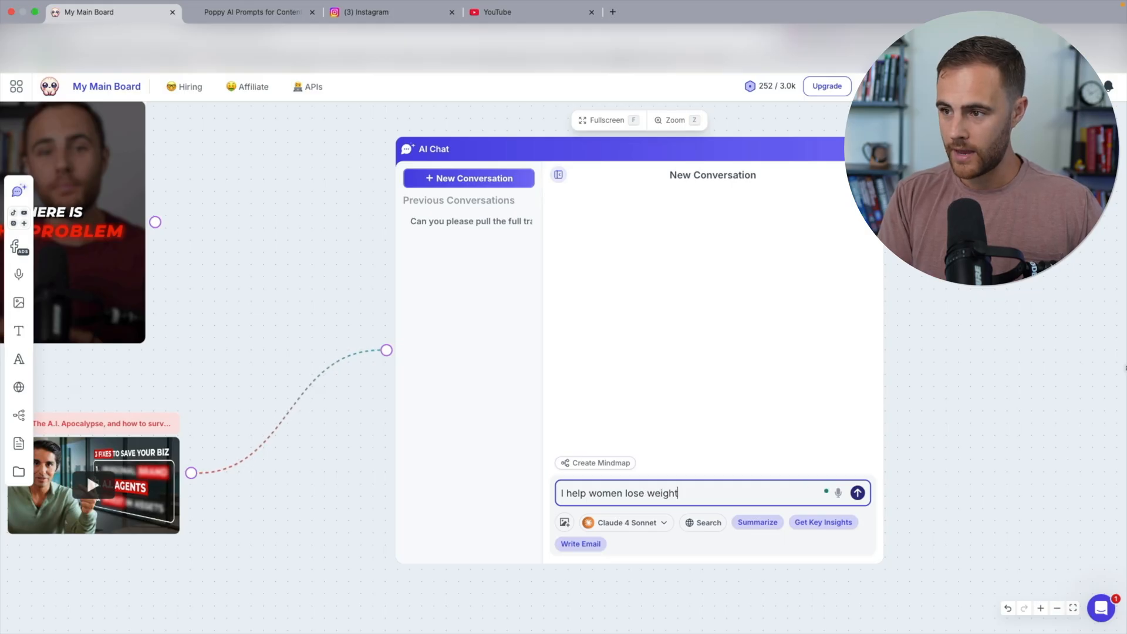
text(in menopause, can you help m)
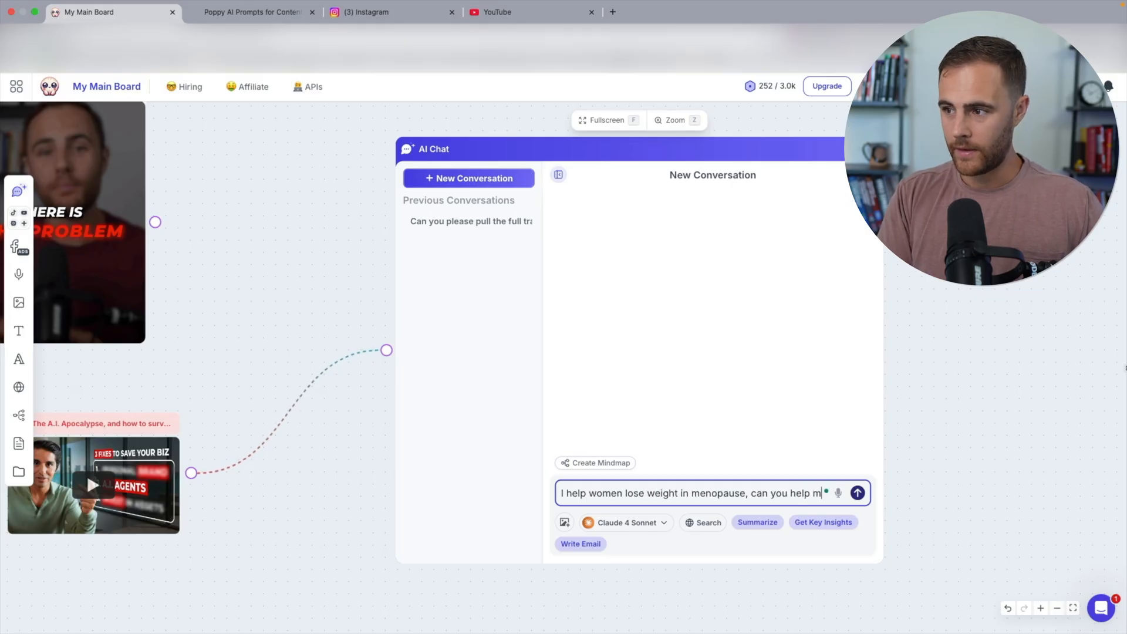
text(e repurpose)
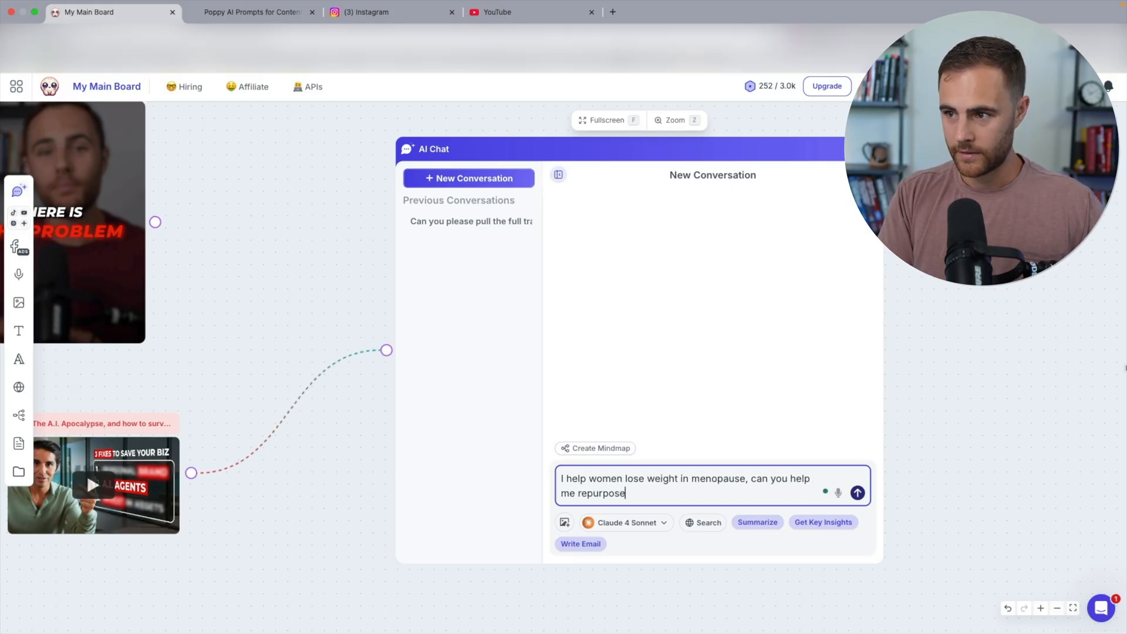
text(this video thu)
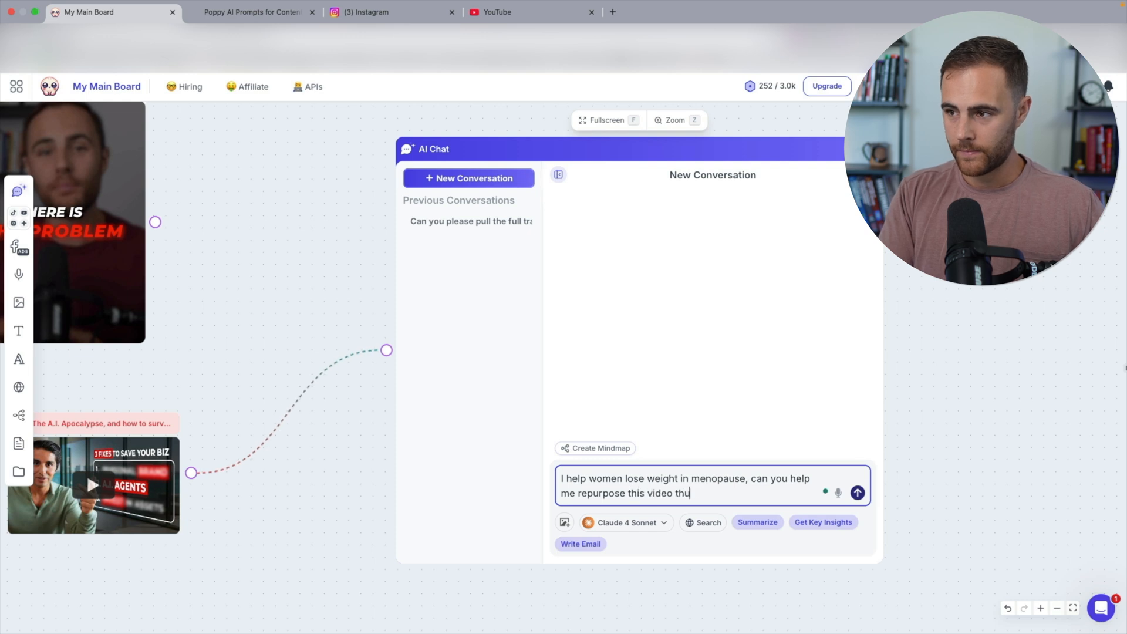
text(mbnail + title+)
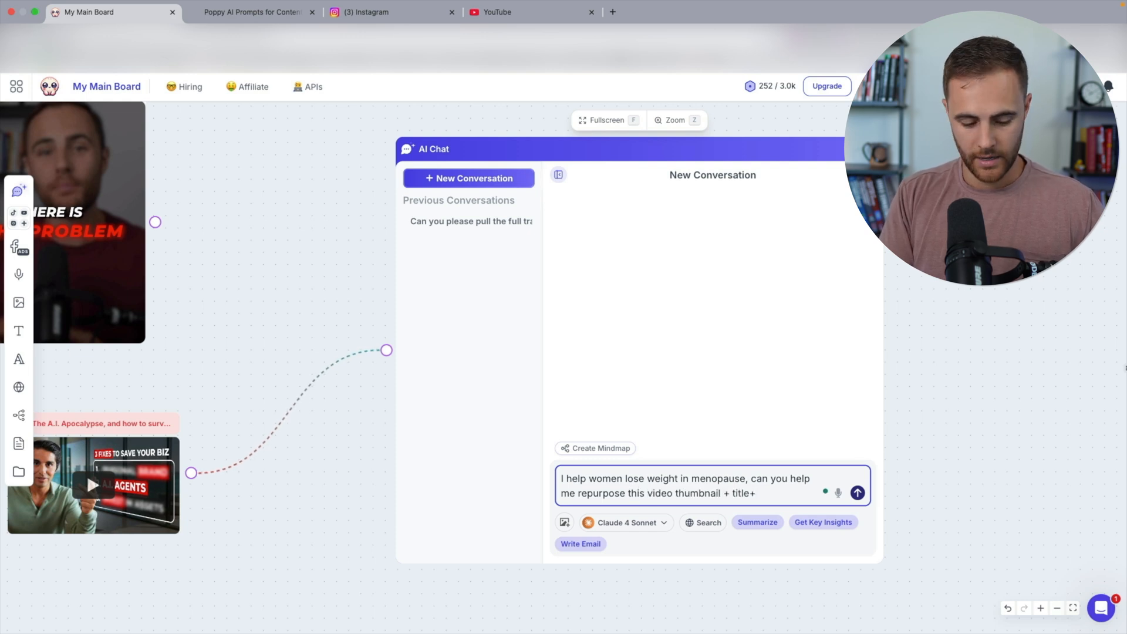
text(content to)
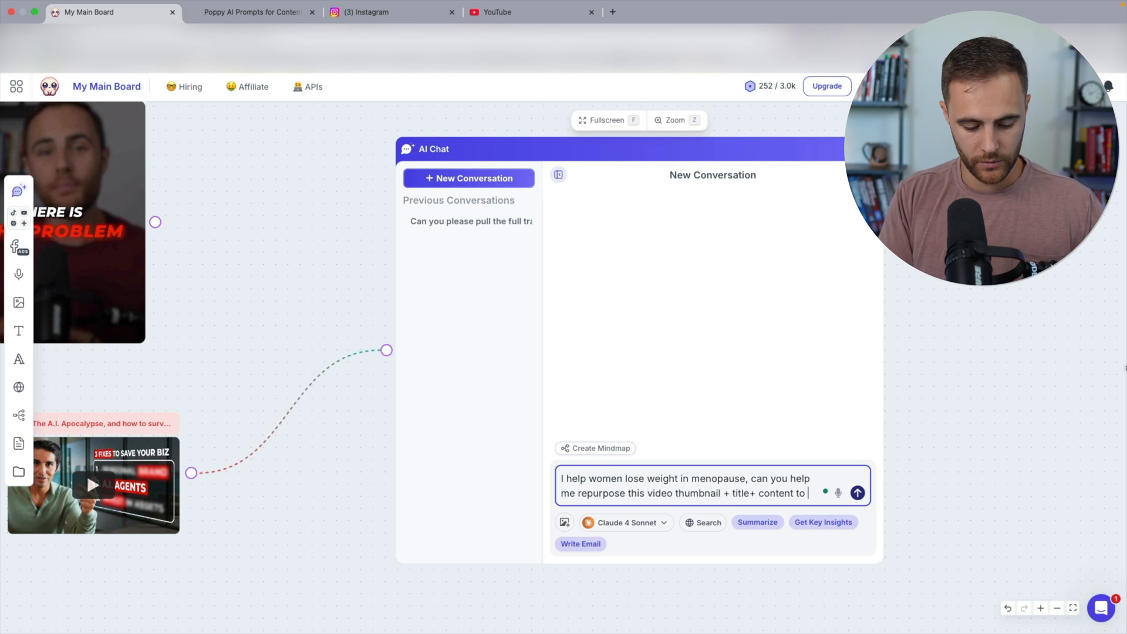
text(land with my audien)
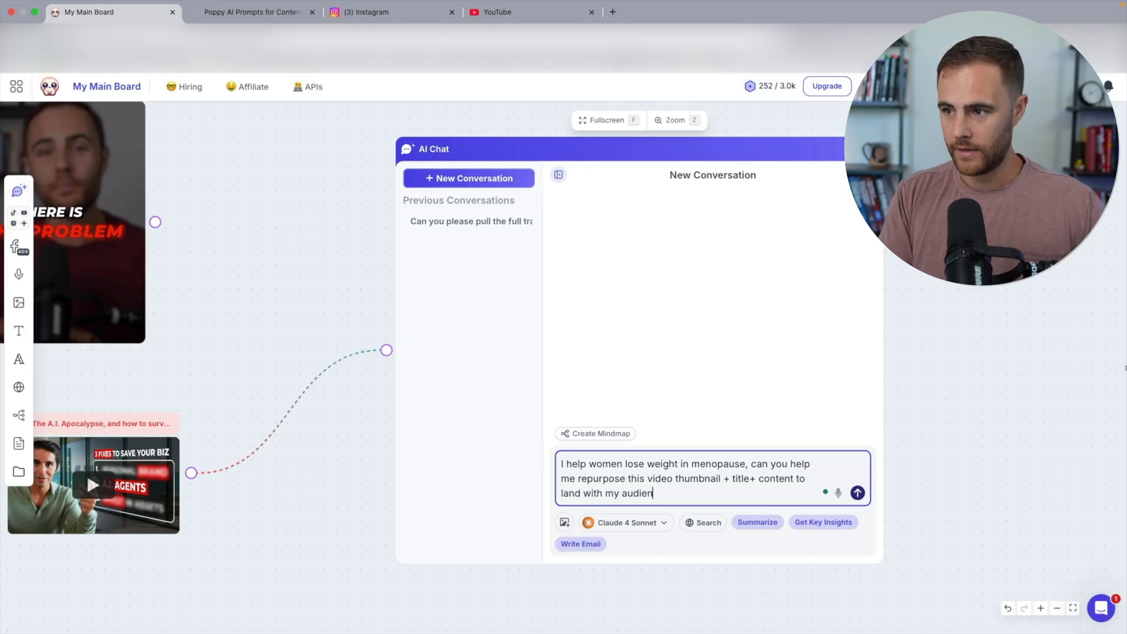
click(857, 493)
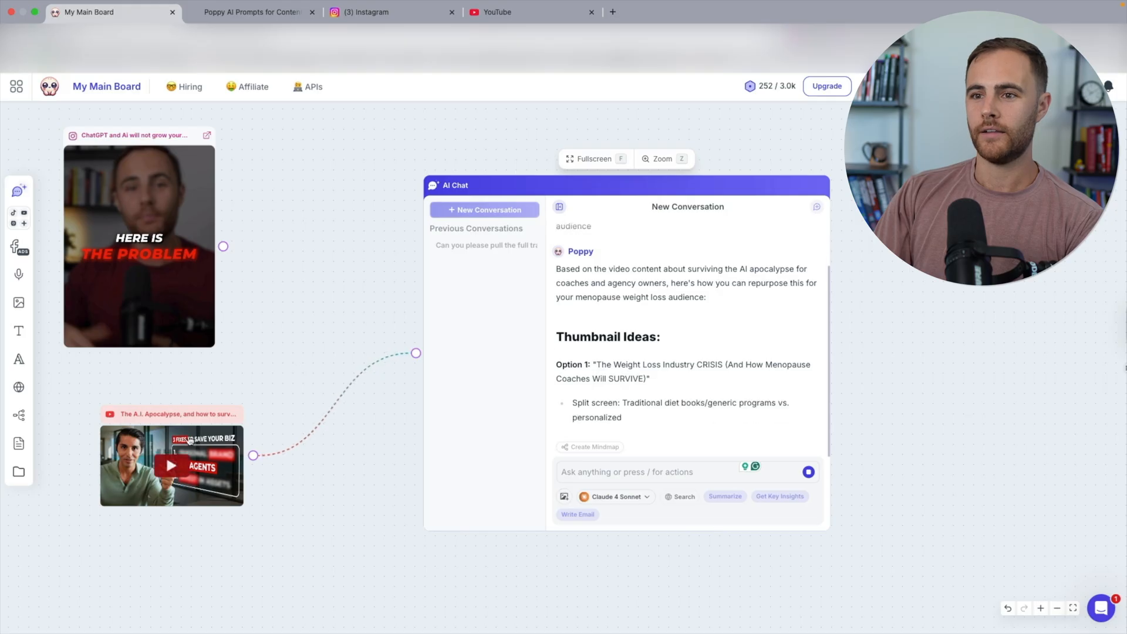
Step: Read through the Claude 4 Sonnet reply's Key Messaging Shifts, then switch to the Instagram profile tab
scroll(down, 3)
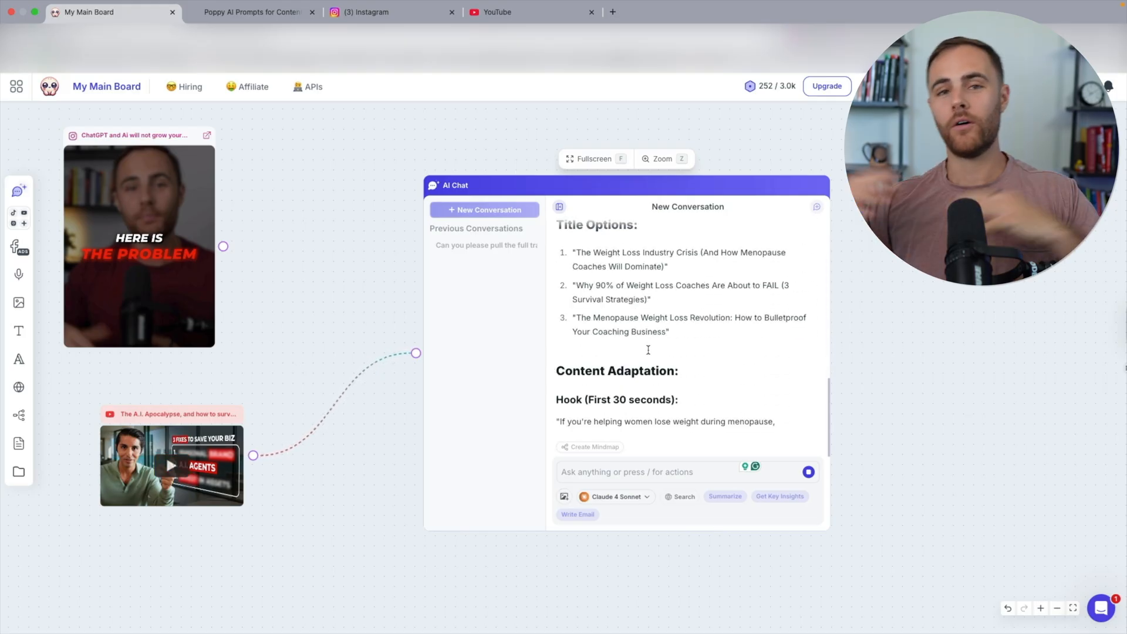
scroll(down, 3)
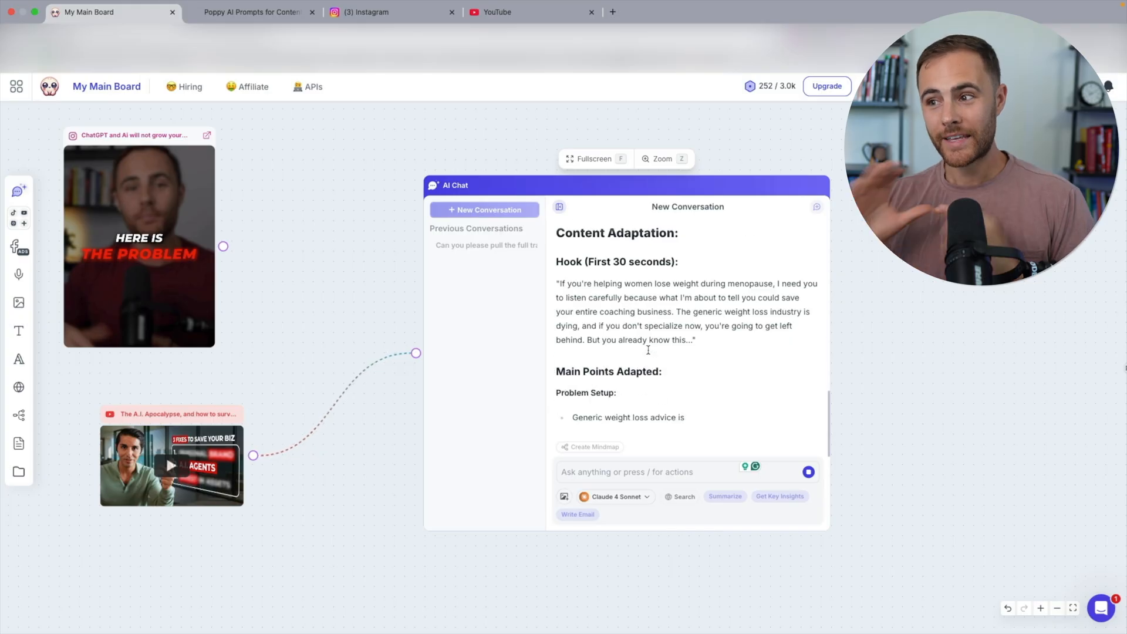
scroll(down, 3)
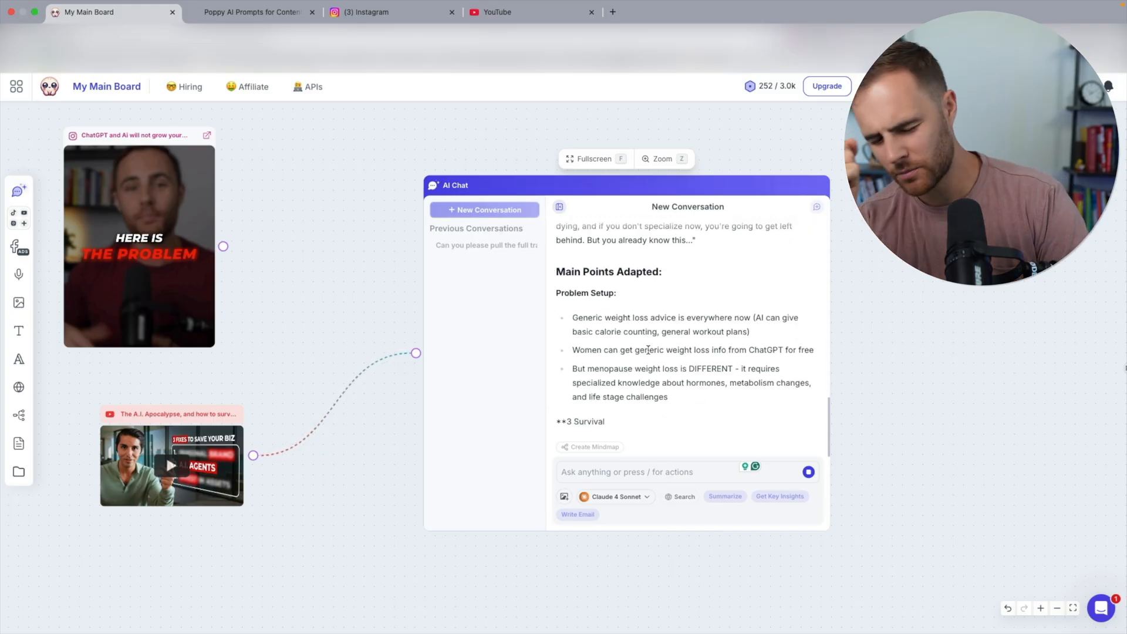
scroll(down, 3)
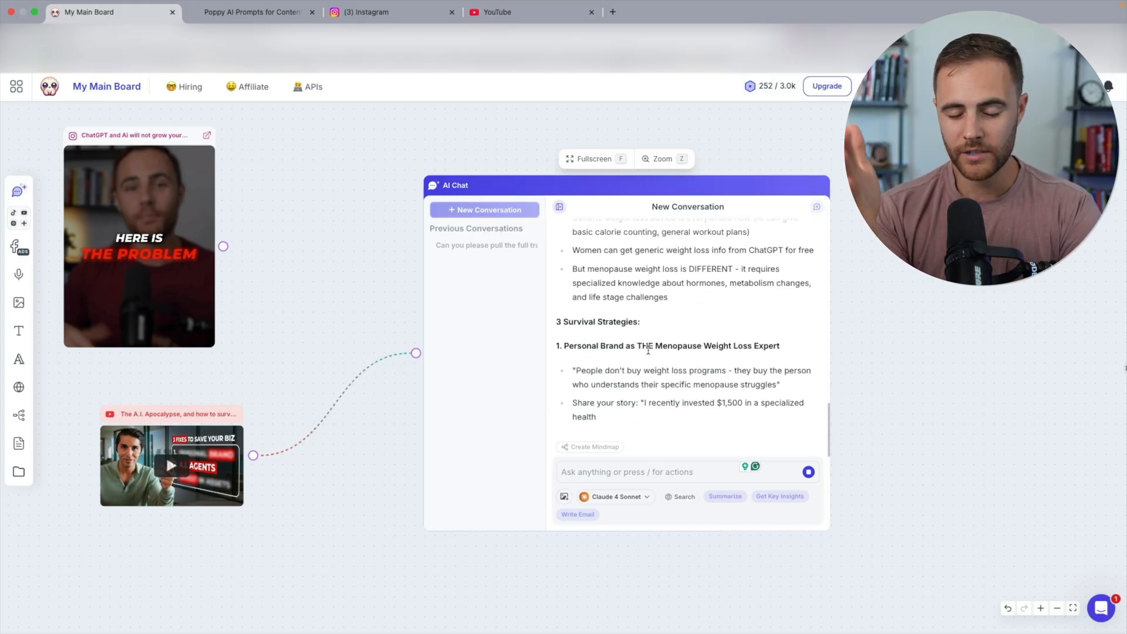
scroll(down, 3)
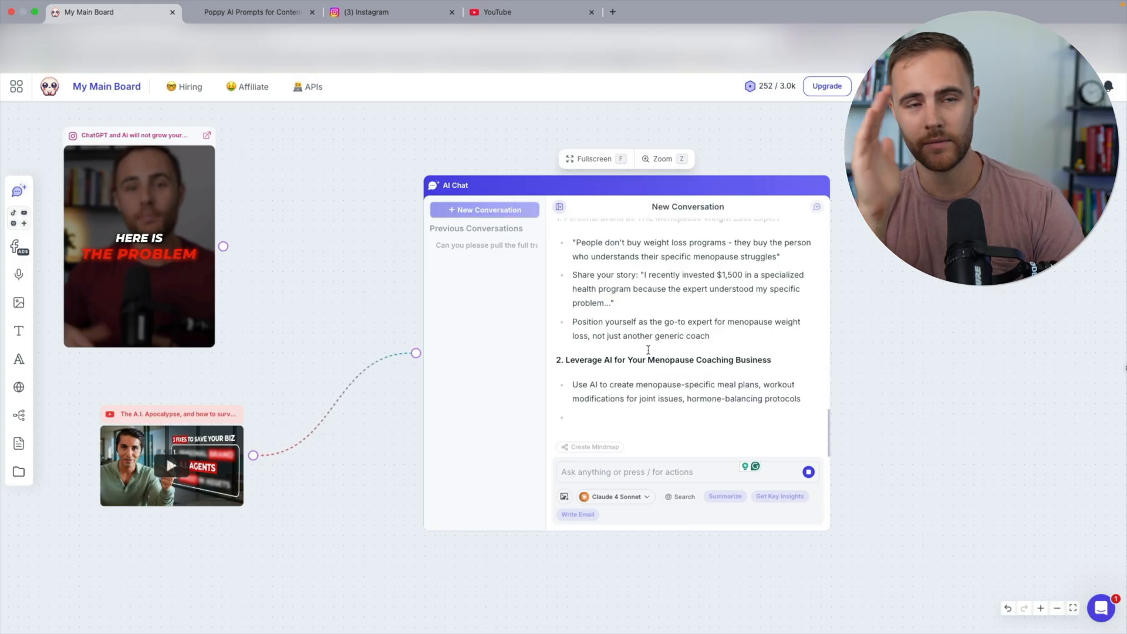
scroll(down, 3)
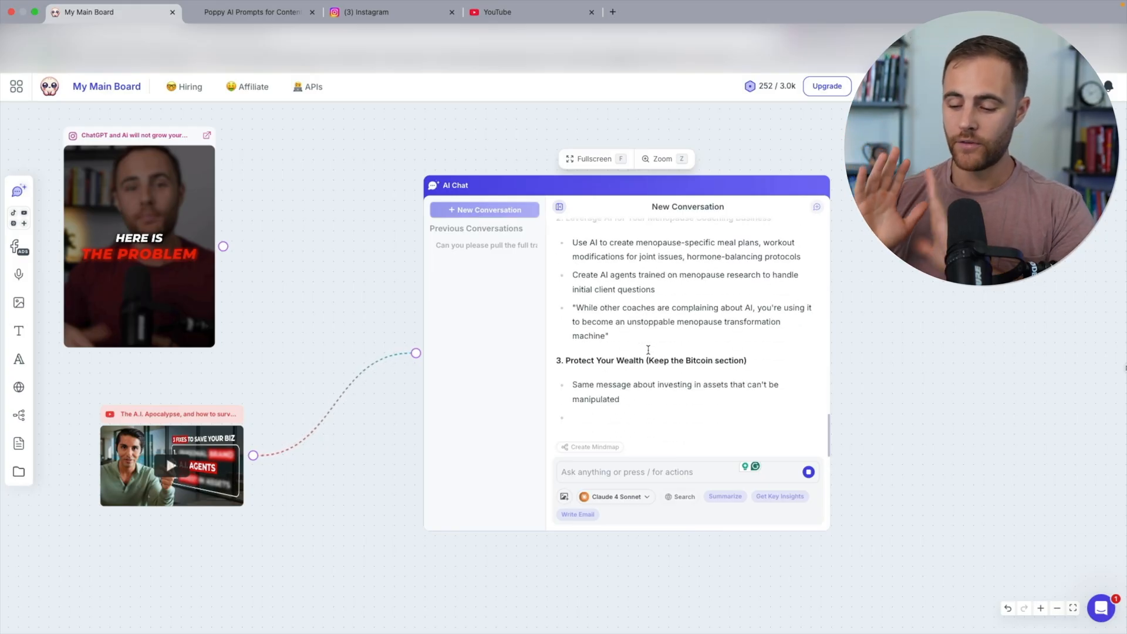
scroll(down, 3)
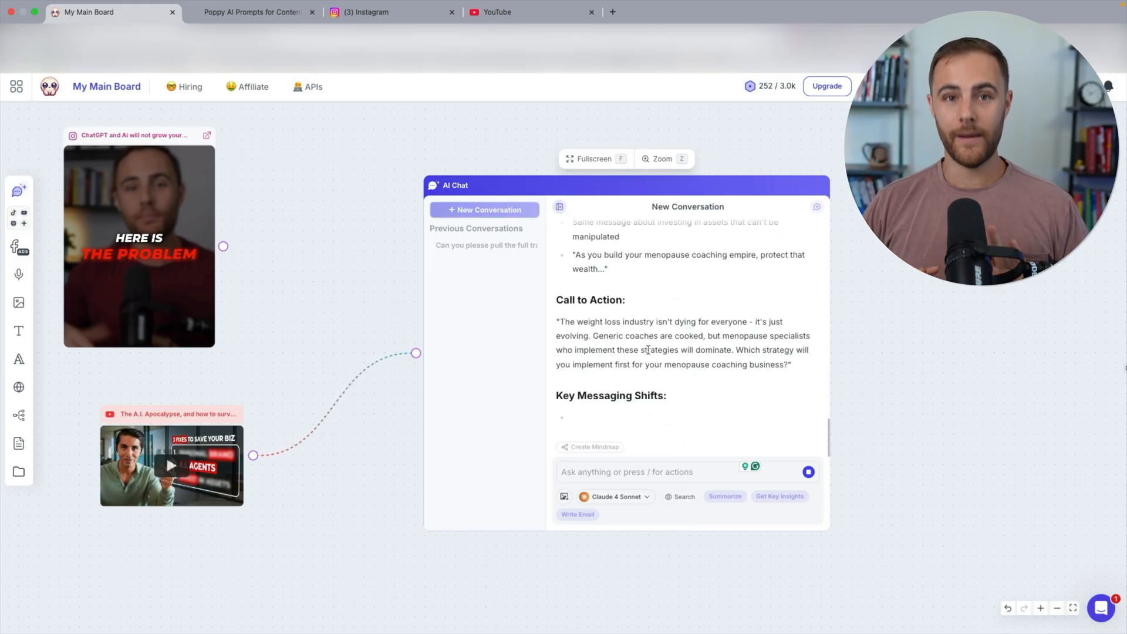
scroll(down, 3)
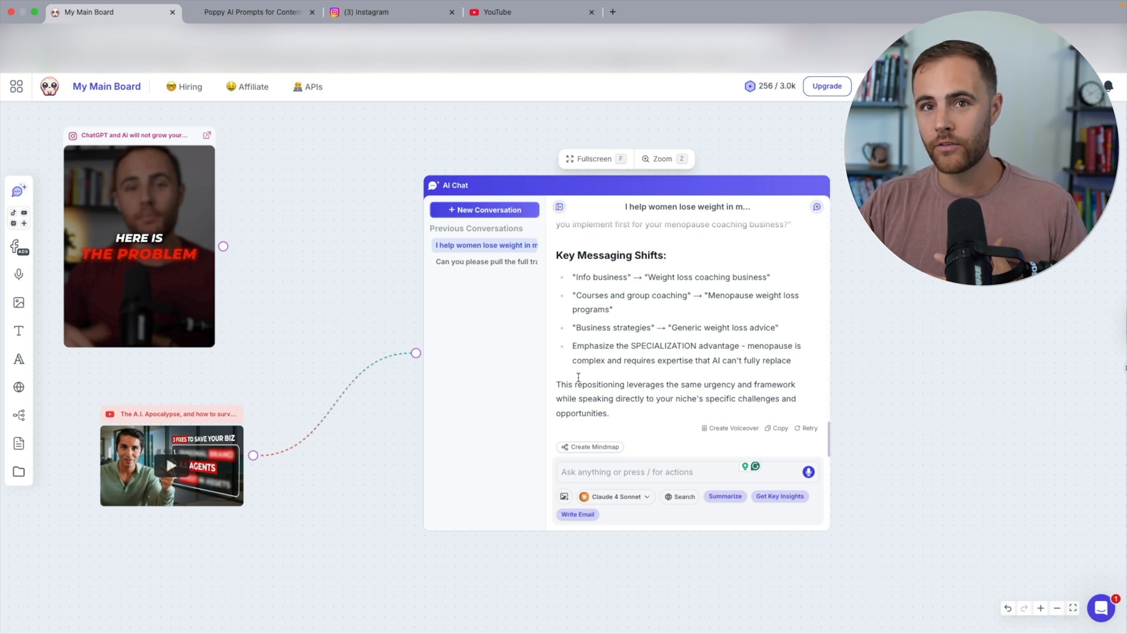
mouse_move(572, 377)
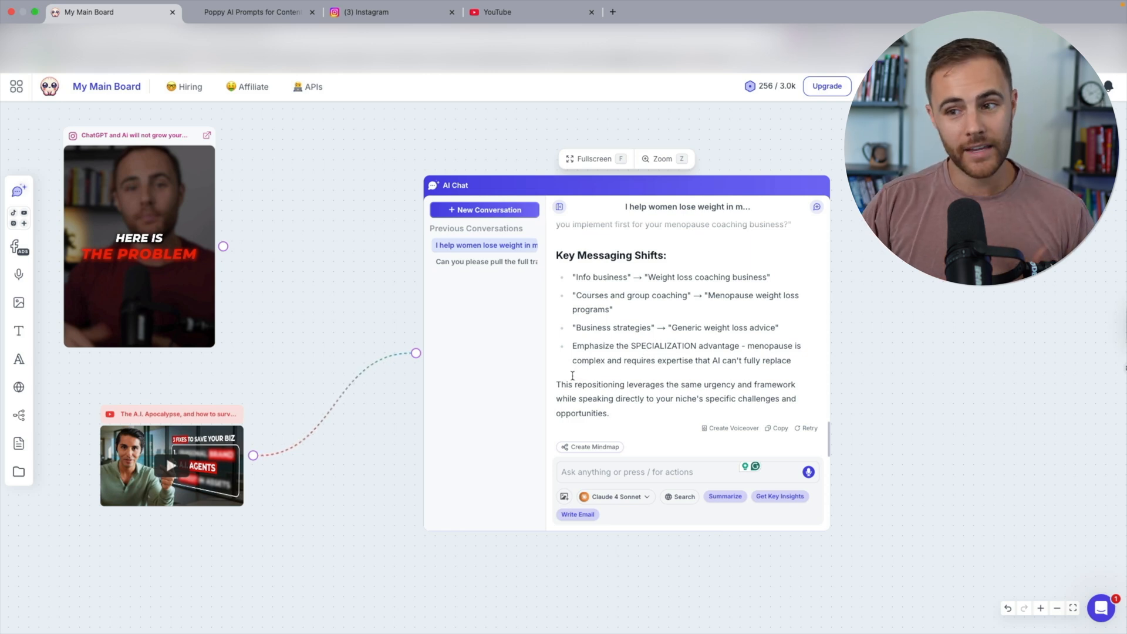
mouse_move(316, 372)
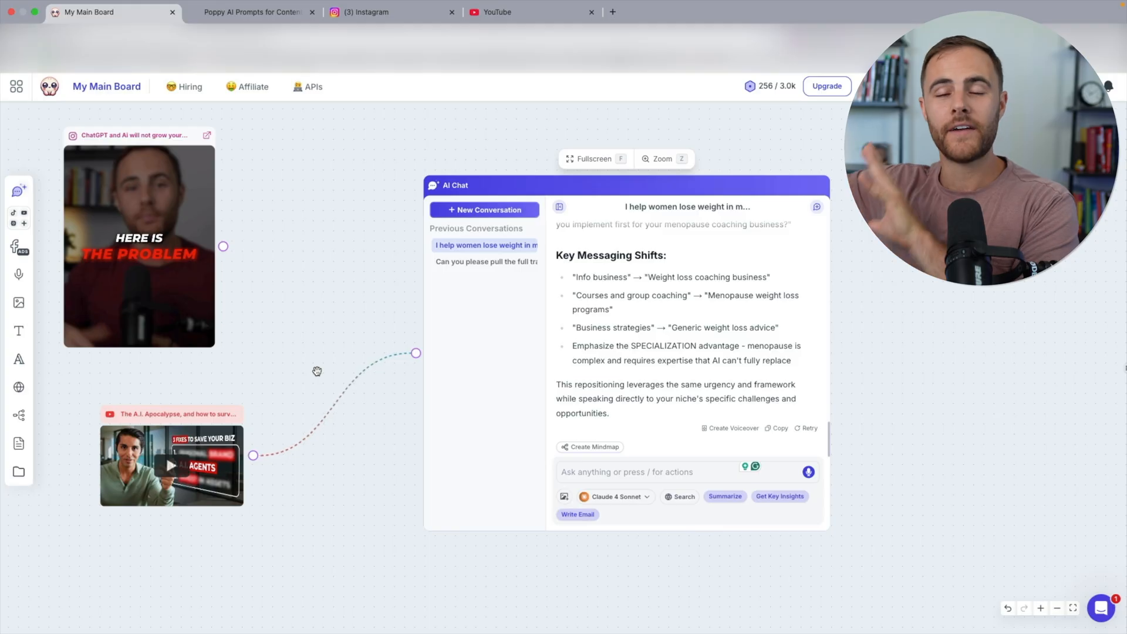
mouse_move(324, 319)
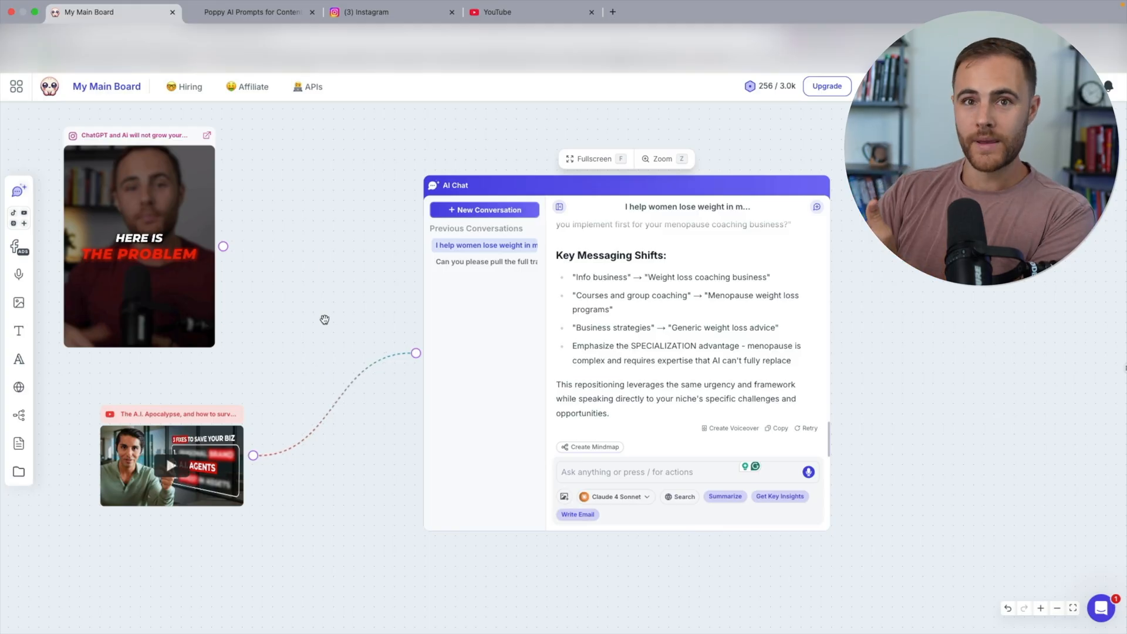
click(392, 11)
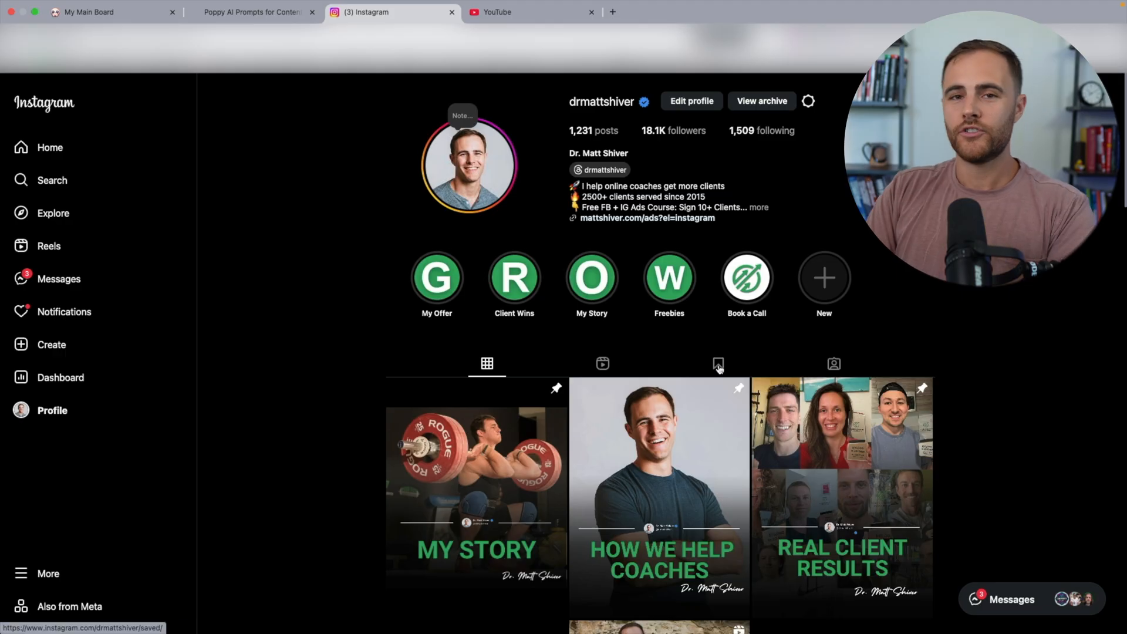
Step: Open the ceiling-and-floor whiteboard reel from Saved posts and return to the Poppy AI board
click(717, 364)
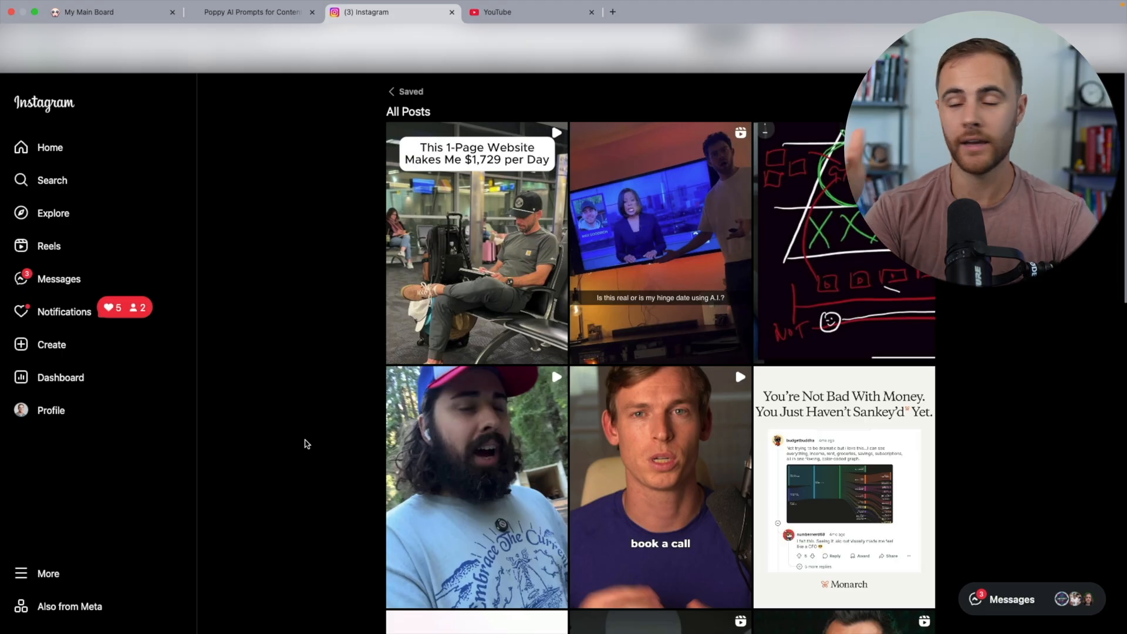
scroll(down, 3)
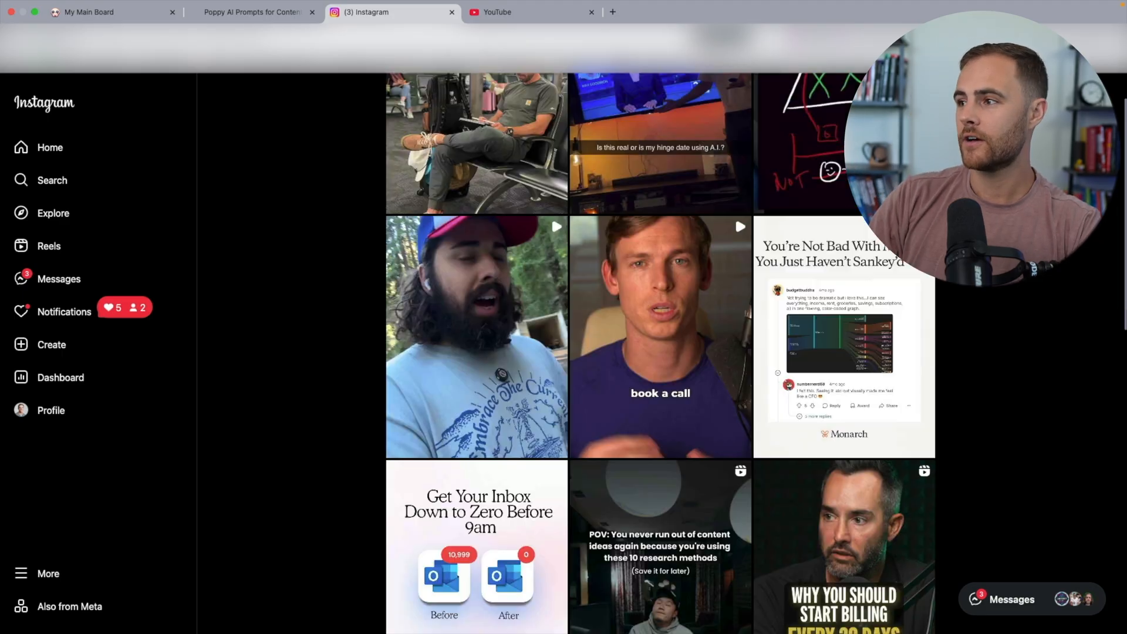
scroll(down, 3)
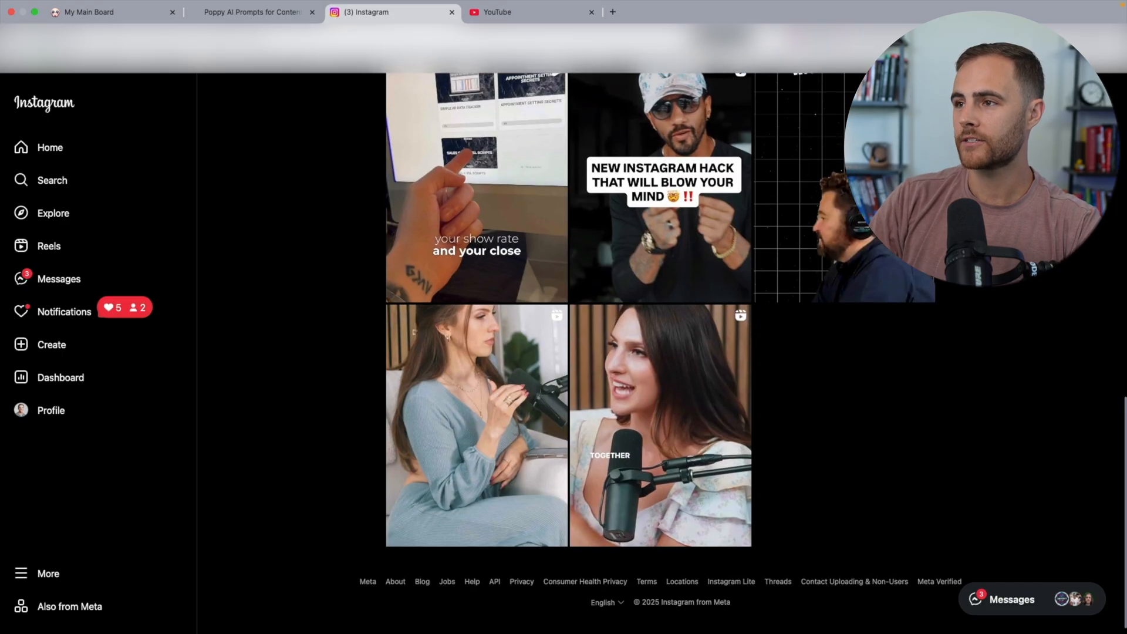
scroll(up, 3)
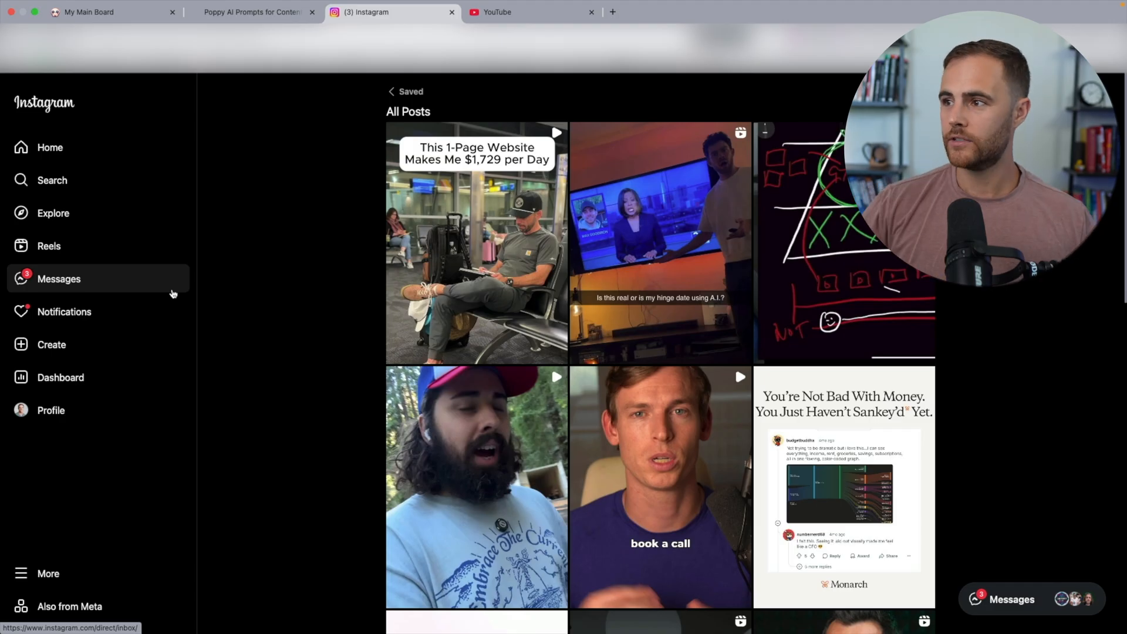
click(844, 242)
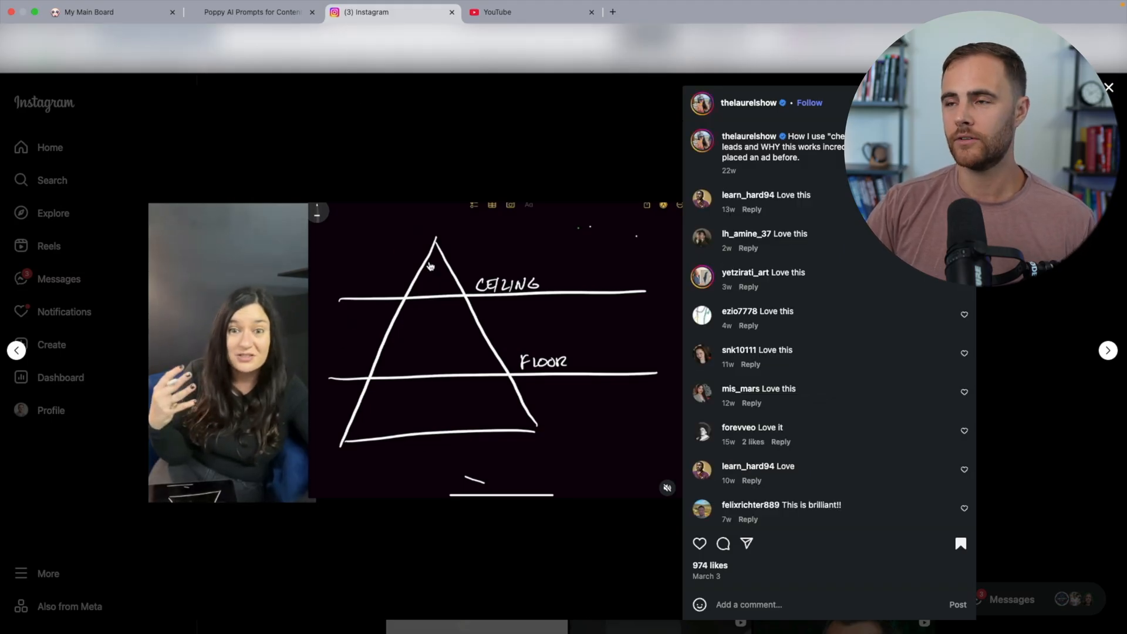
click(88, 12)
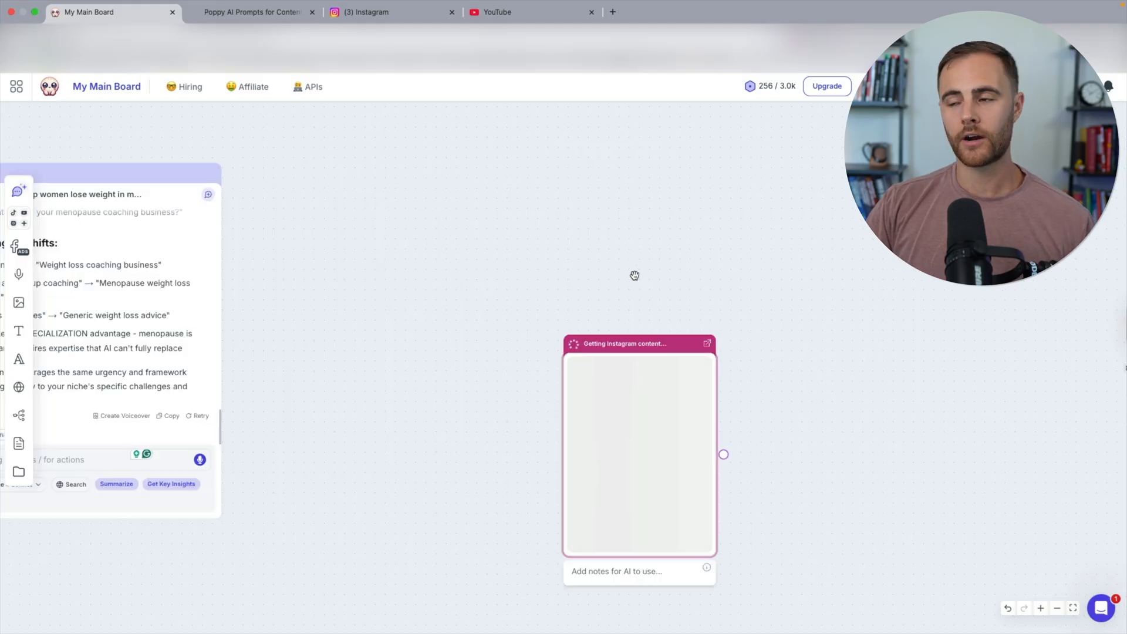
mouse_move(614, 289)
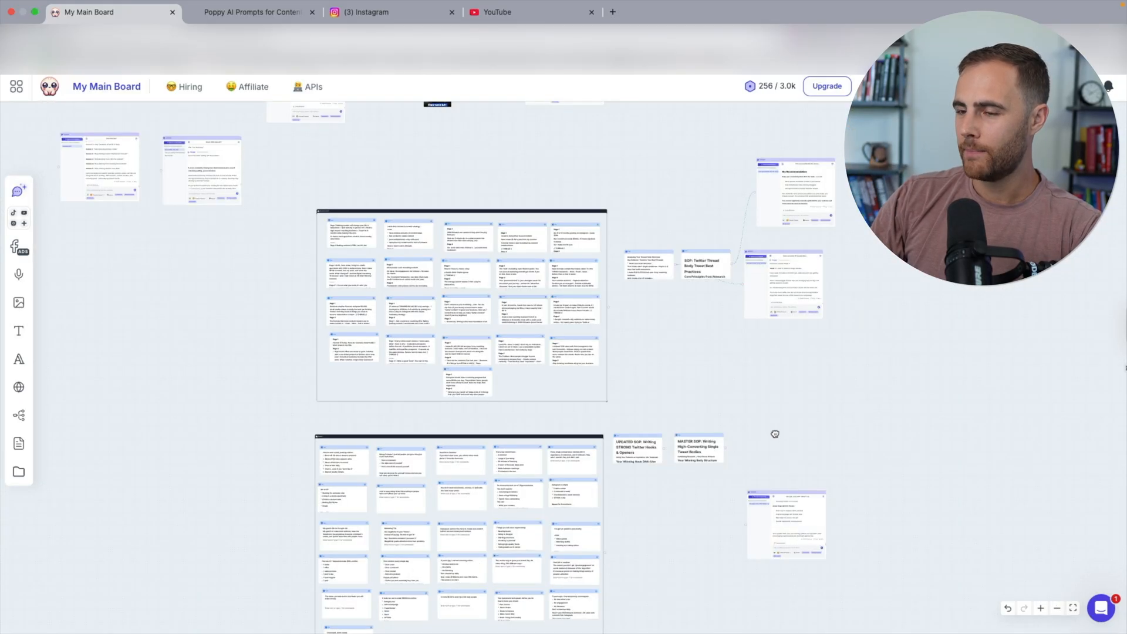
mouse_move(460, 270)
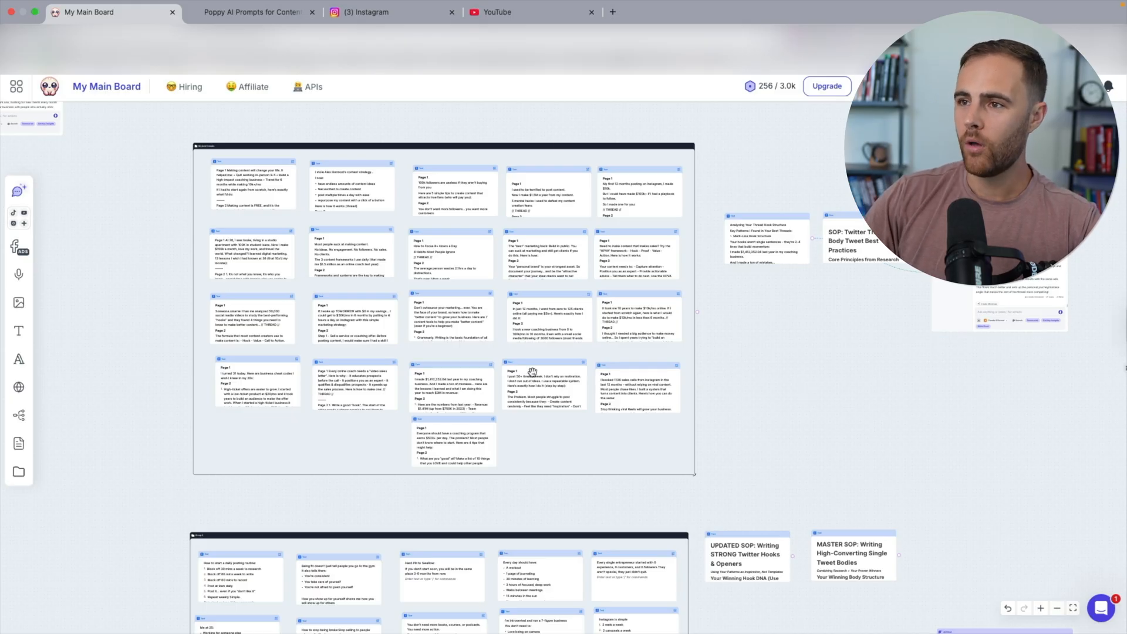
mouse_move(271, 223)
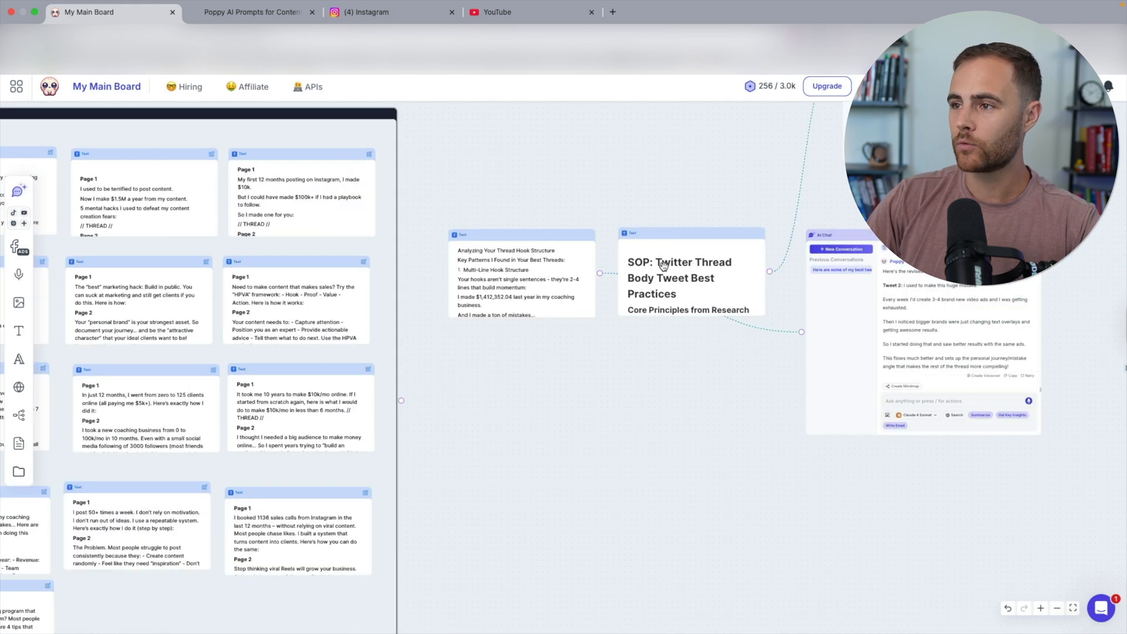
Step: Read through the Twitter Thread Body Tweet Best Practices SOP note, then switch to the Poppy AI prompts page
click(677, 281)
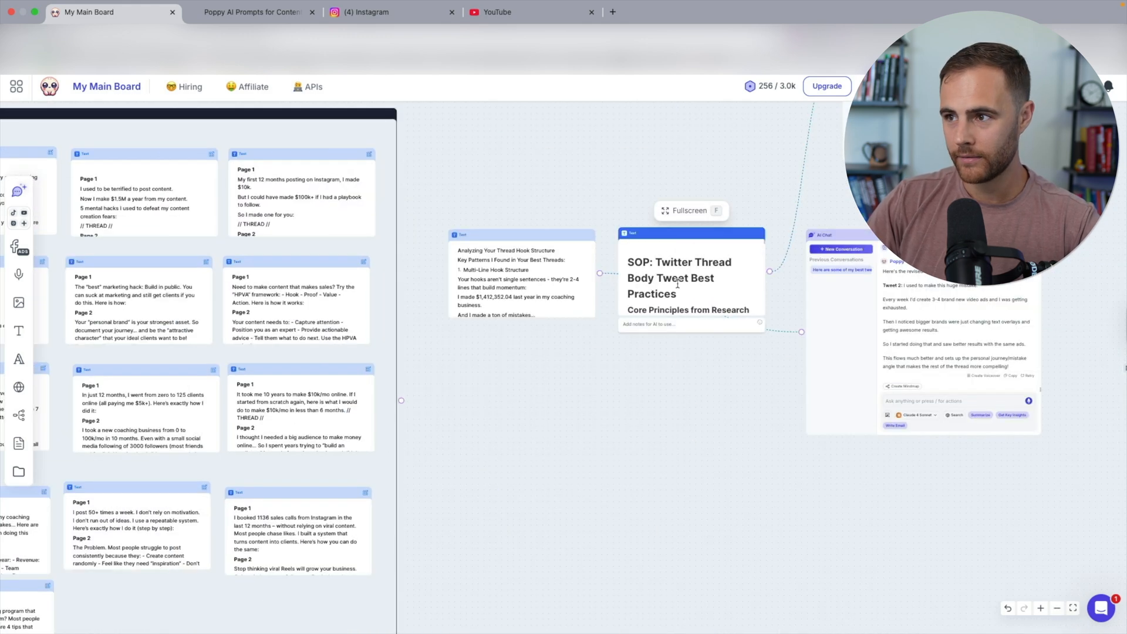
scroll(down, 3)
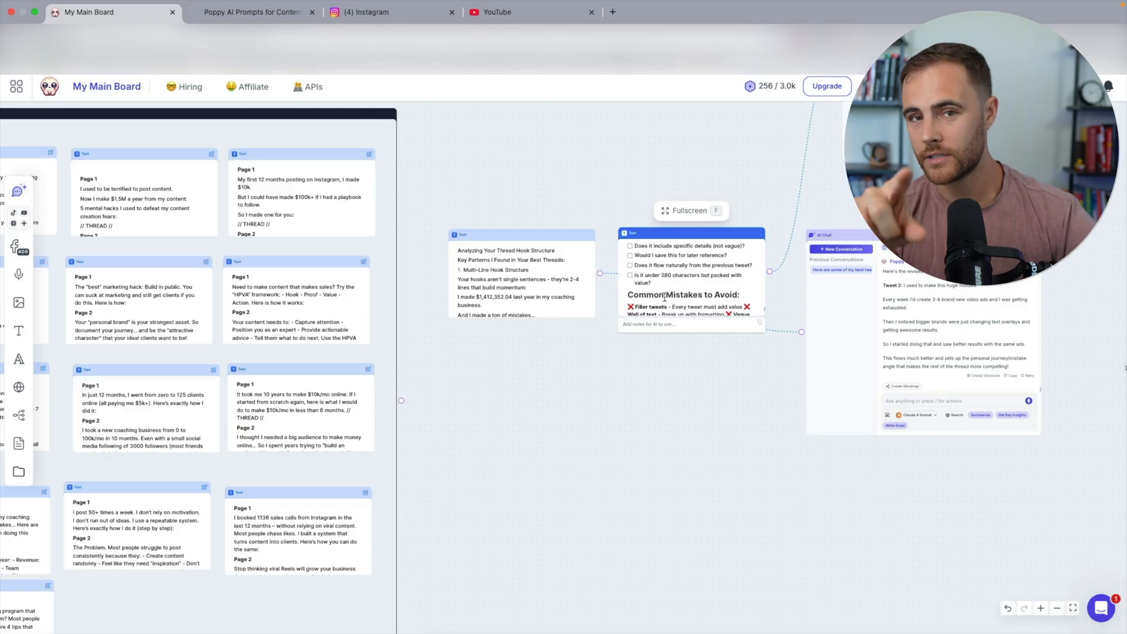
click(251, 12)
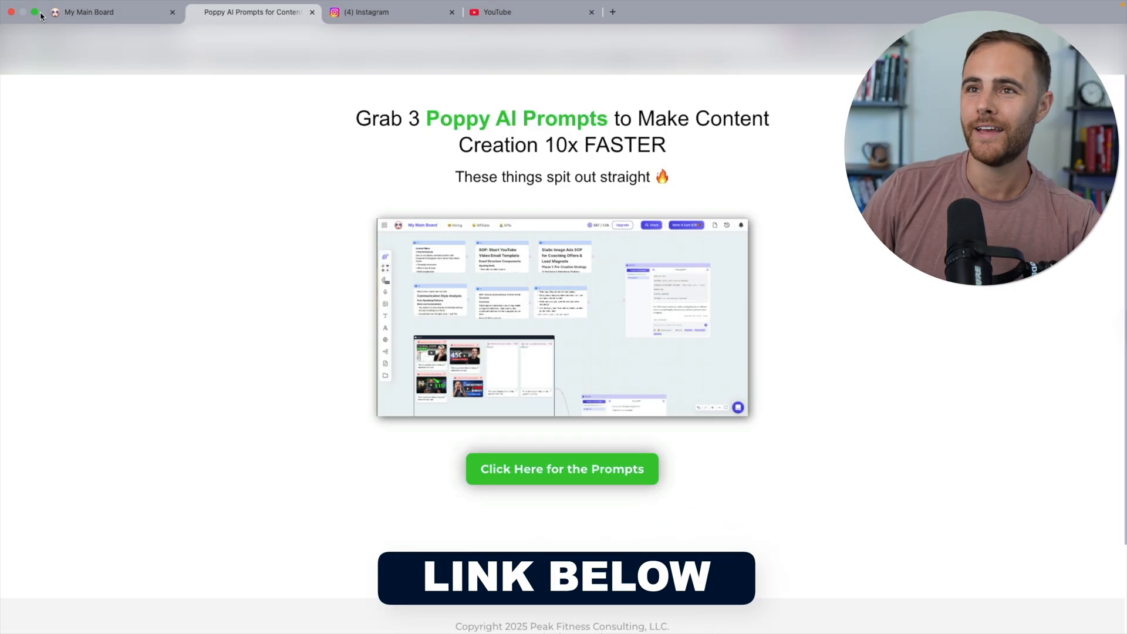
Step: Return from the mattshiver.com prompts page to the Poppy AI main board
click(101, 12)
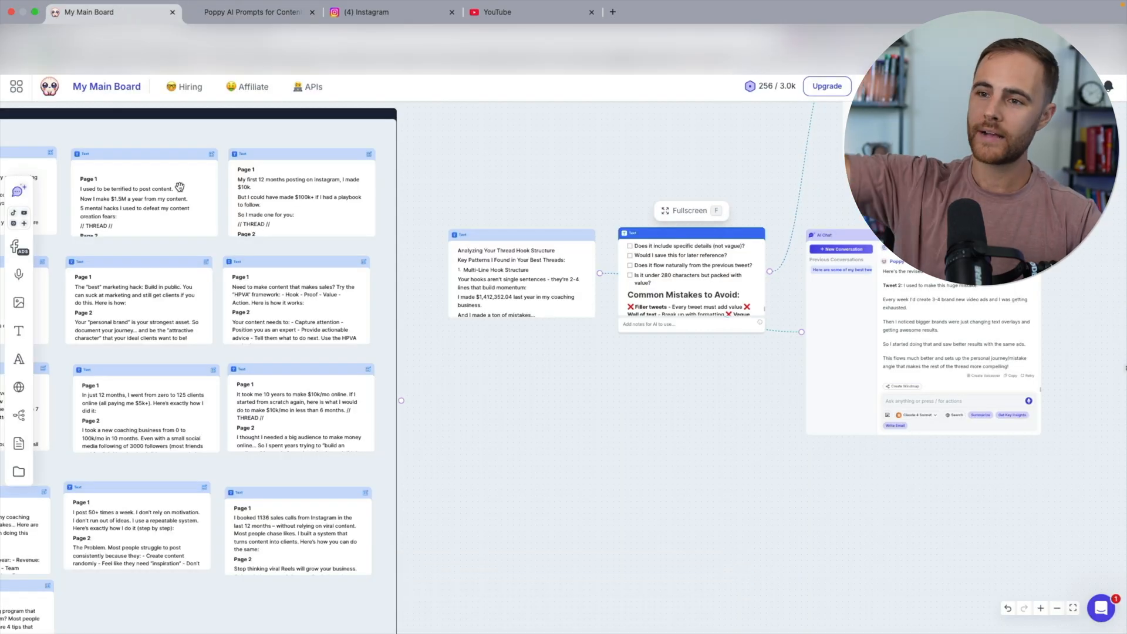
mouse_move(467, 419)
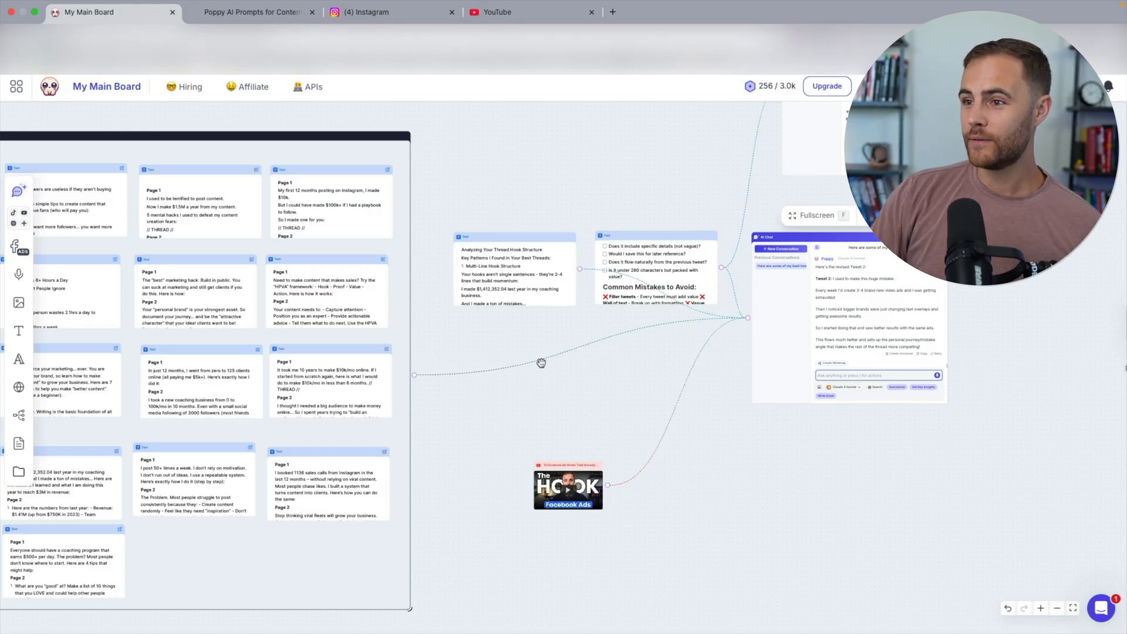
mouse_move(204, 390)
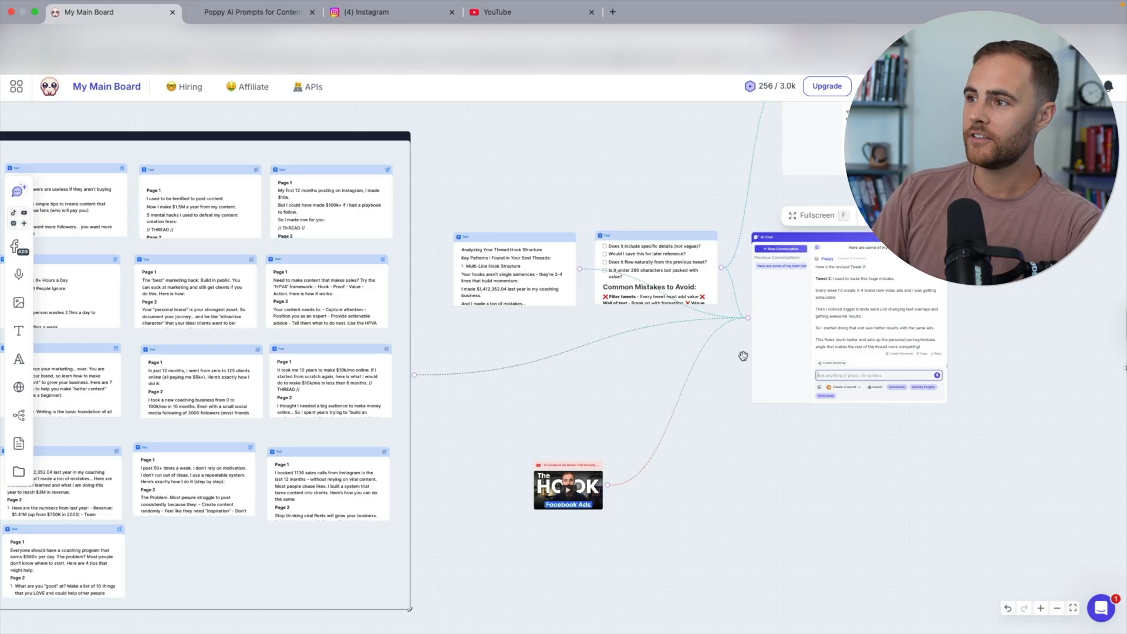
mouse_move(653, 297)
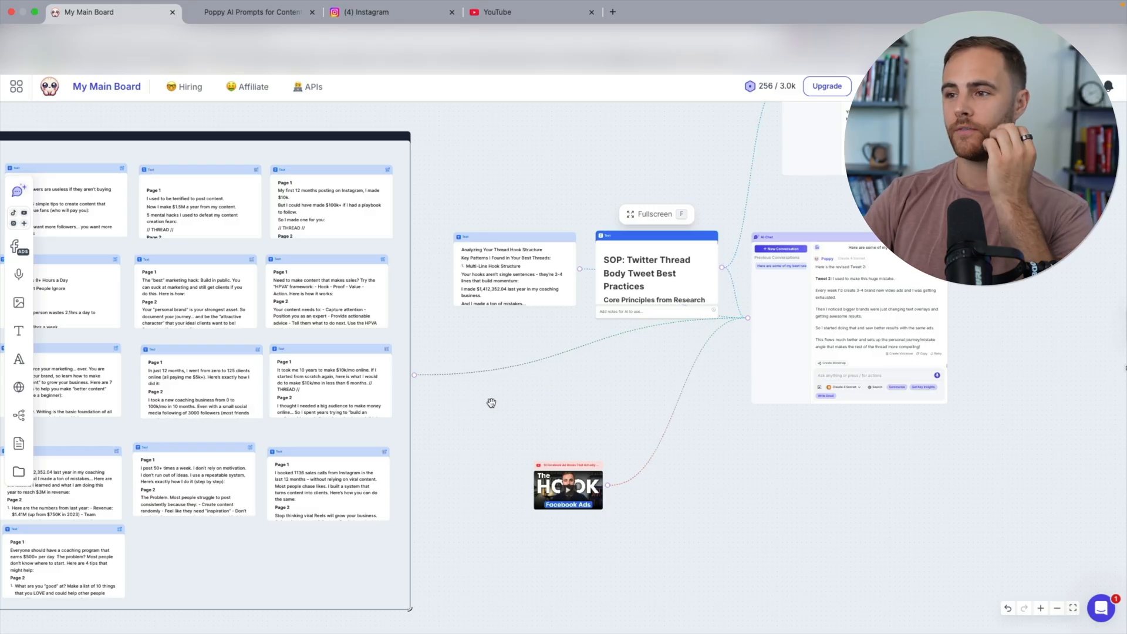
mouse_move(549, 362)
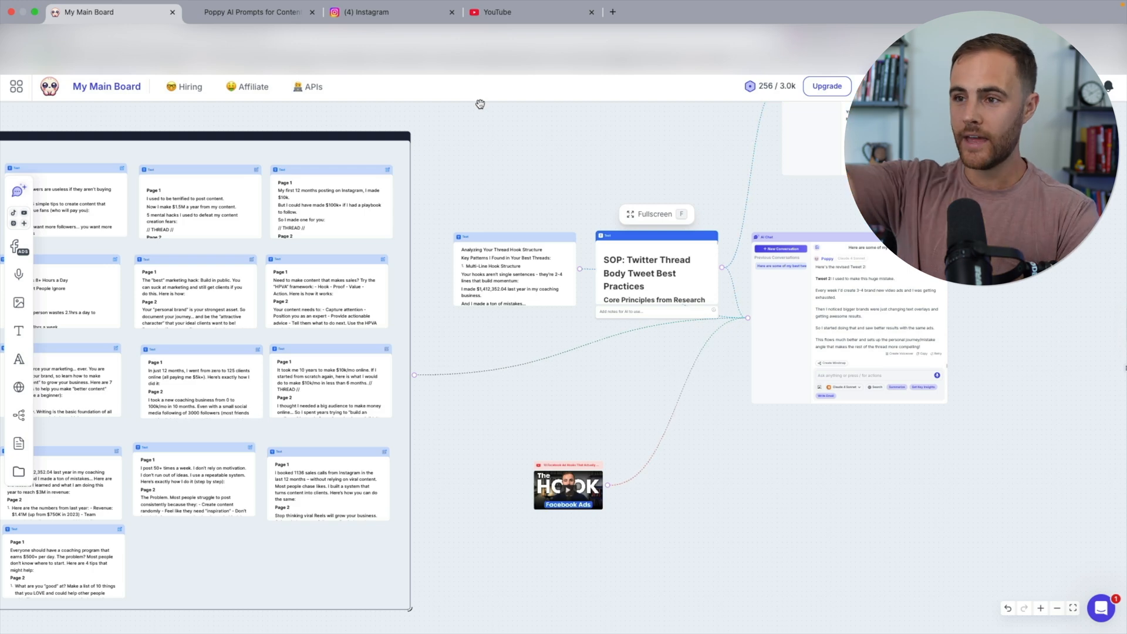
mouse_move(562, 299)
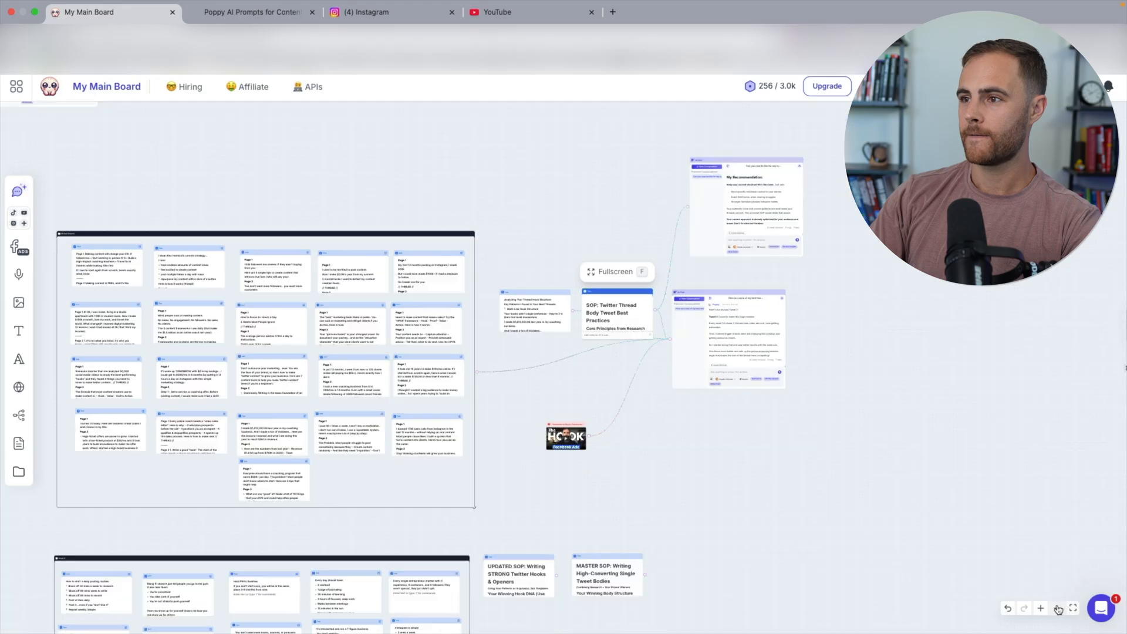
click(1057, 609)
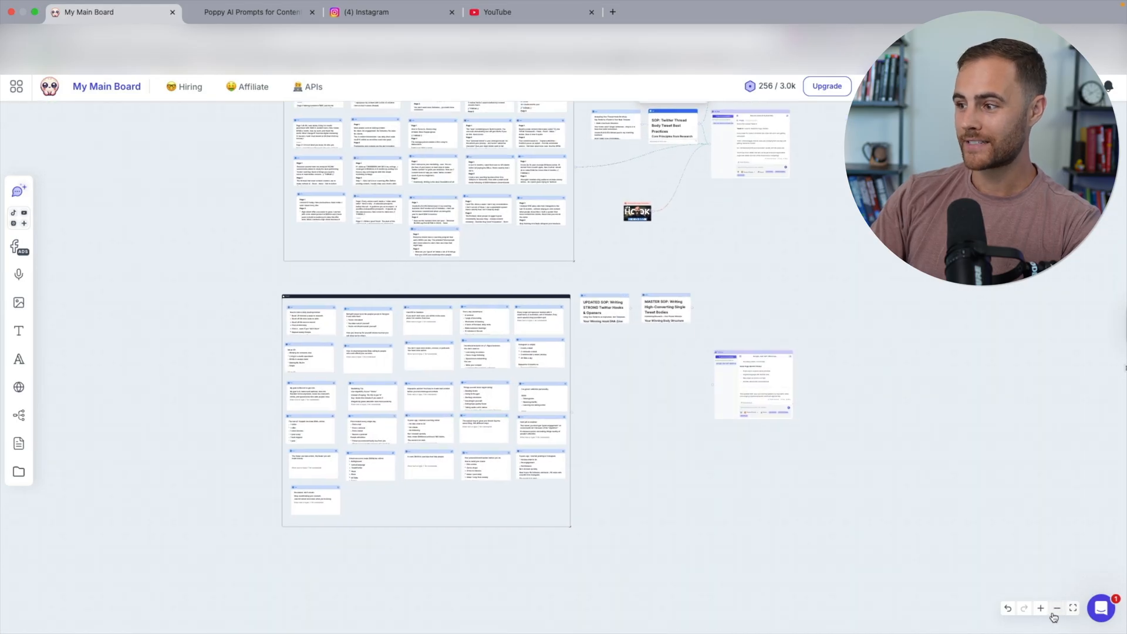
click(1040, 608)
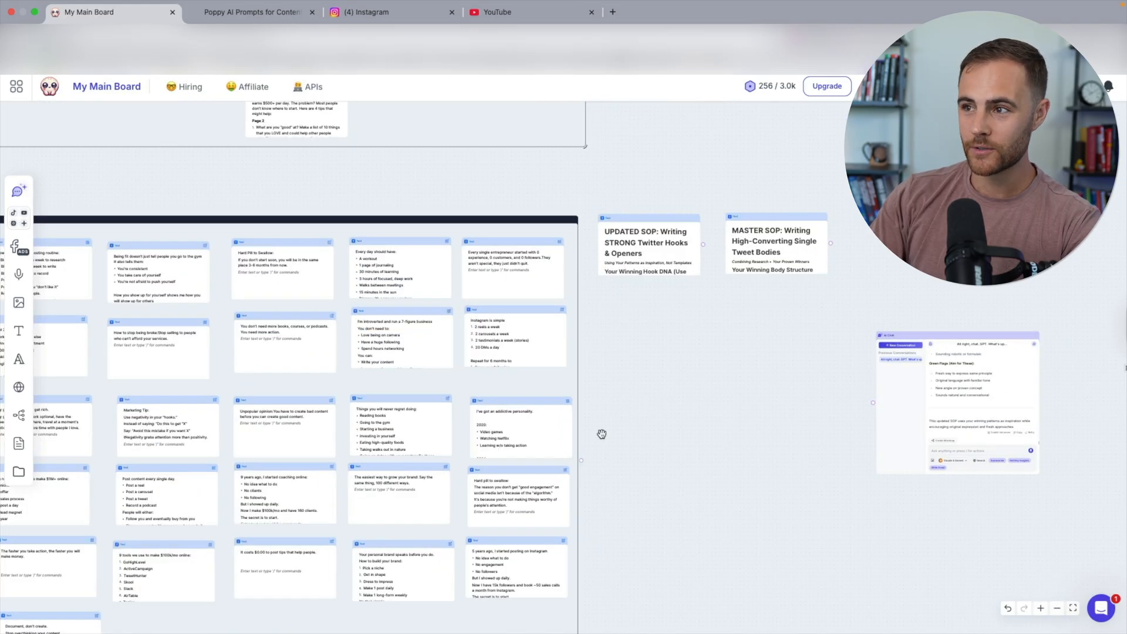
mouse_move(651, 97)
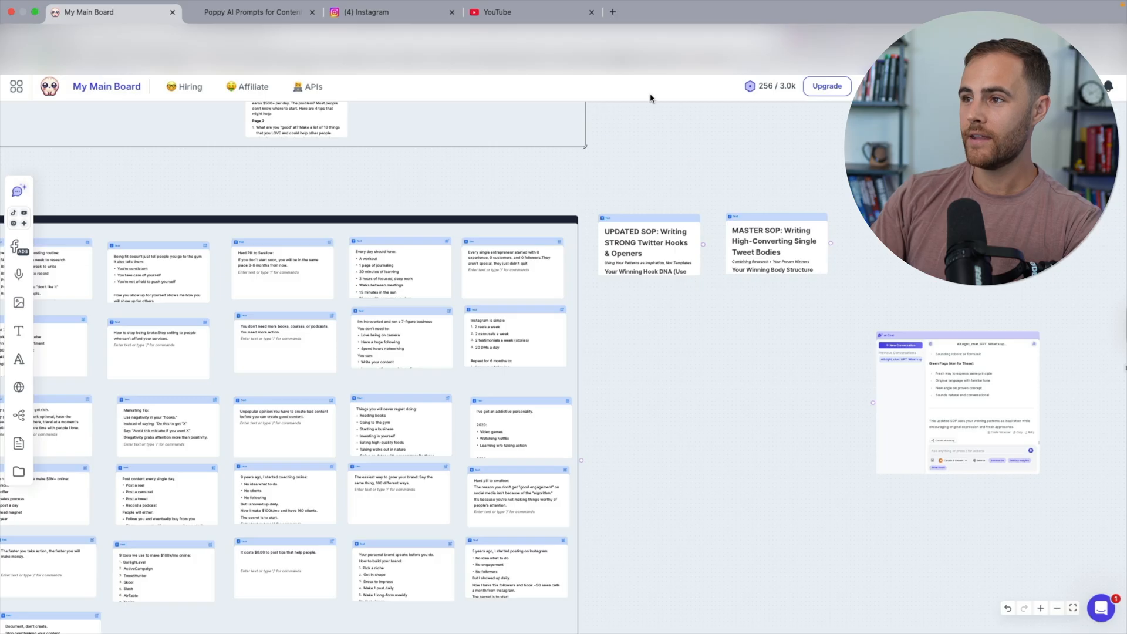
scroll(up, 3)
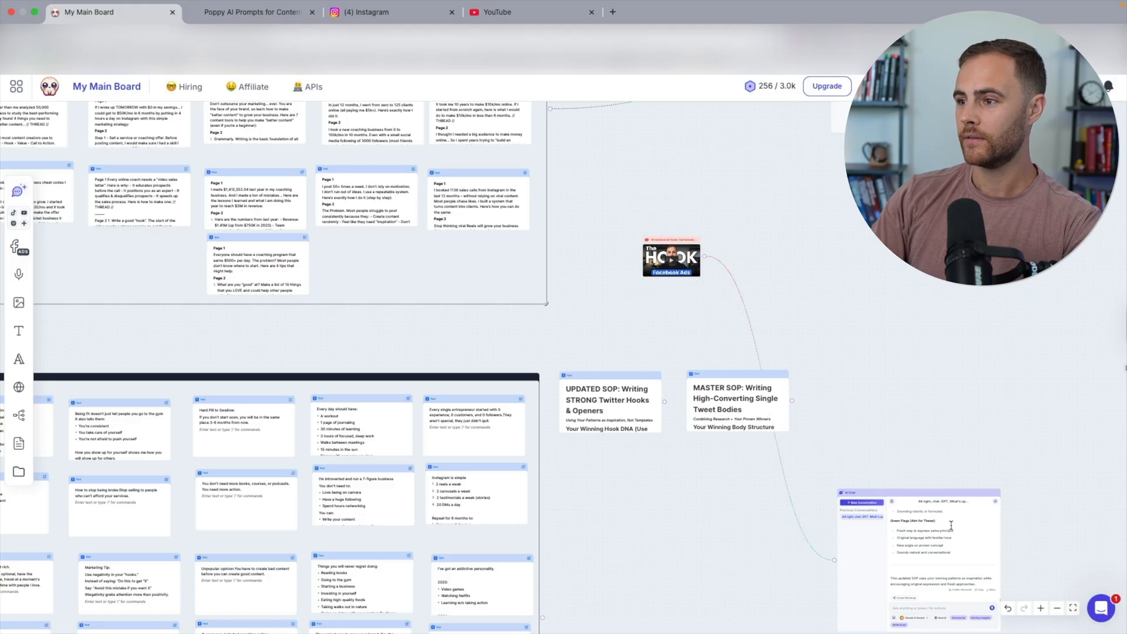
mouse_move(793, 398)
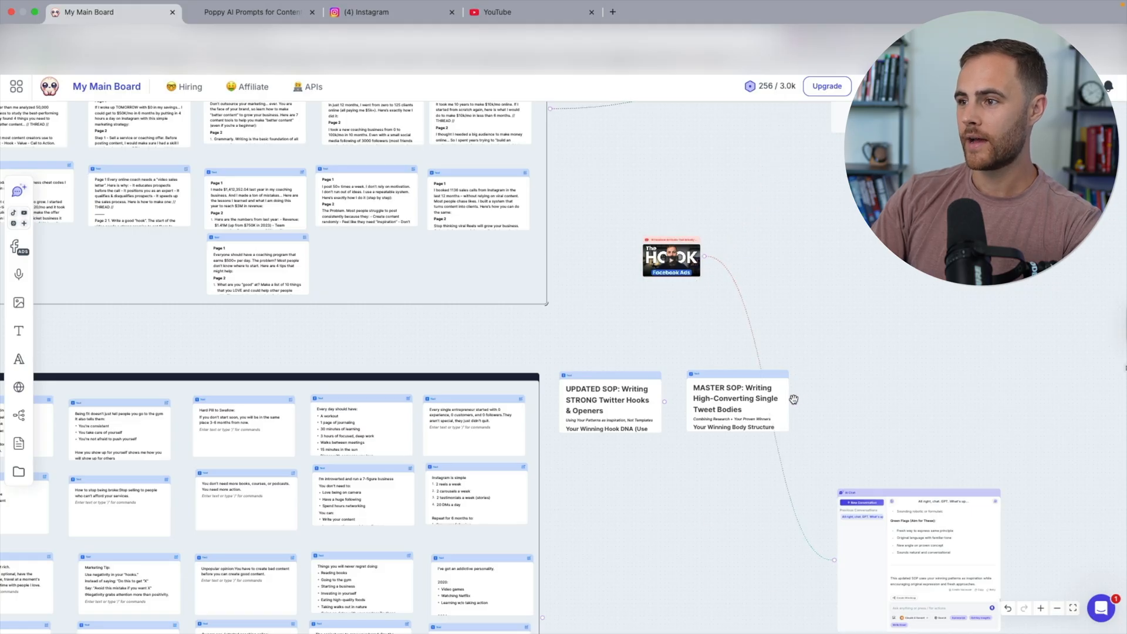
mouse_move(1011, 363)
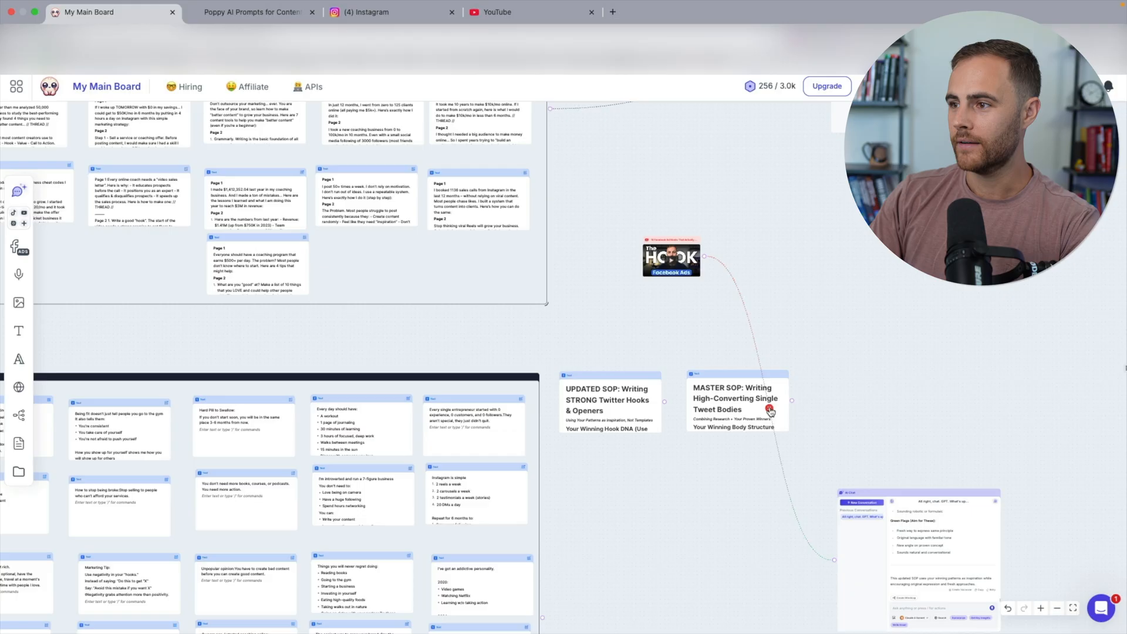
scroll(down, 3)
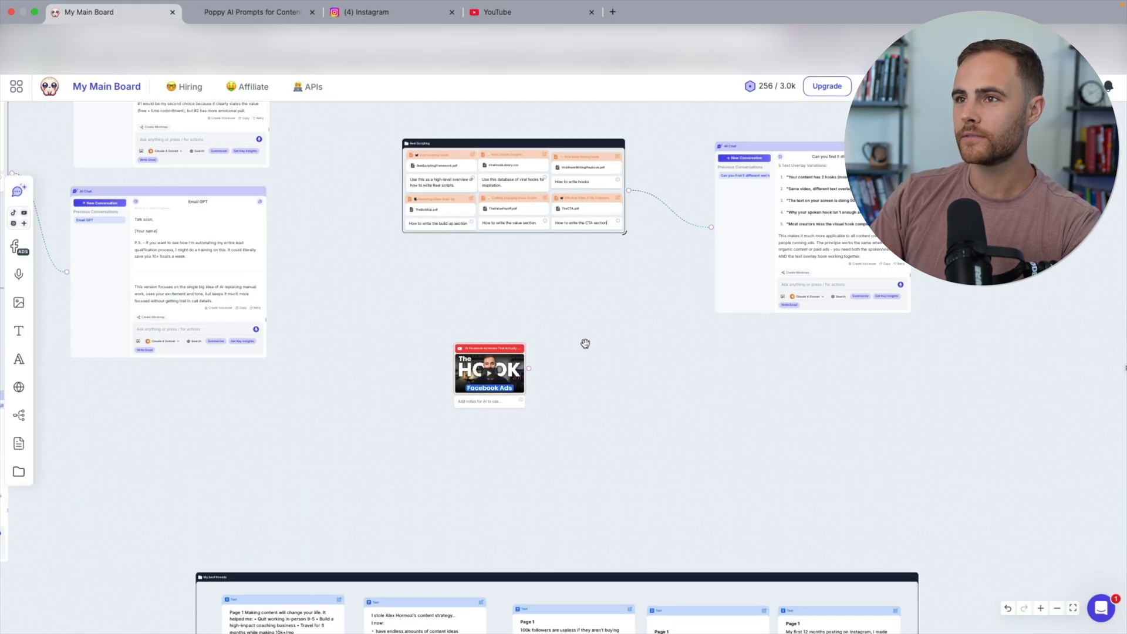
mouse_move(658, 270)
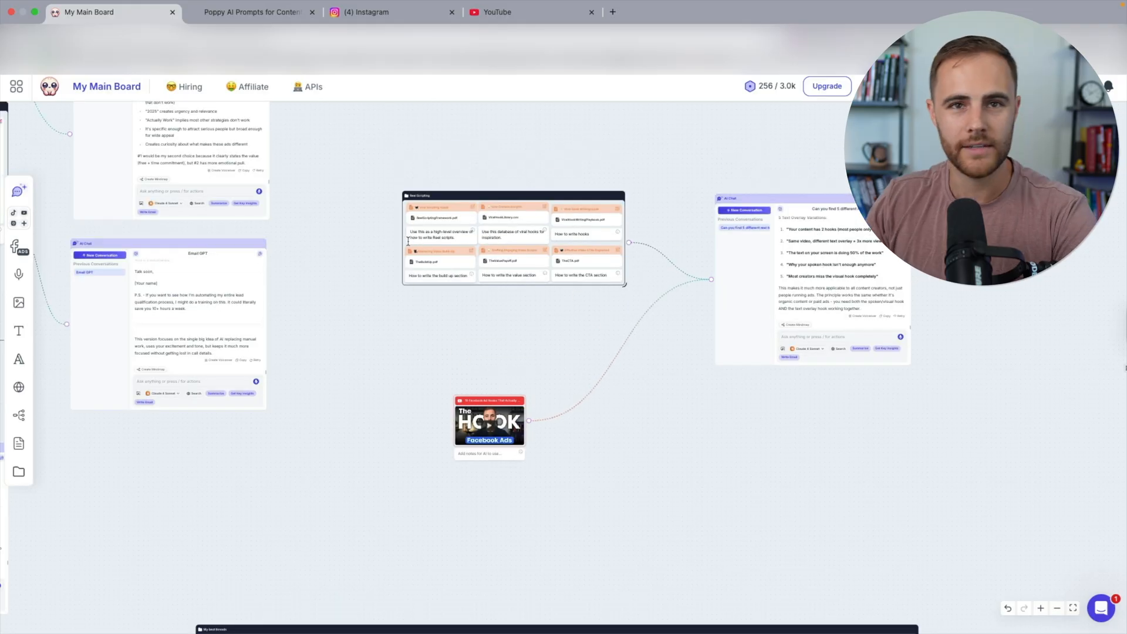
Step: Wire the Facebook Ads hook video card into the AI chat listing text overlay variations
click(16, 85)
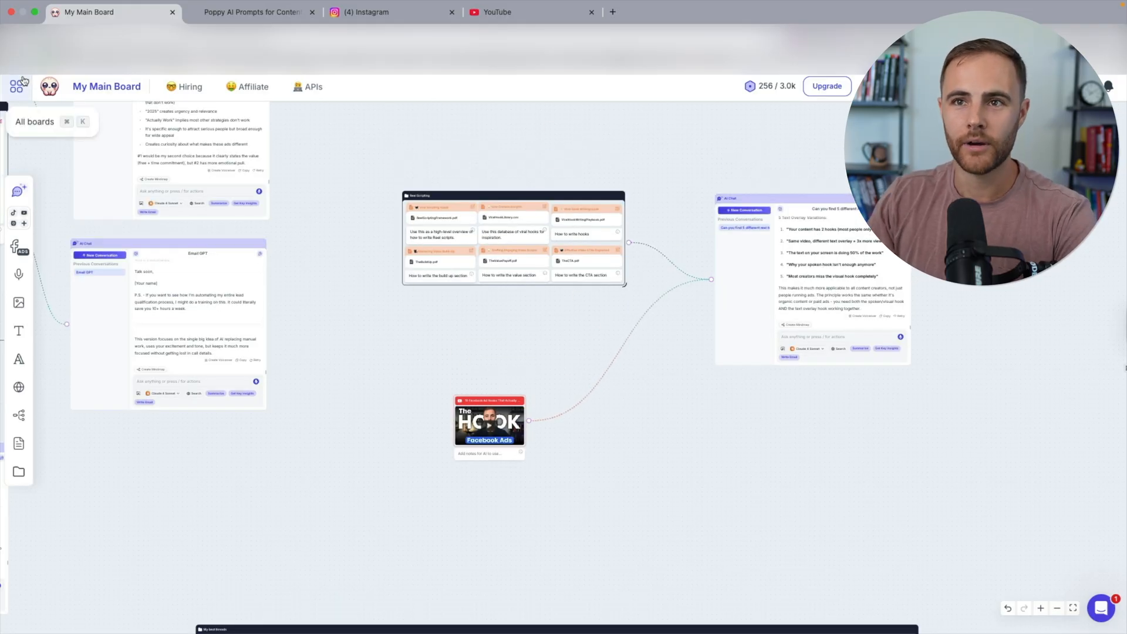
click(17, 81)
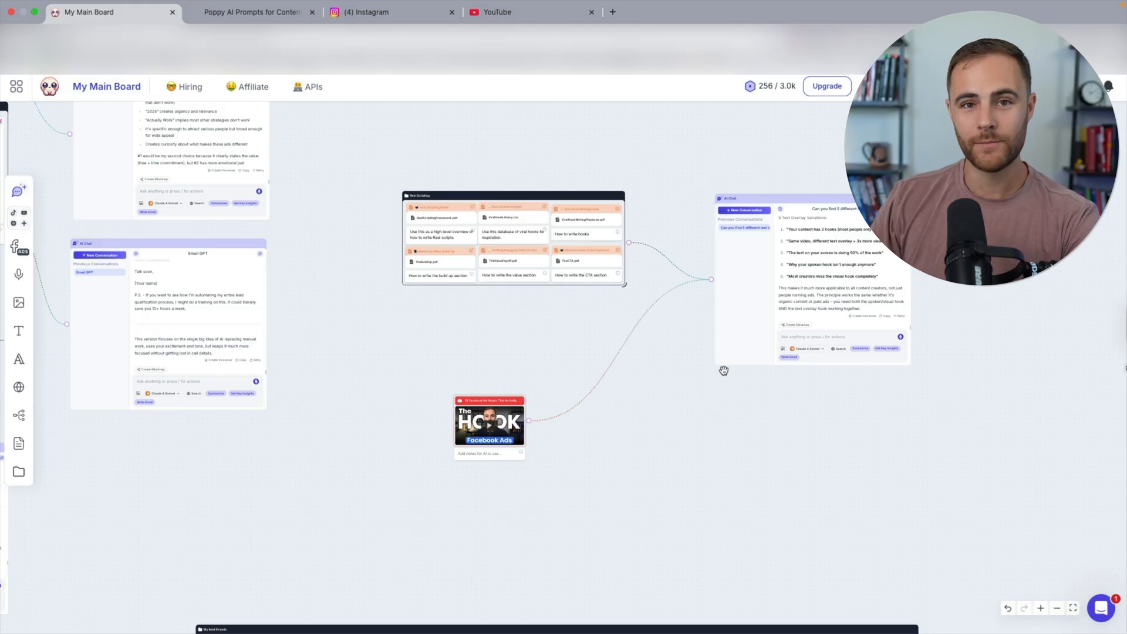
mouse_move(1058, 610)
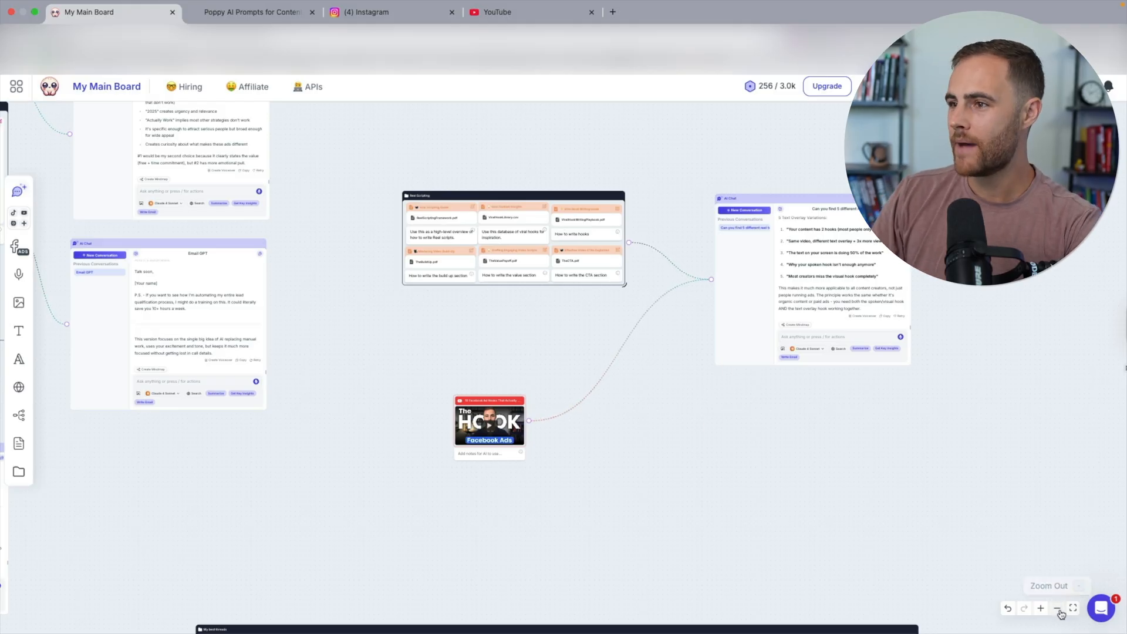
Step: Zoom out so the whole main board with its videos, notes and chats is visible
click(1057, 608)
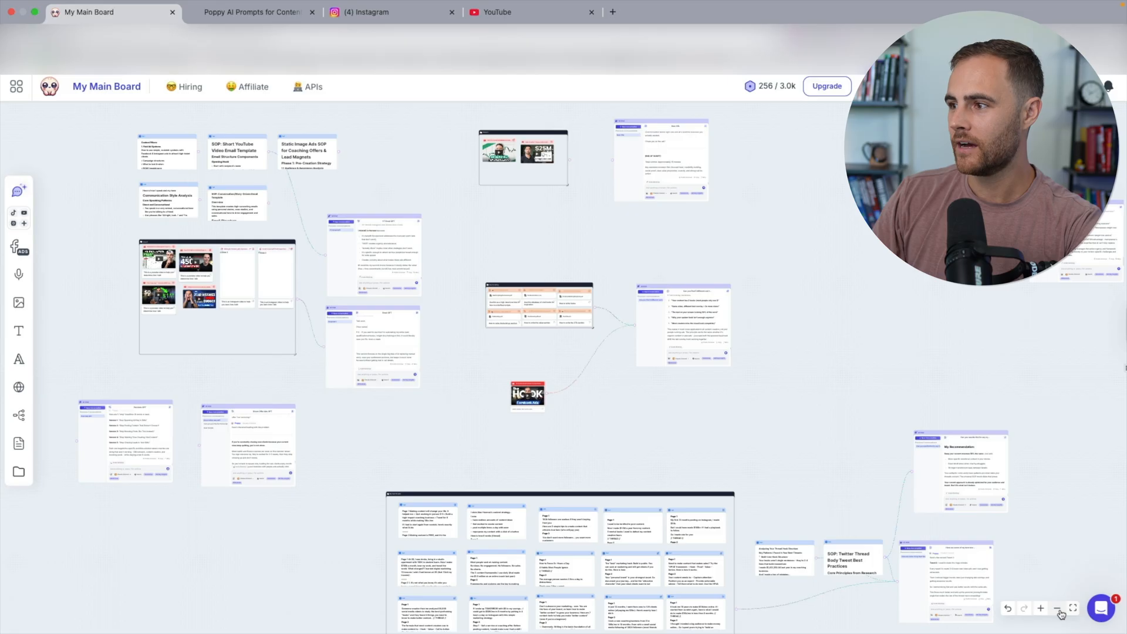
mouse_move(755, 322)
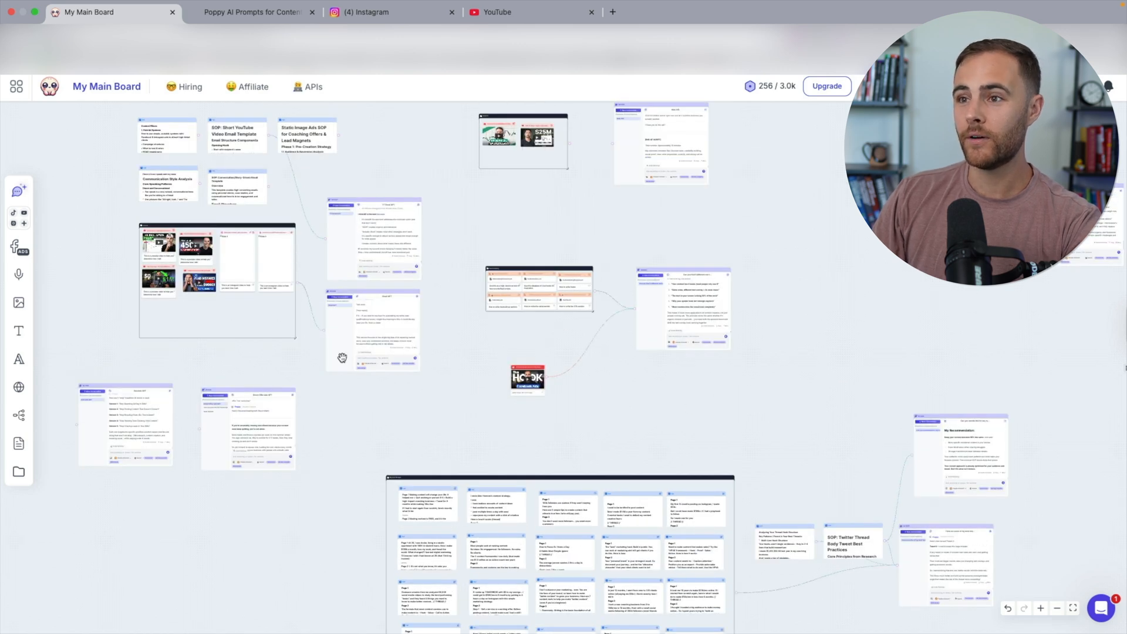
mouse_move(241, 159)
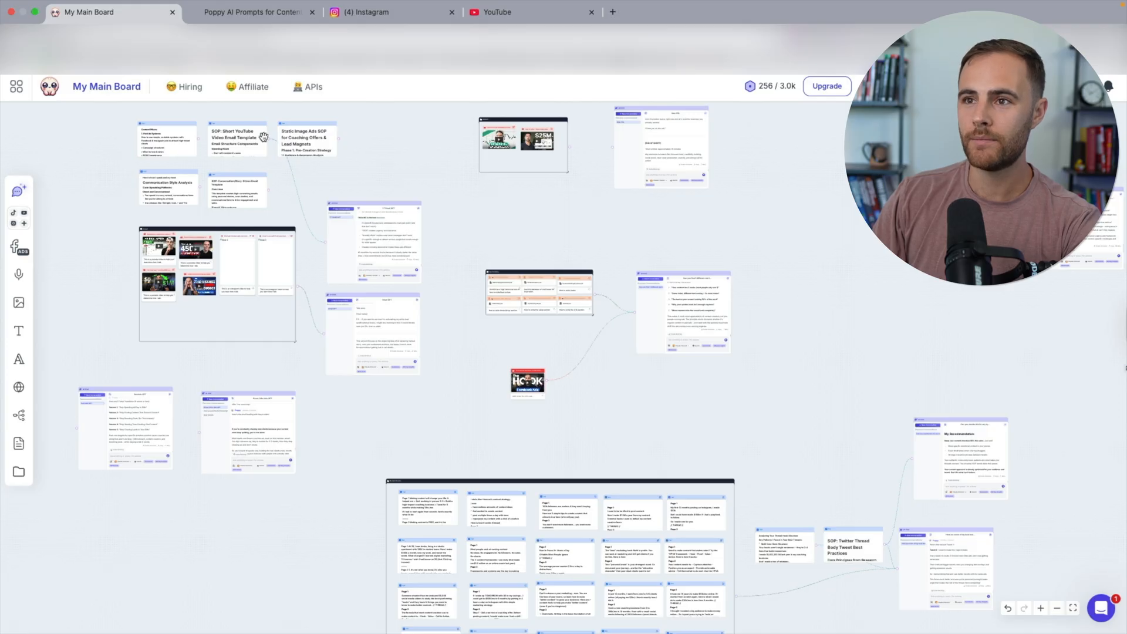
mouse_move(251, 140)
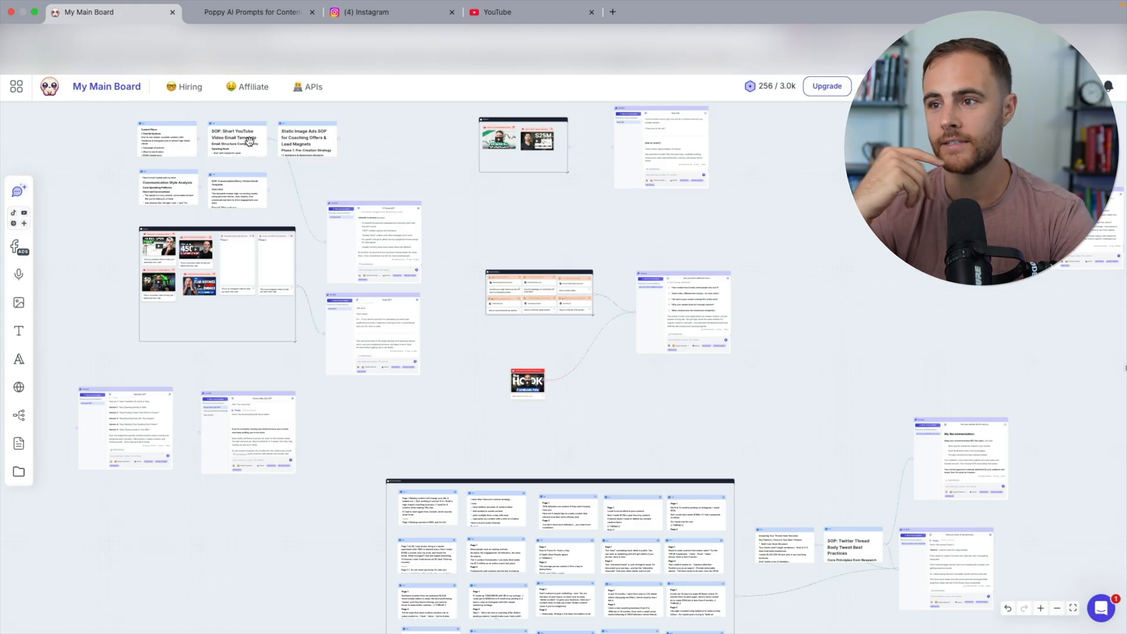
mouse_move(370, 351)
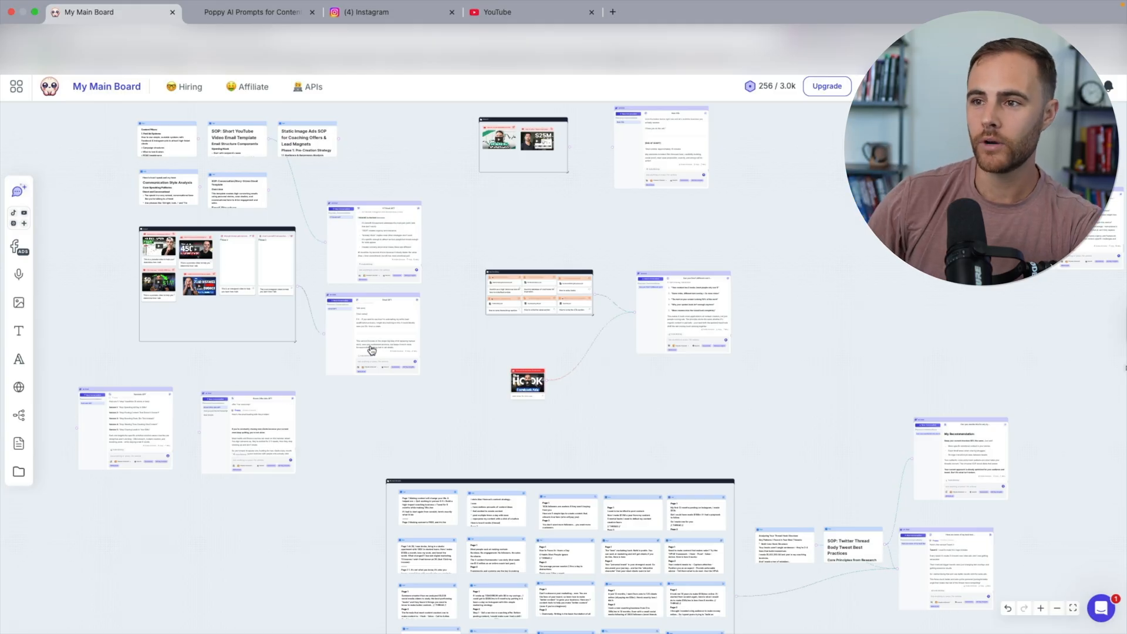
mouse_move(408, 304)
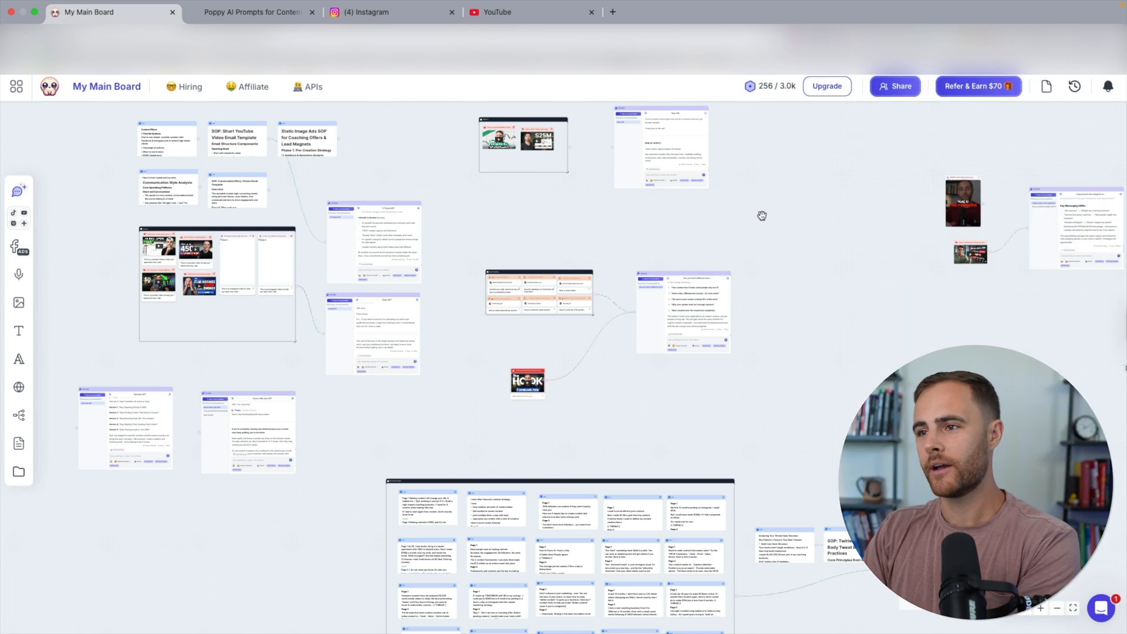
mouse_move(251, 300)
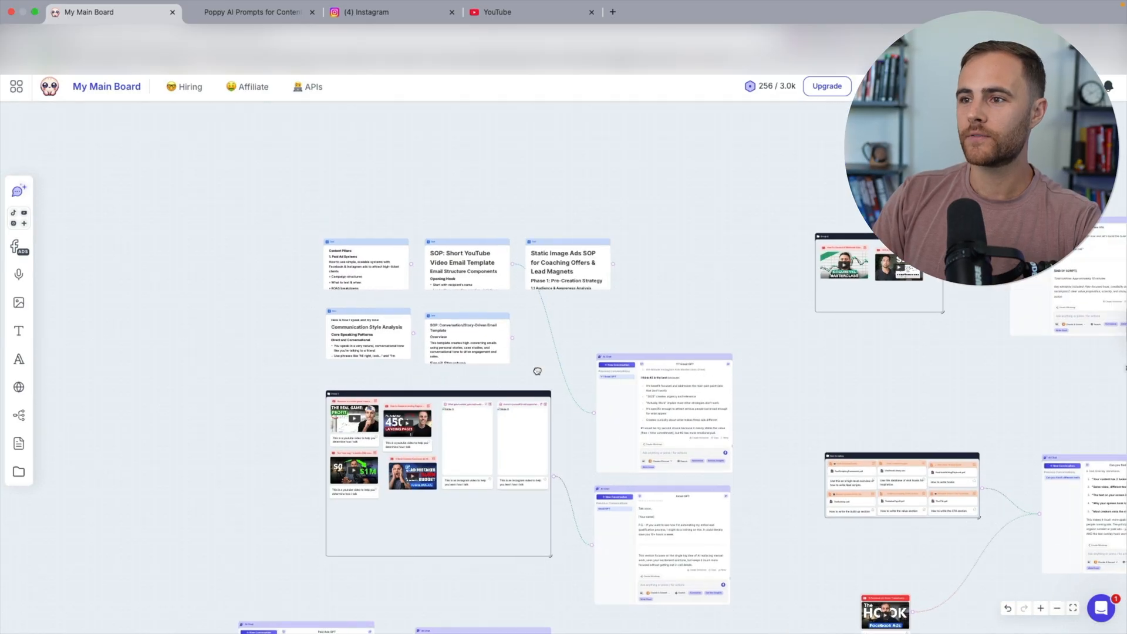
mouse_move(473, 271)
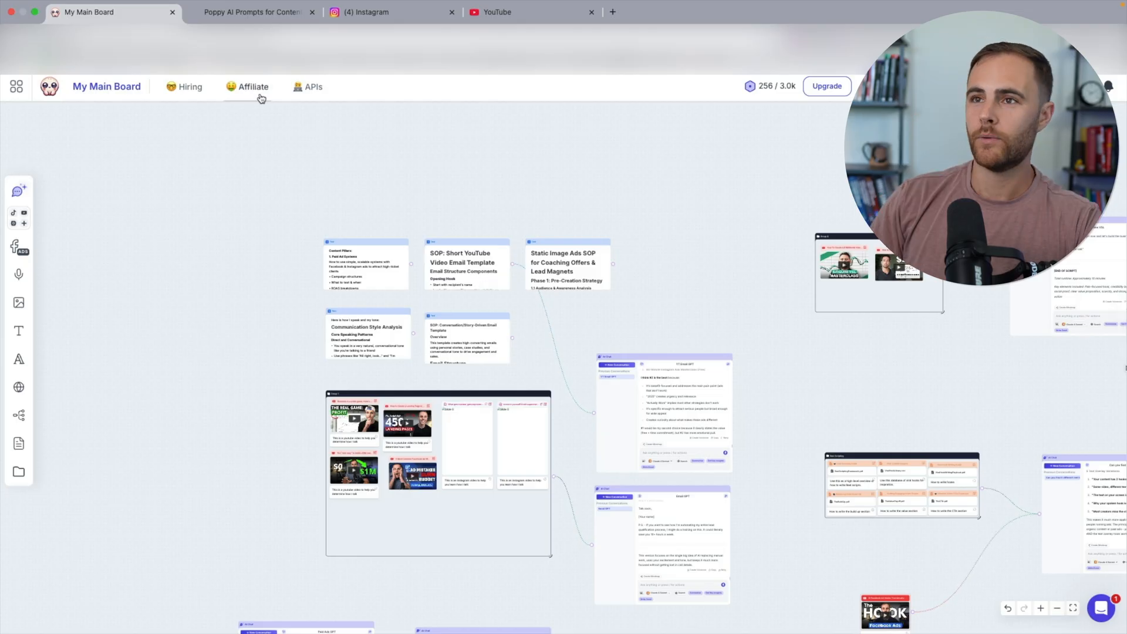
Step: Look over the three Poppy AI prompts landing page, then go back to the My Main Board tab
click(253, 12)
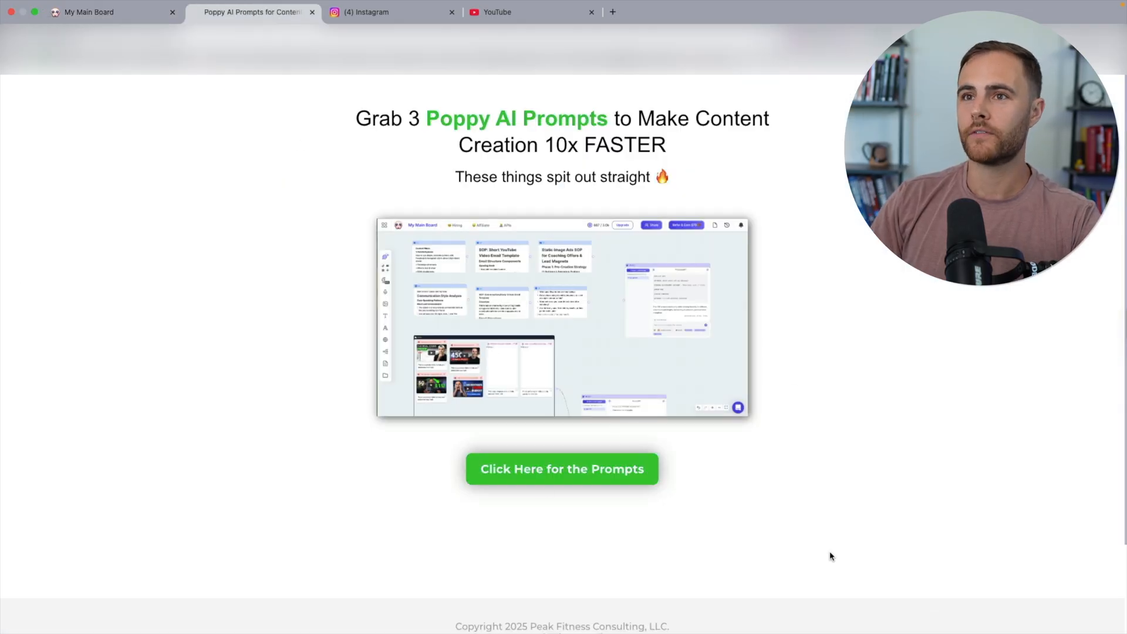
mouse_move(168, 97)
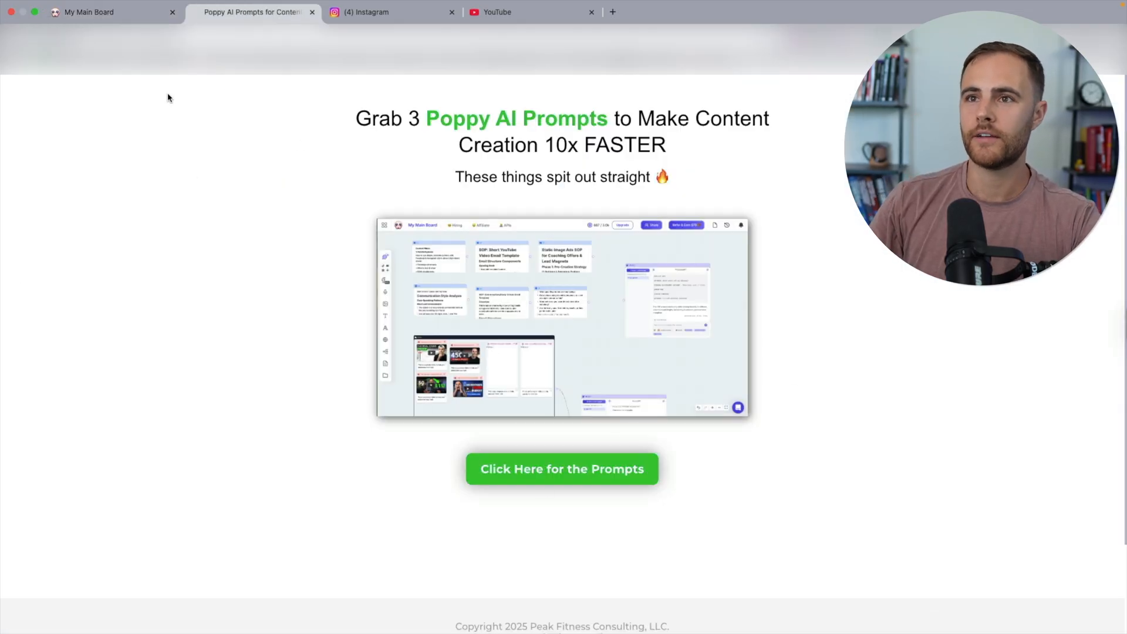
click(108, 11)
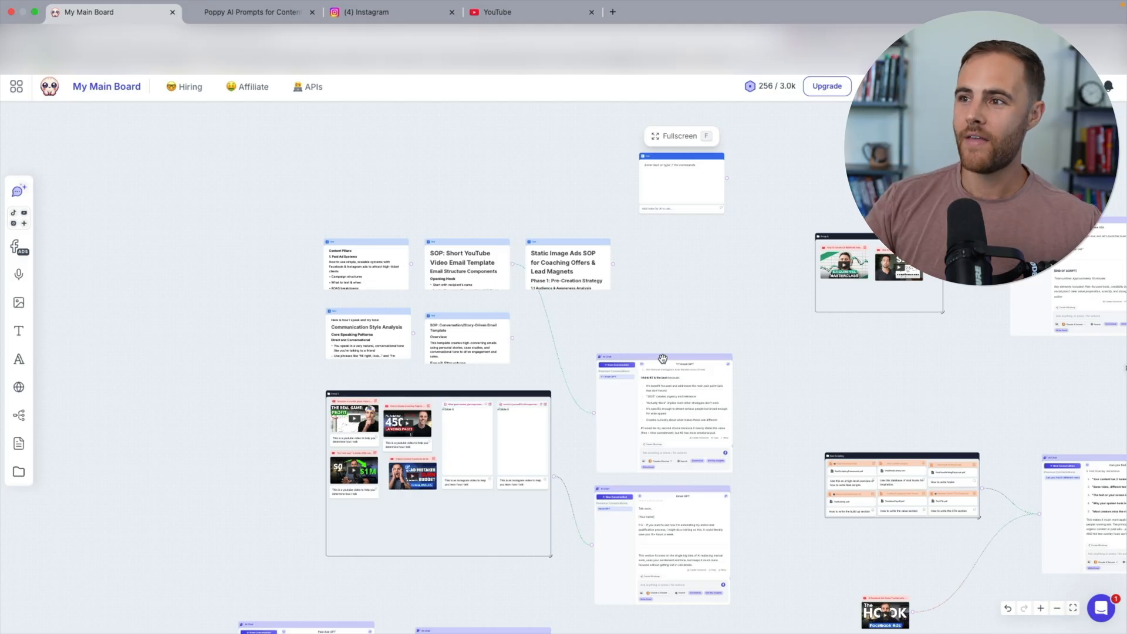
mouse_move(629, 174)
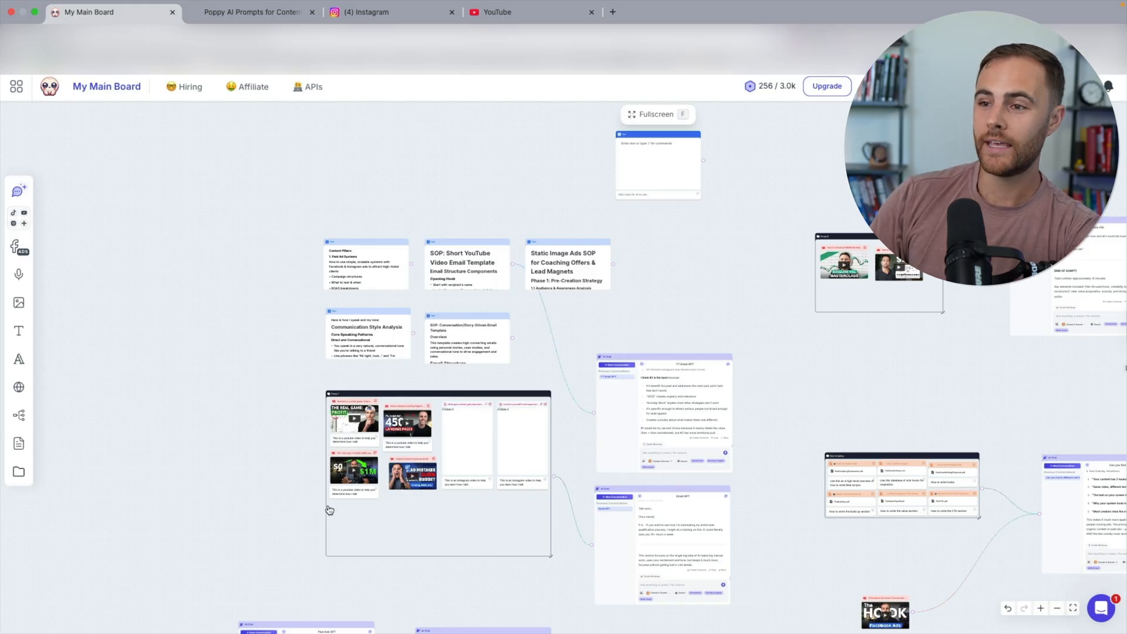
Step: Bring up the Give the Gift of Poppy referral offer via Refer & Earn $70
click(1041, 609)
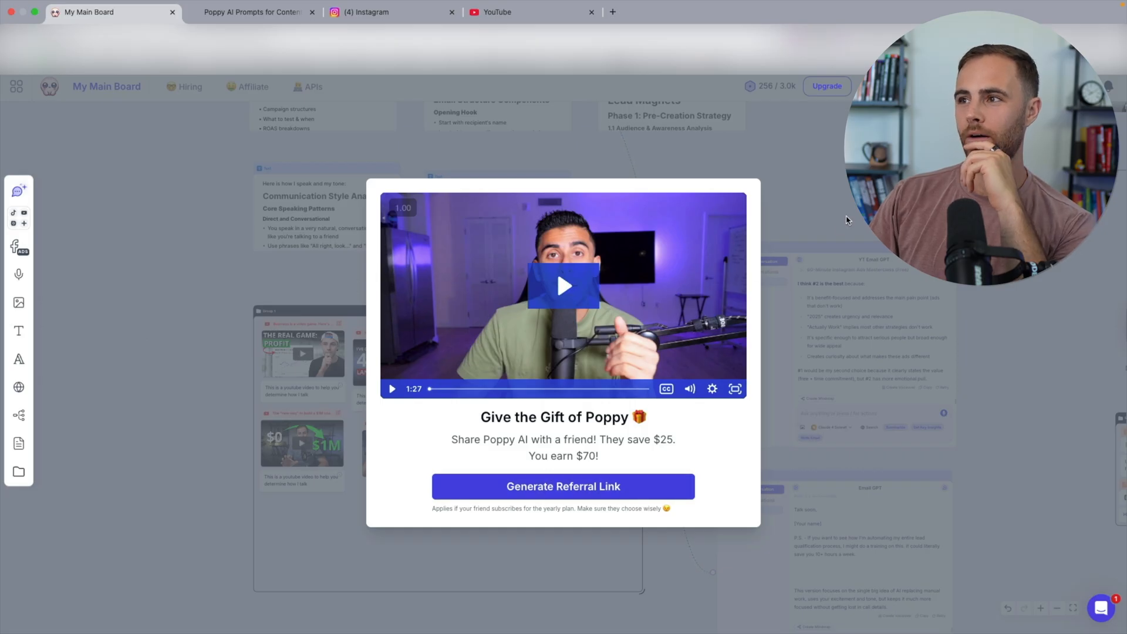
Step: Dismiss the referral offer, check the YT Email GPT chat's AI model list, and return to the prompts page
click(847, 219)
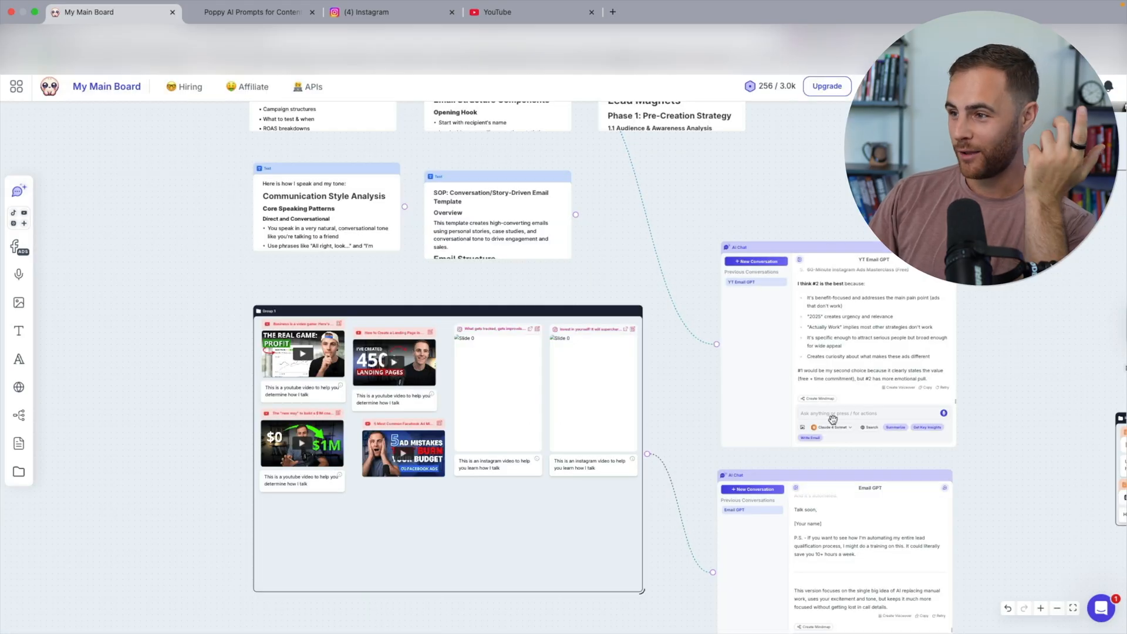
click(826, 427)
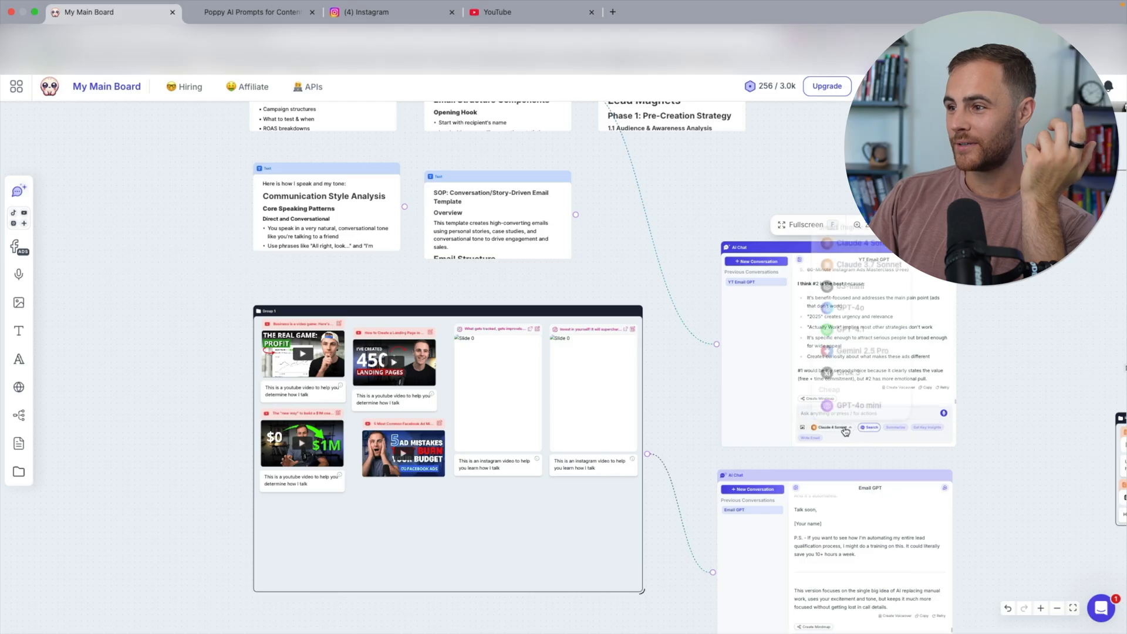
click(822, 427)
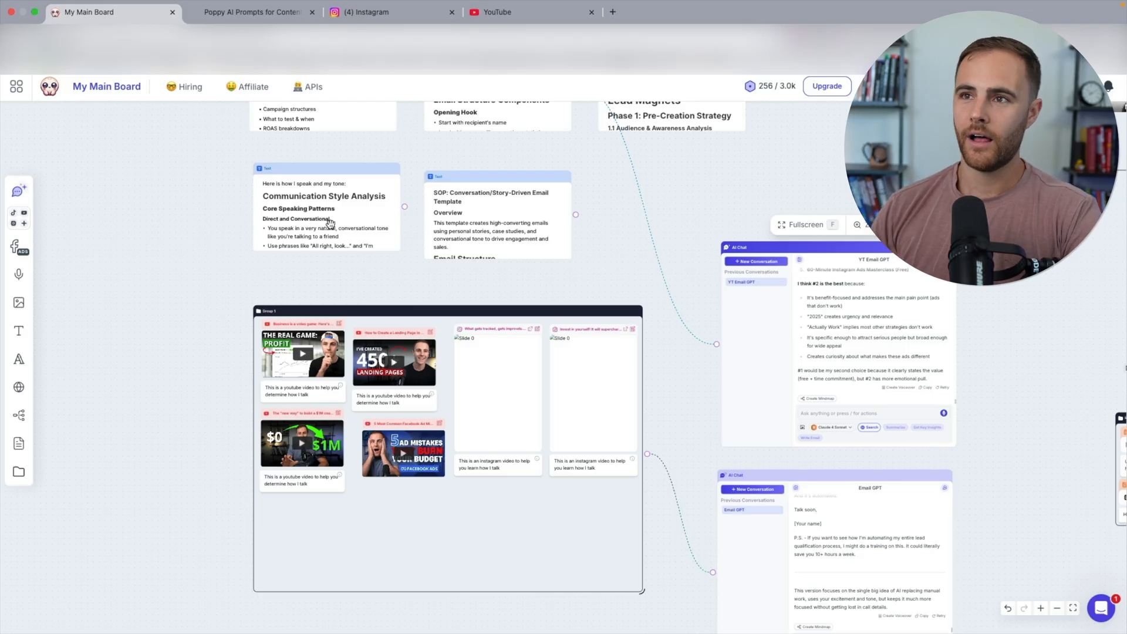
click(251, 12)
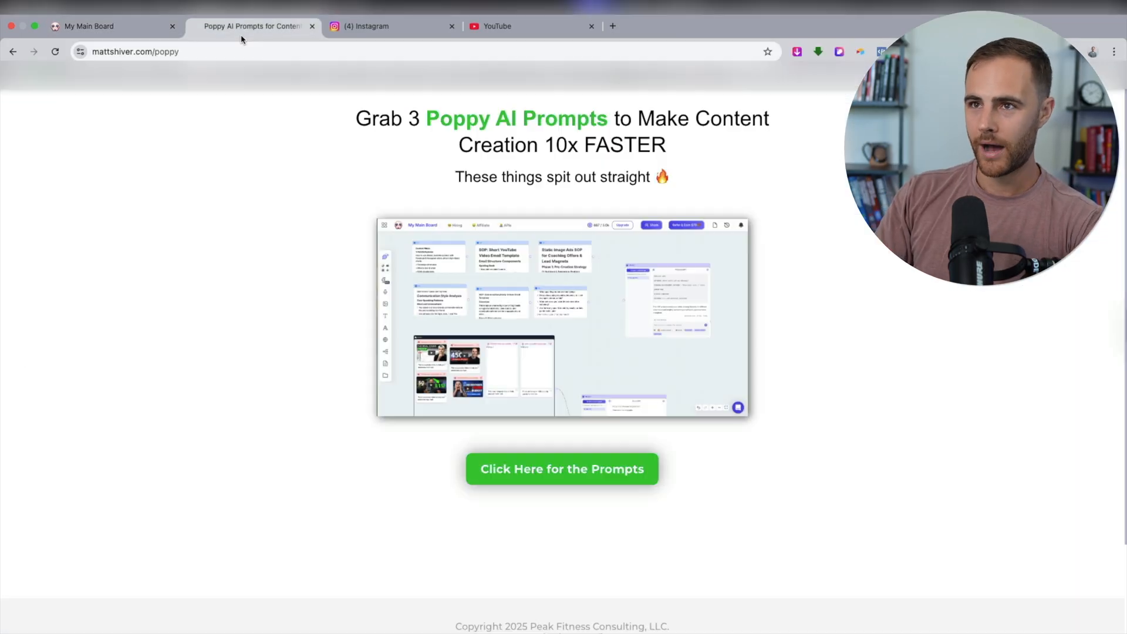